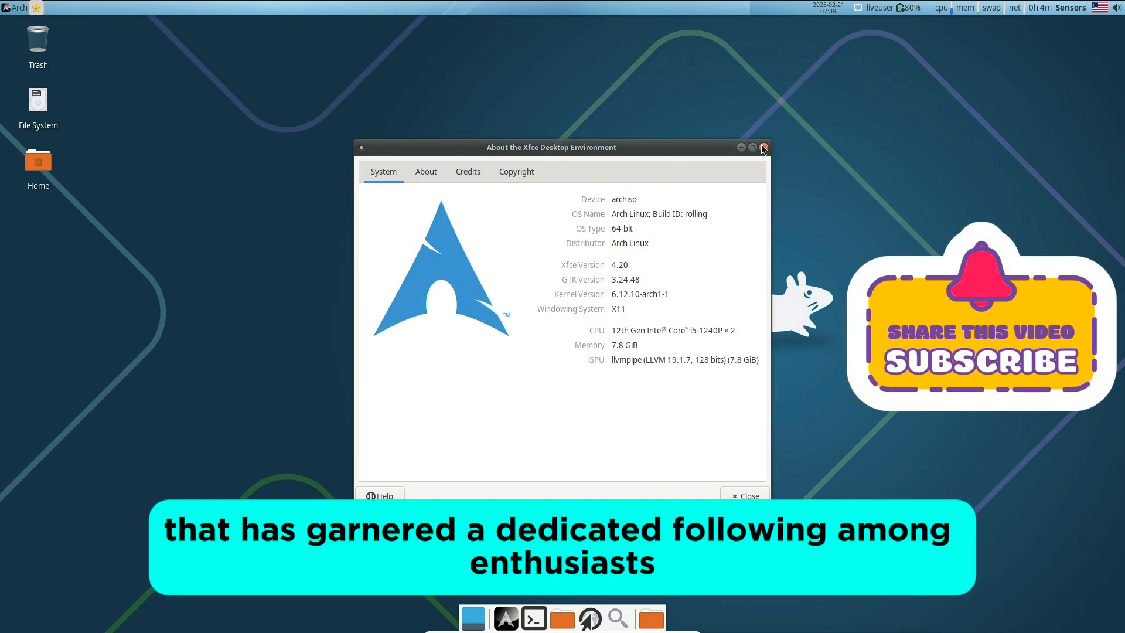
Close the About Xfce window and launch a terminal from the dock.
click(763, 148)
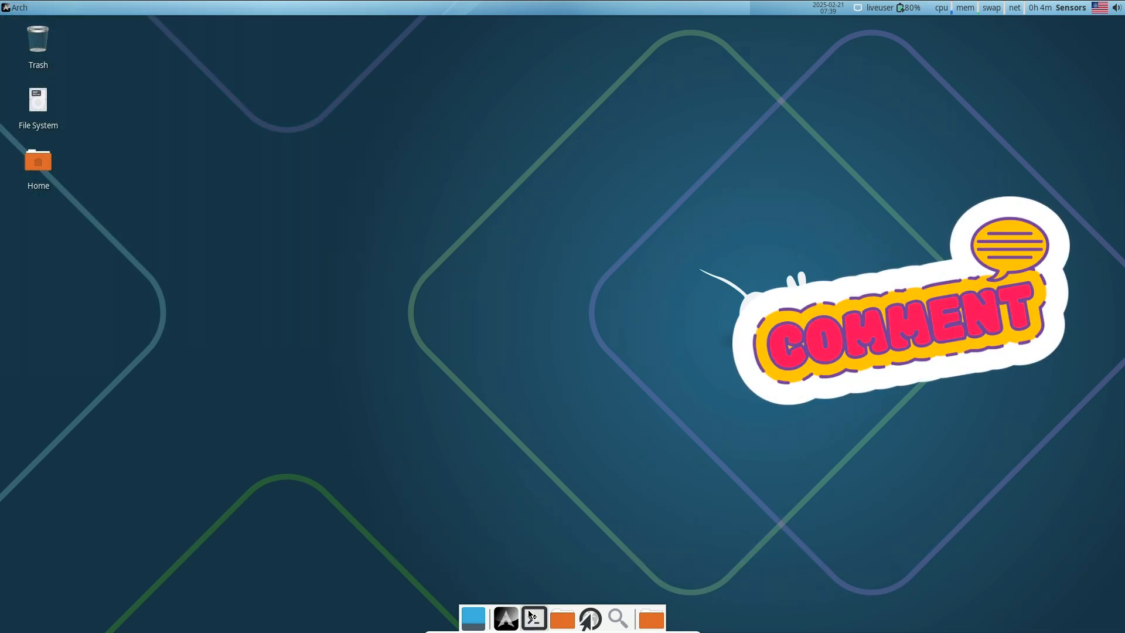
click(534, 618)
text(fastfet)
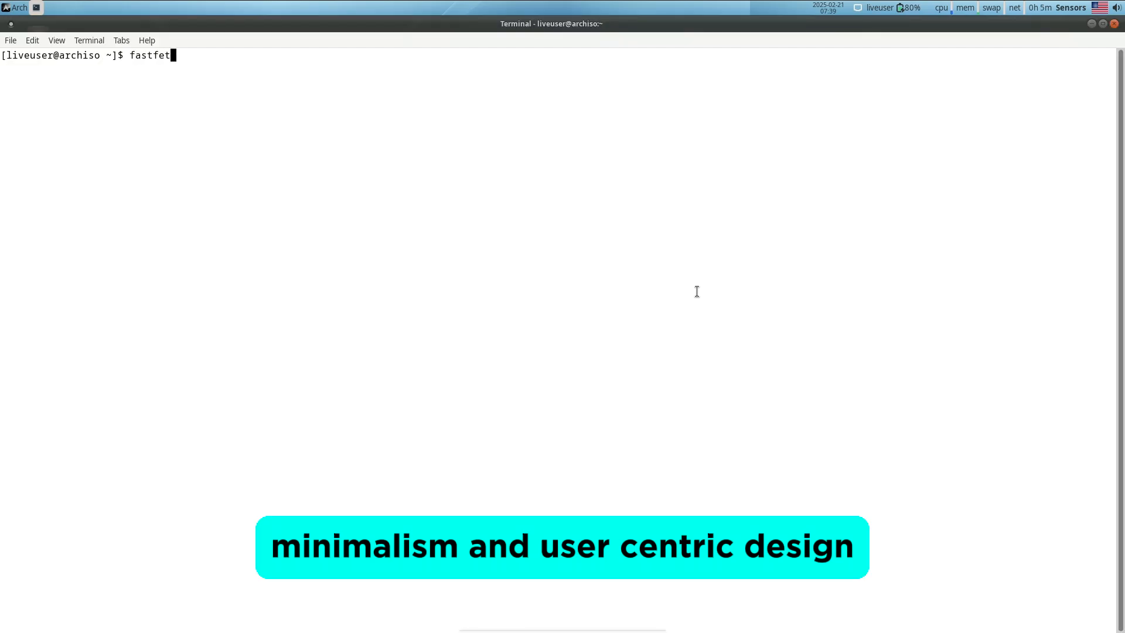
Run fastfetch to print the Arch system summary, then enter inxi -sv8.
key(Return)
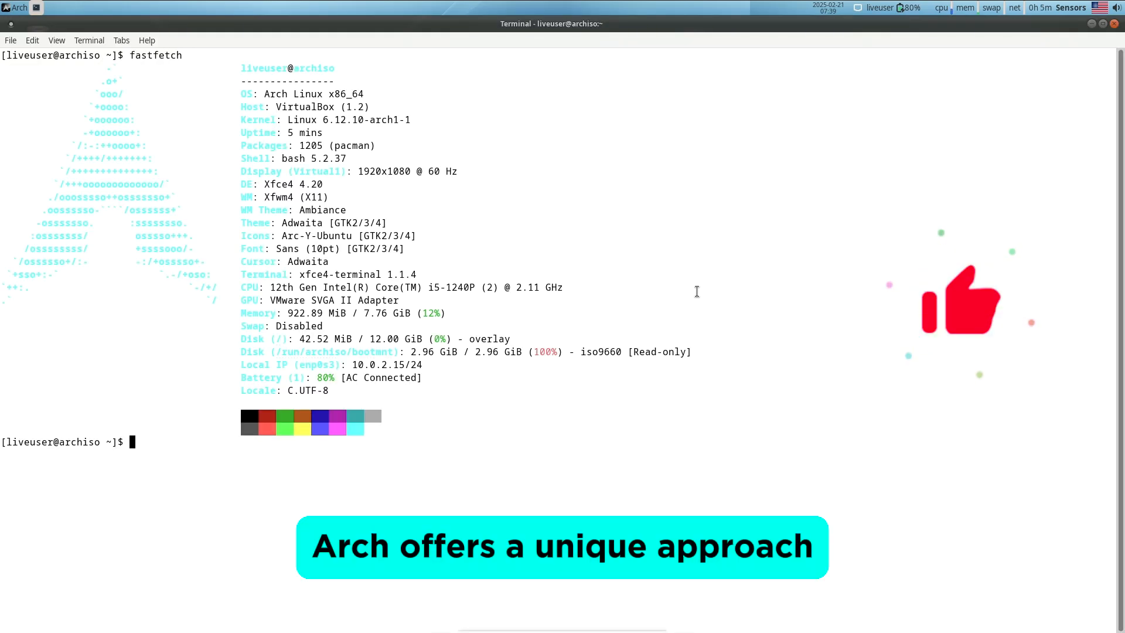
text(inxi -sv8)
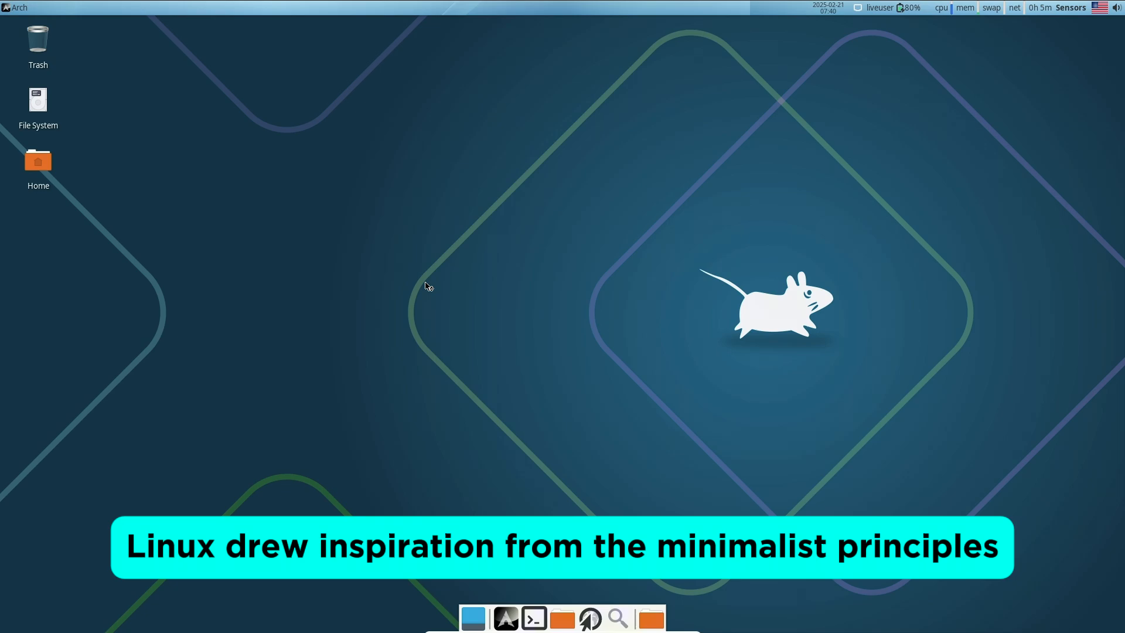
Launch Firefox from the desktop and reach its welcome page.
click(828, 8)
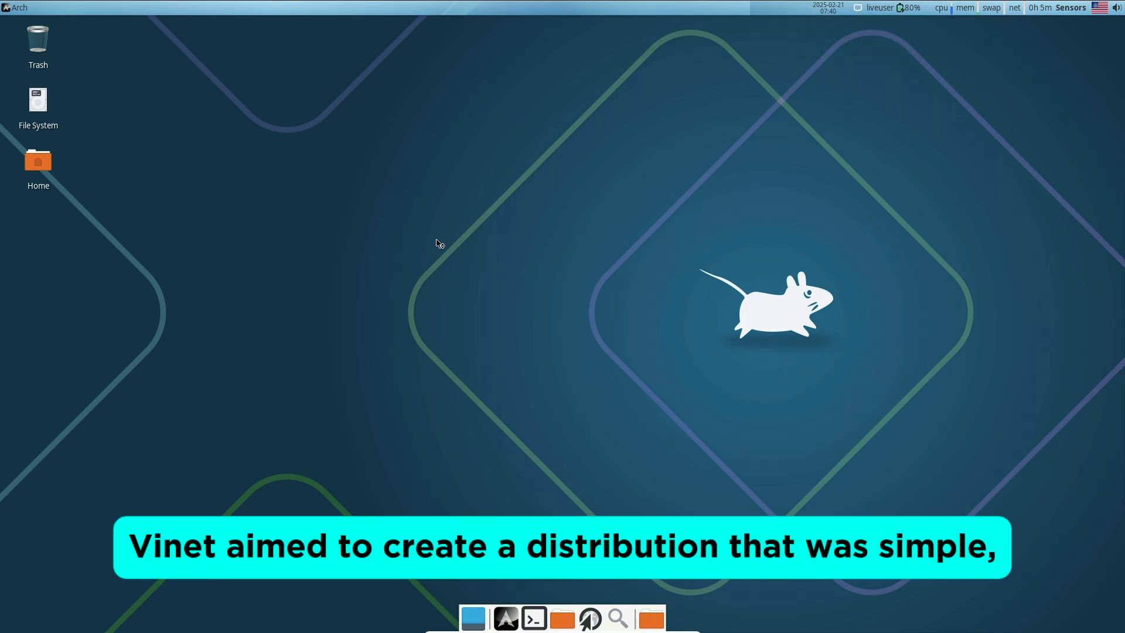
right_click(437, 244)
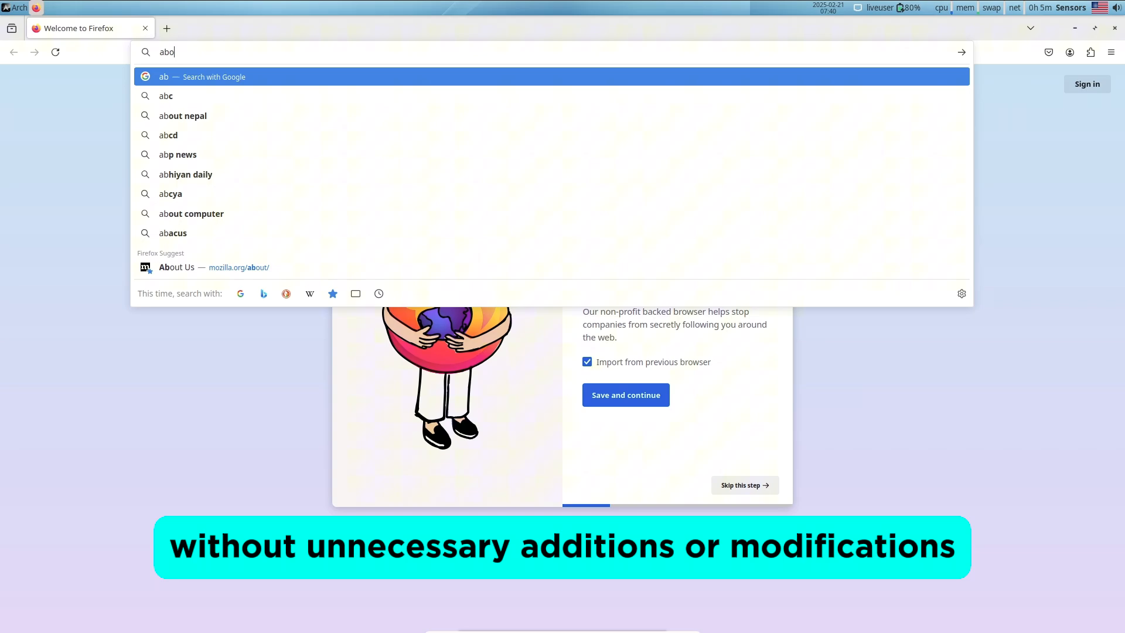
Load about:support and search the web for arch linux in a second tab.
text(about:support)
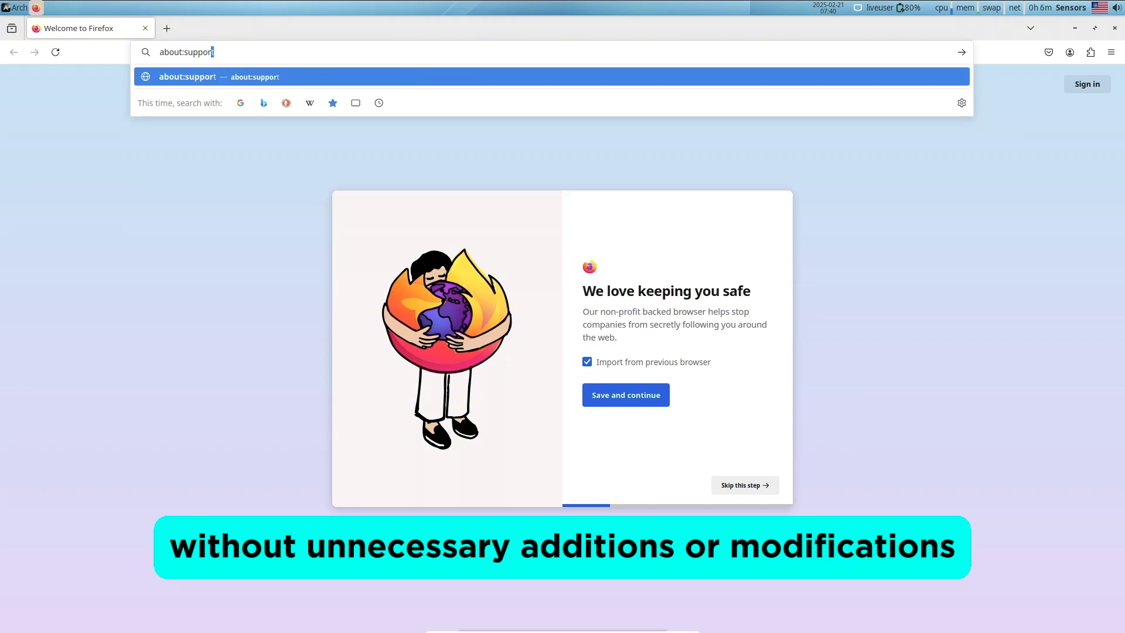
key(Return)
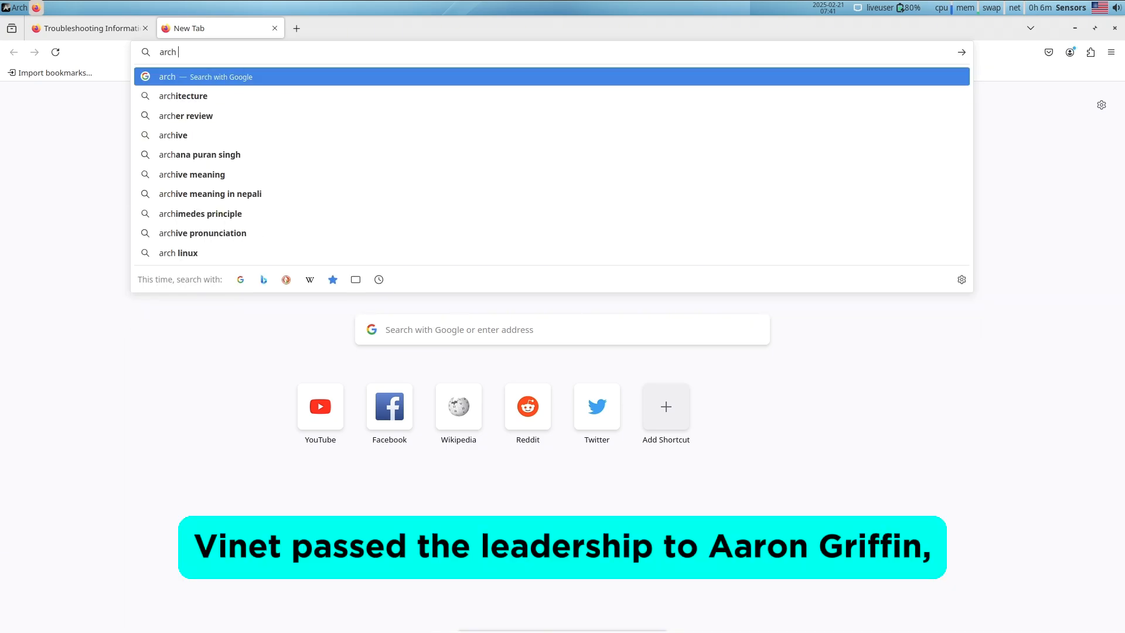
click(178, 254)
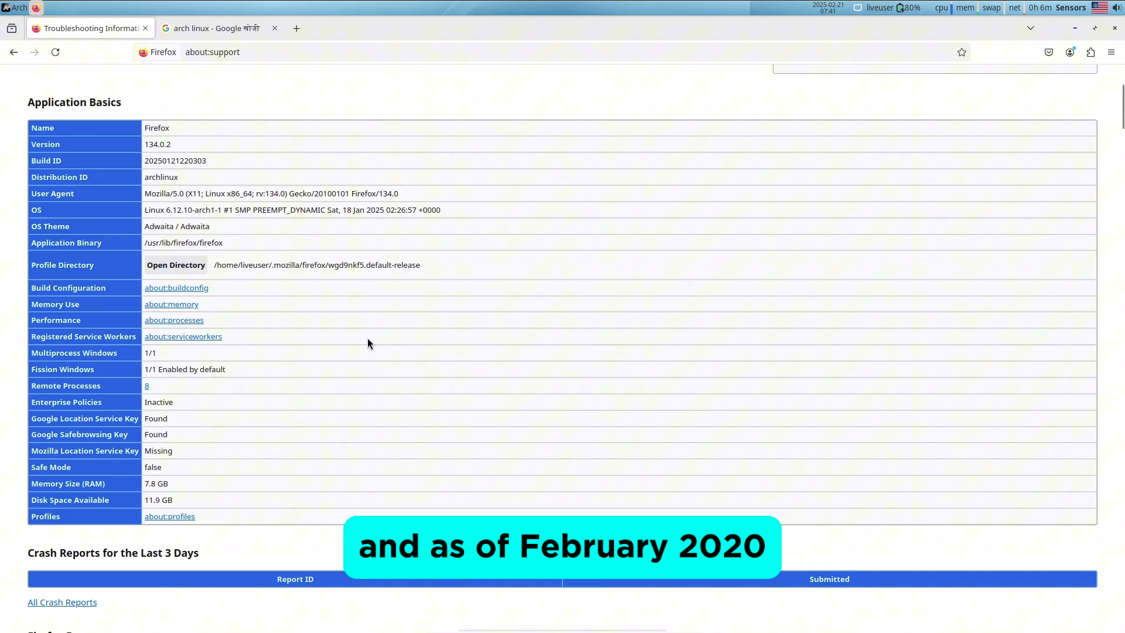
Scroll the Troubleshooting Information page down to the graphics section.
scroll(down, 3)
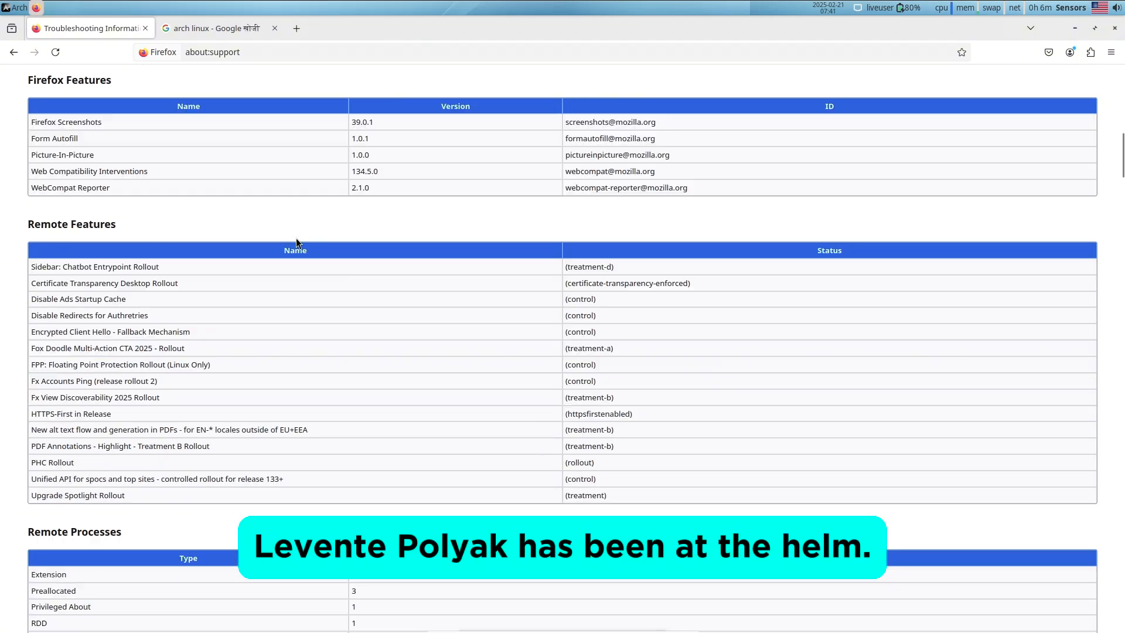
scroll(down, 3)
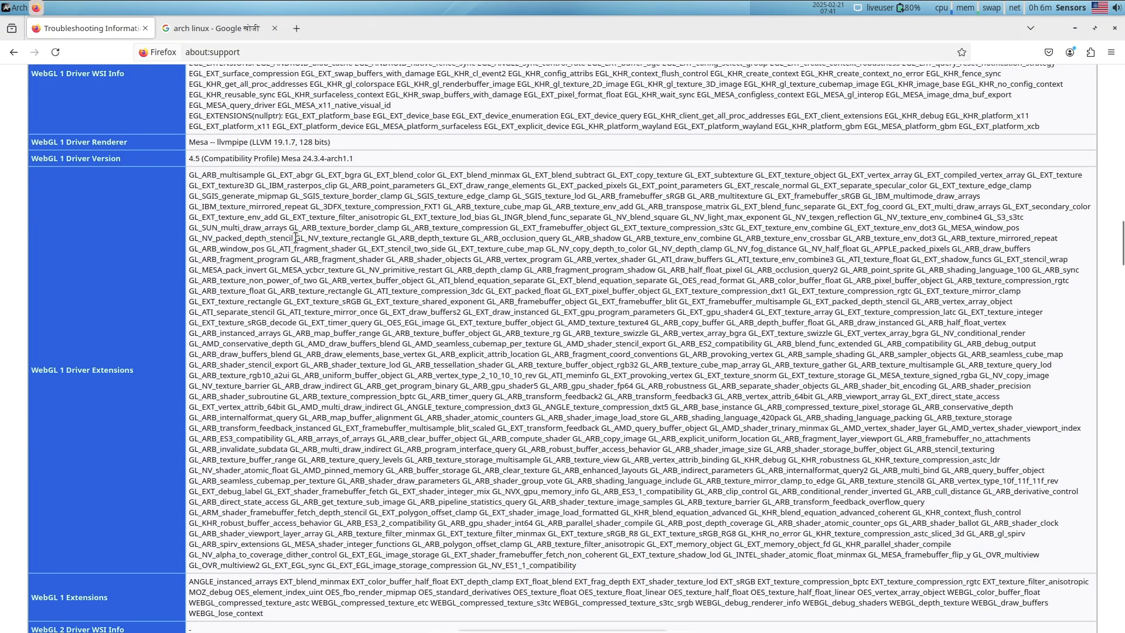
scroll(down, 3)
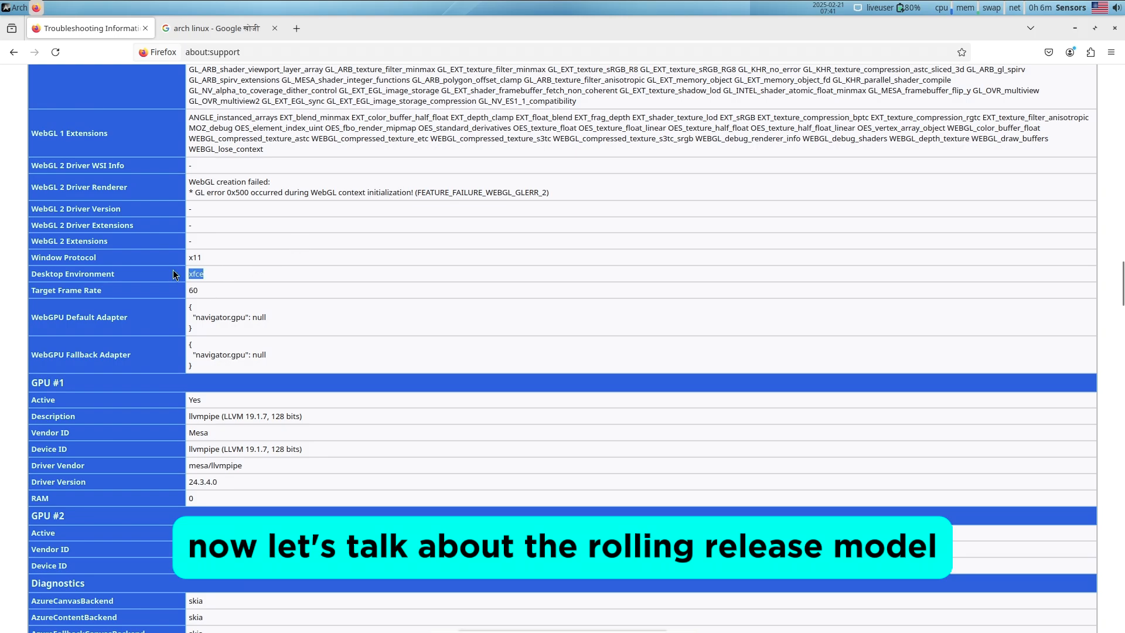
scroll(down, 3)
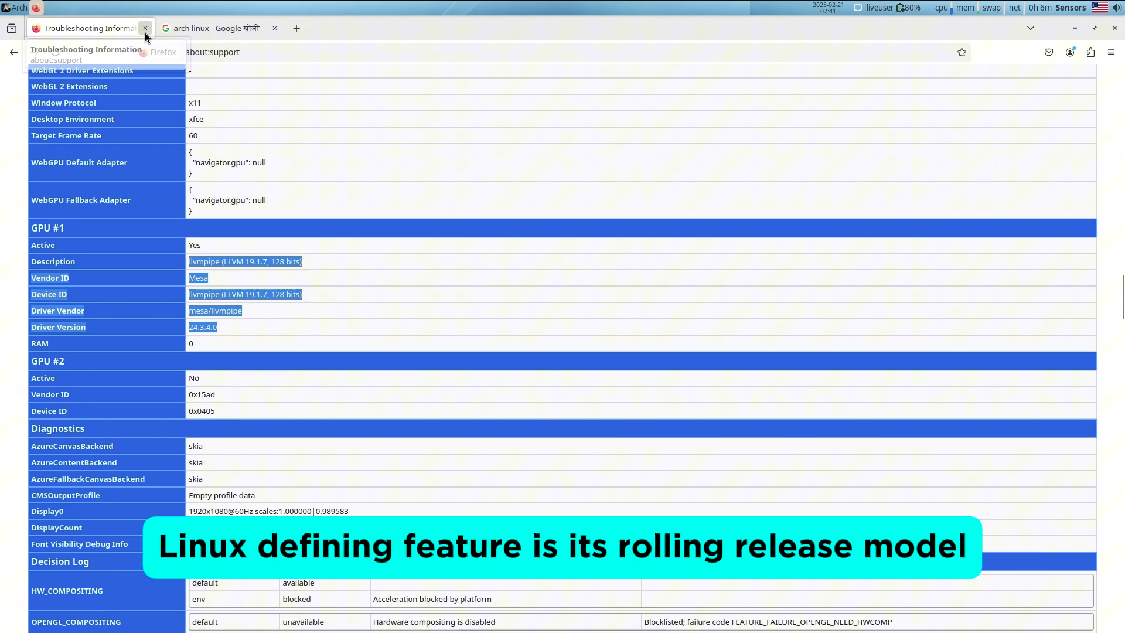
Close the Troubleshooting tab and browse archlinux.org to its Package Search listing.
click(145, 28)
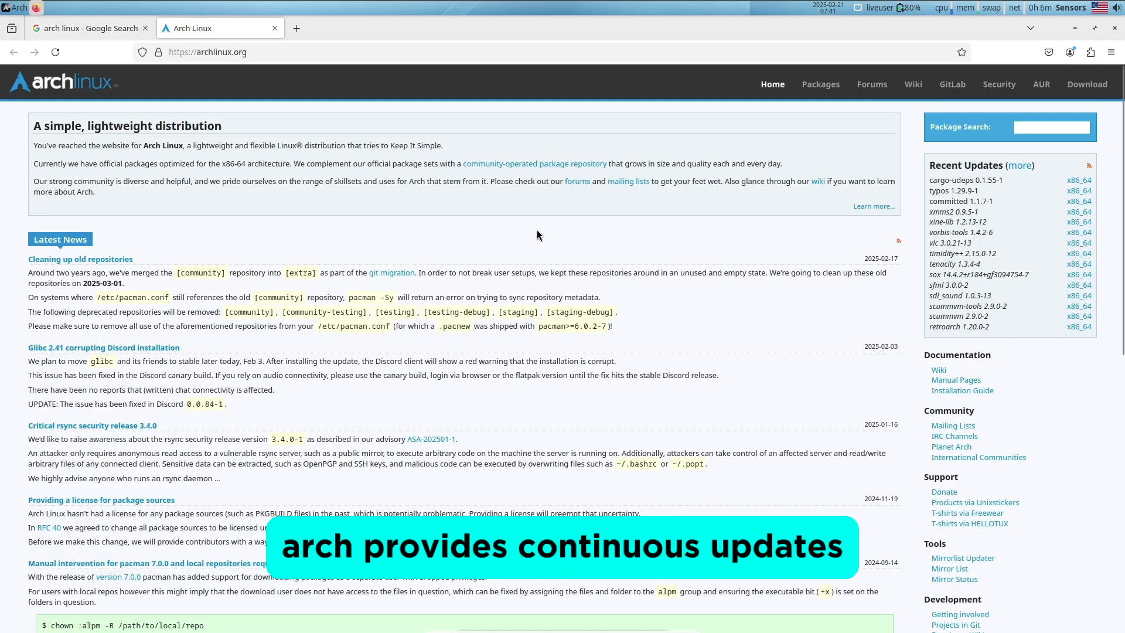
scroll(down, 3)
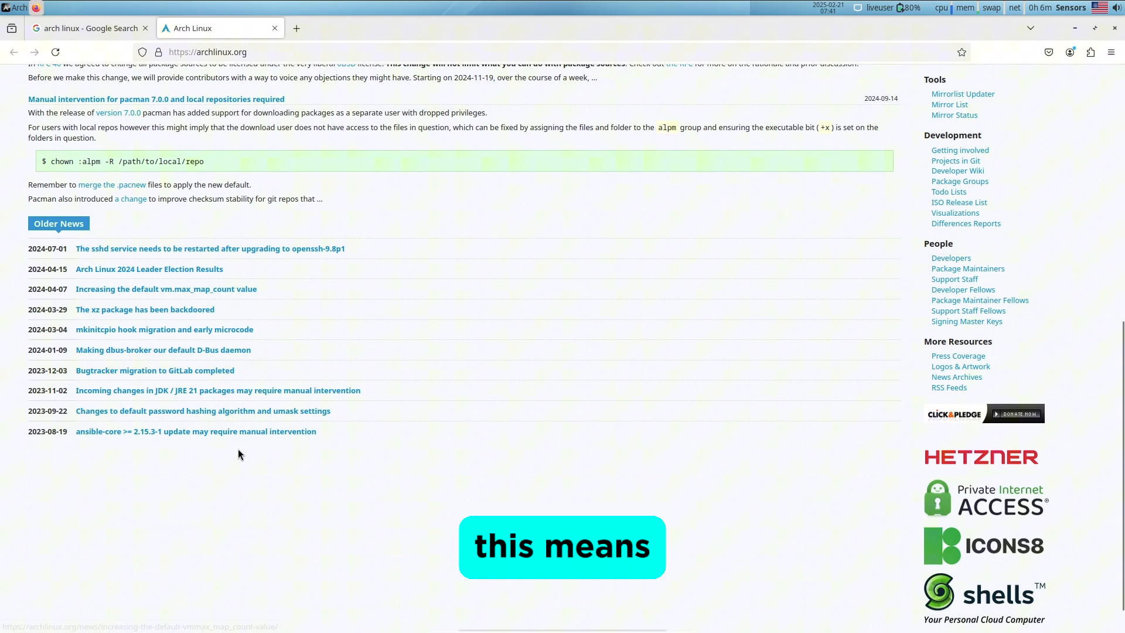
scroll(up, 3)
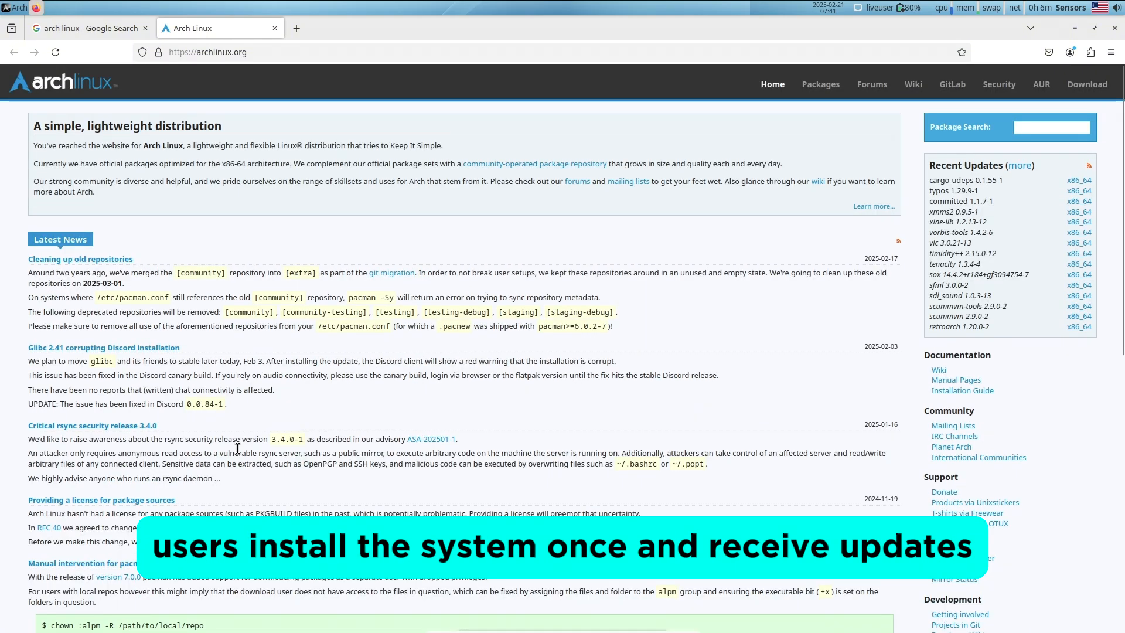
click(820, 84)
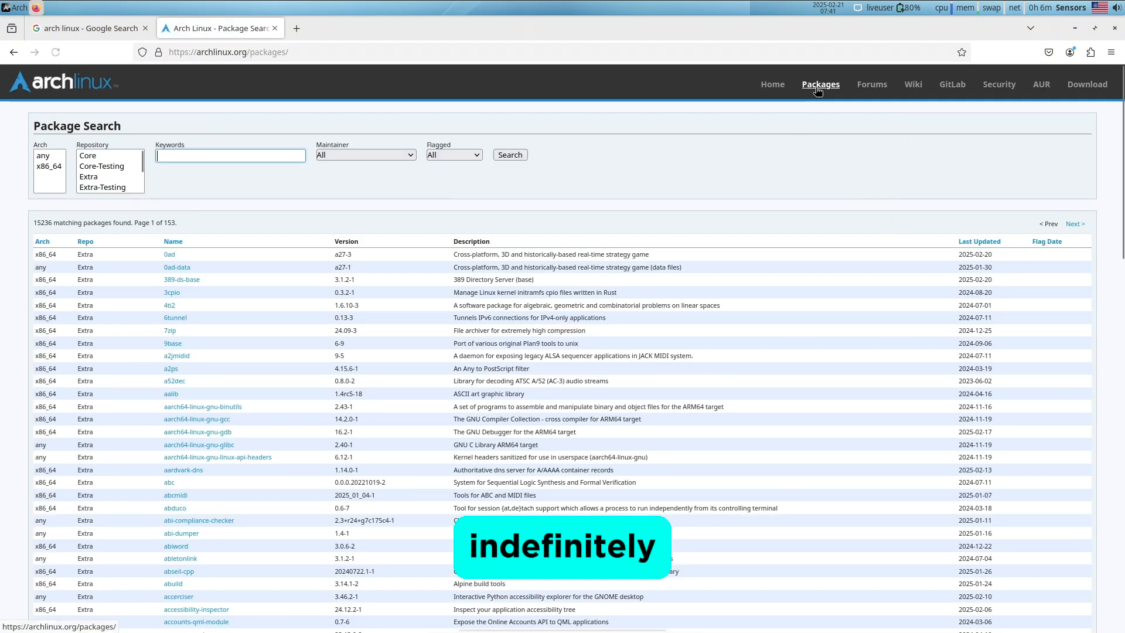
scroll(down, 3)
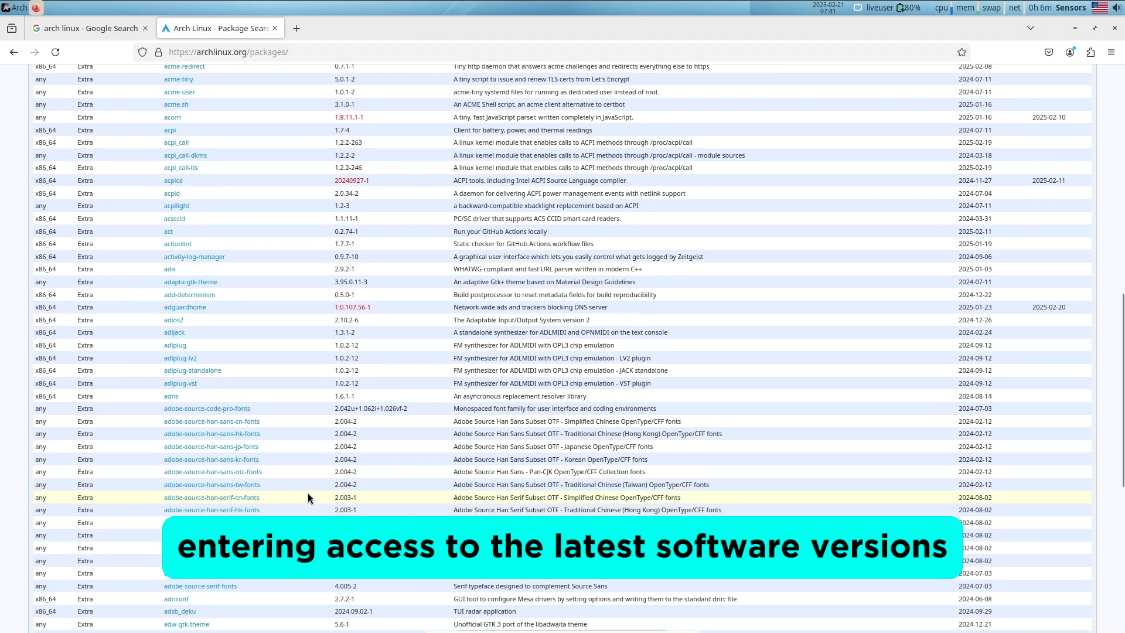
scroll(up, 3)
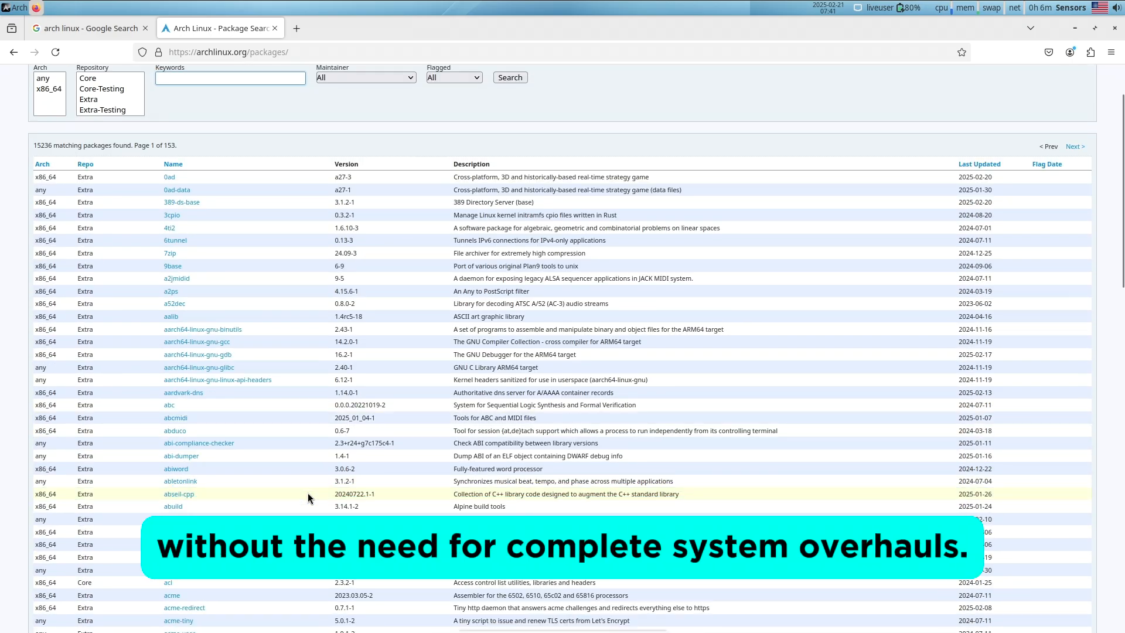
scroll(up, 3)
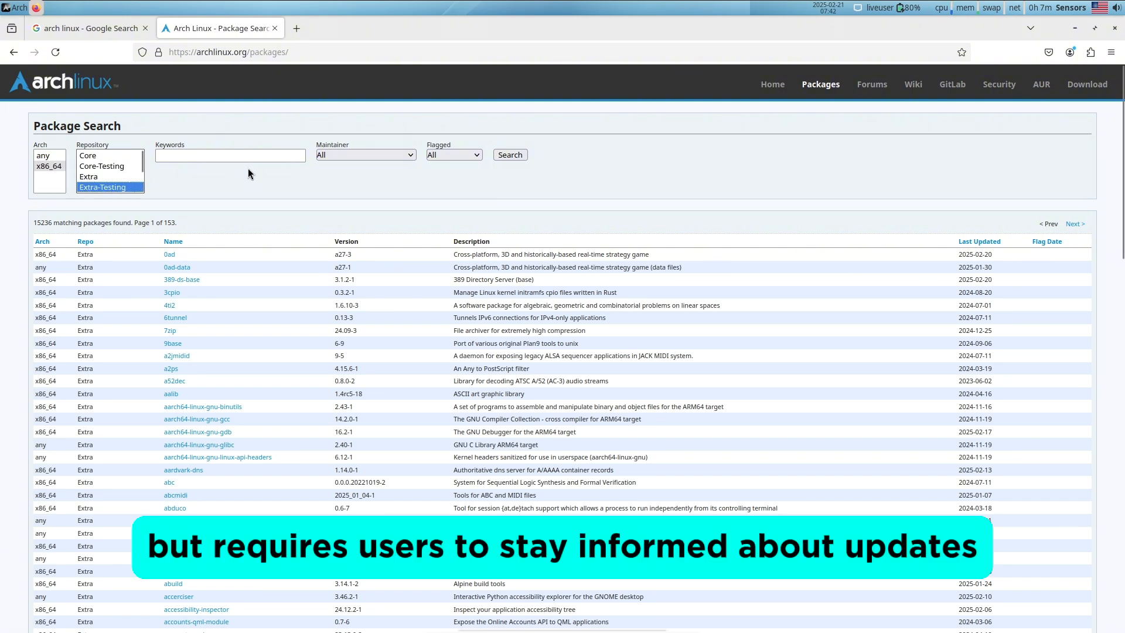
Review the Maintainer dropdown on Package Search and keep it on All.
click(364, 155)
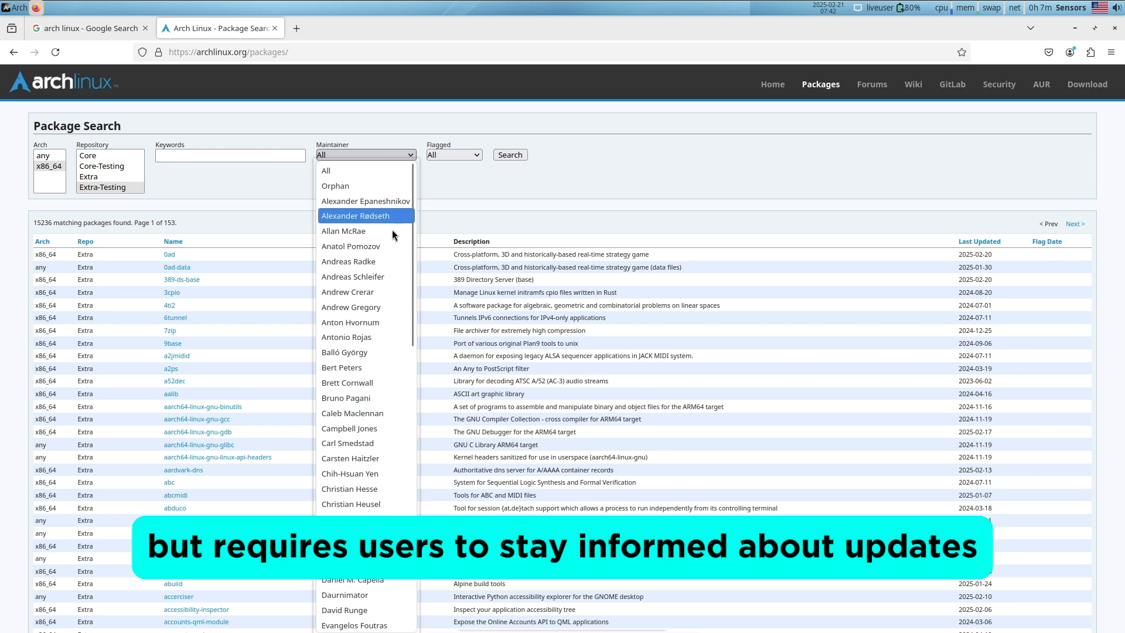
scroll(down, 3)
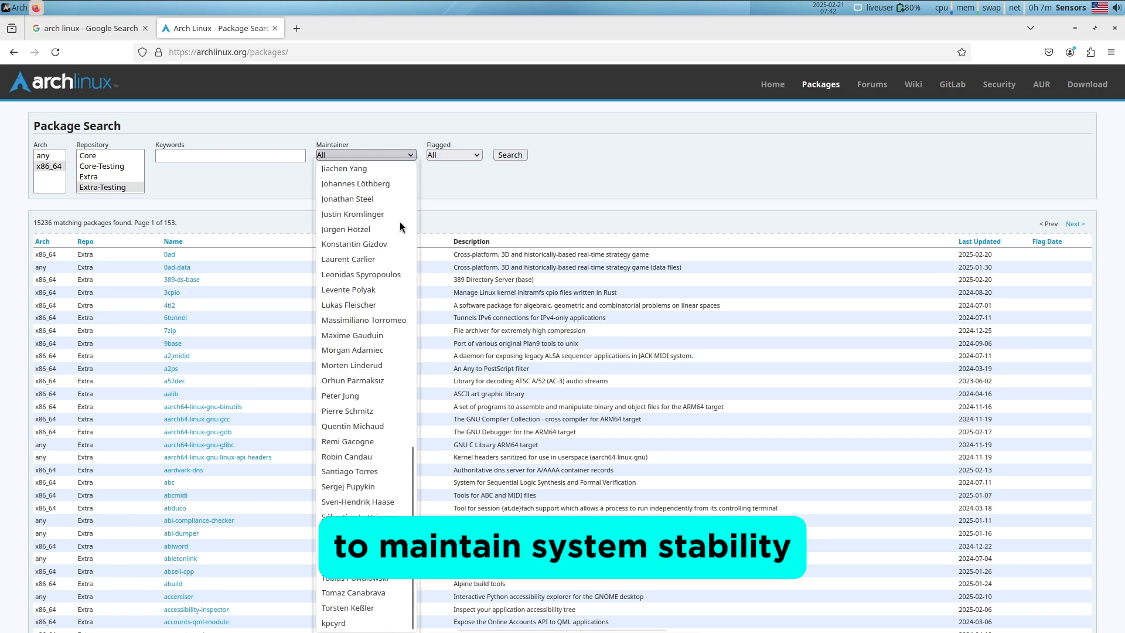
click(453, 155)
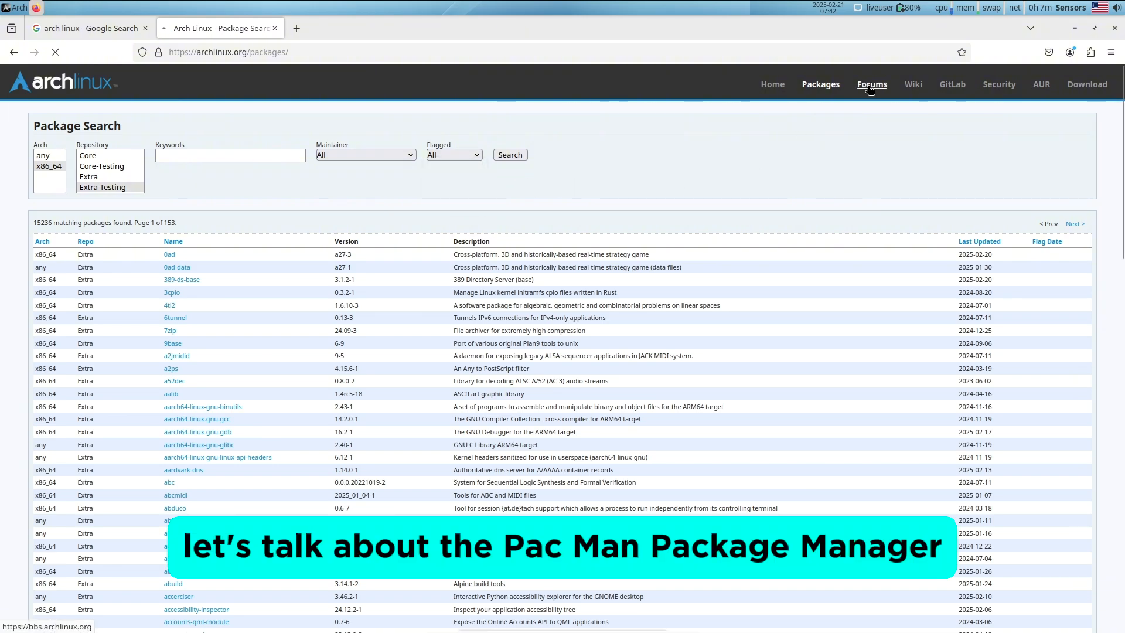
Visit the Arch Linux forums index and look through it.
click(871, 83)
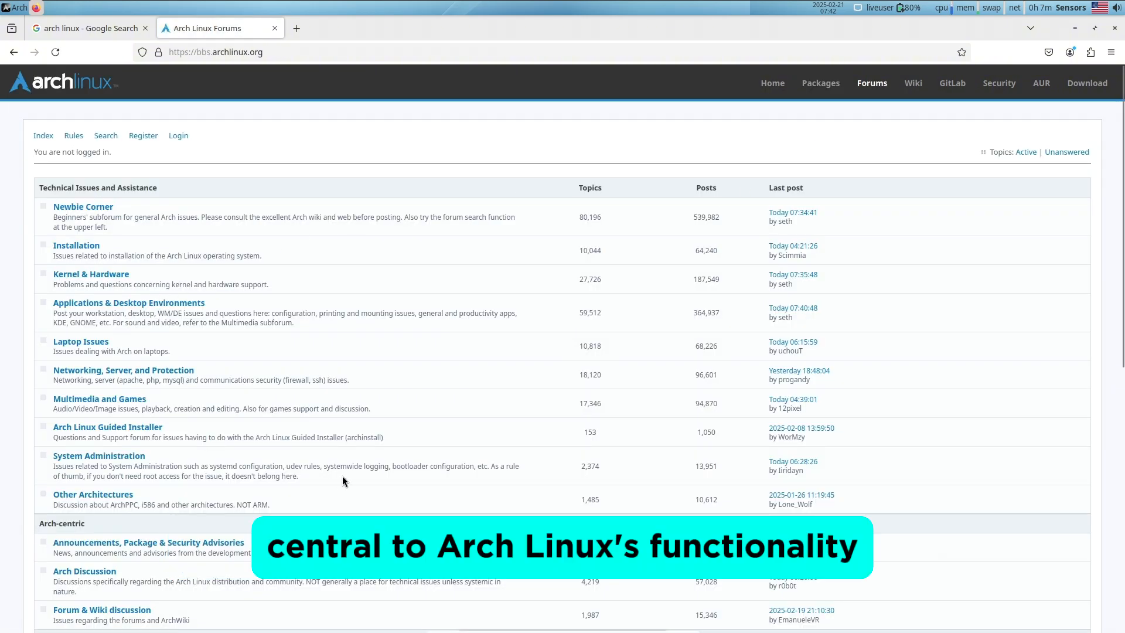
scroll(down, 3)
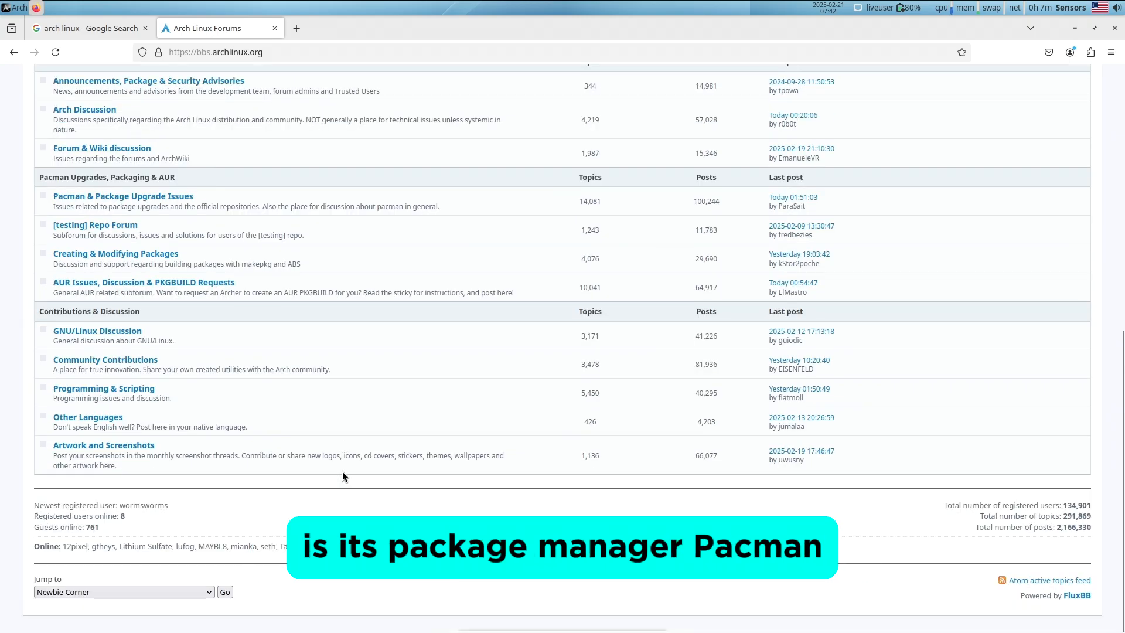
scroll(up, 3)
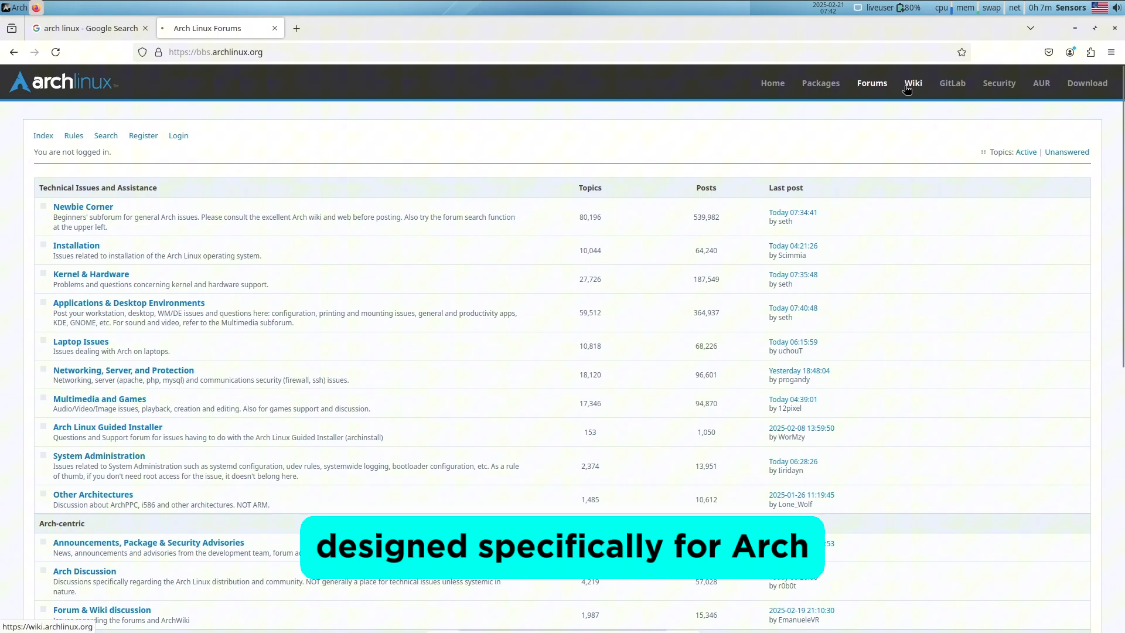
Visit the ArchWiki main page and look over it.
click(913, 82)
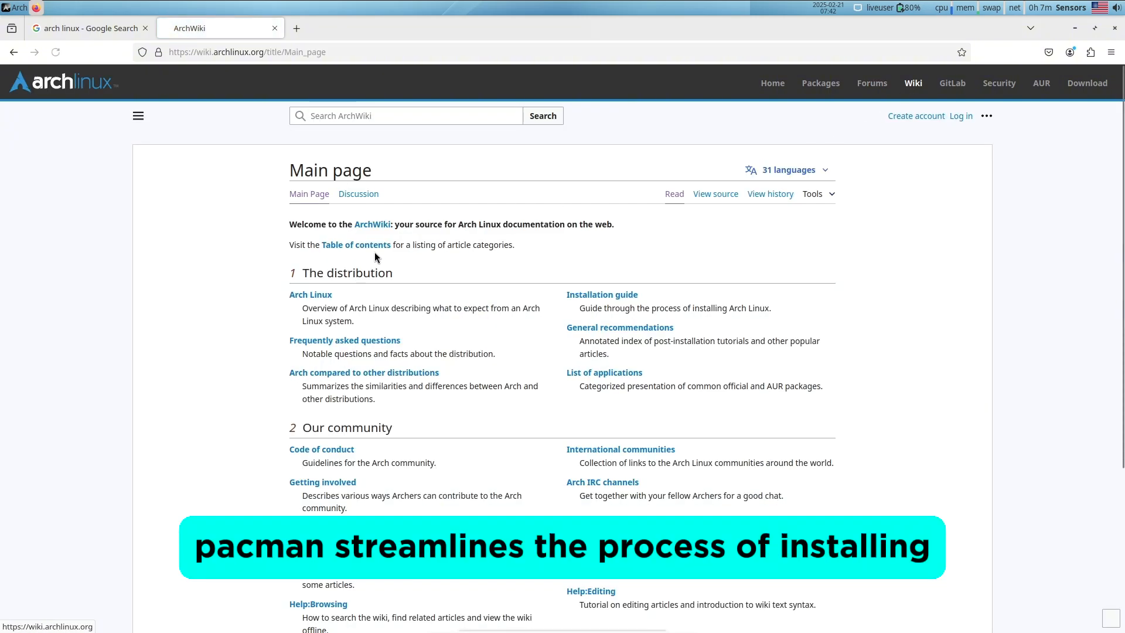
scroll(down, 3)
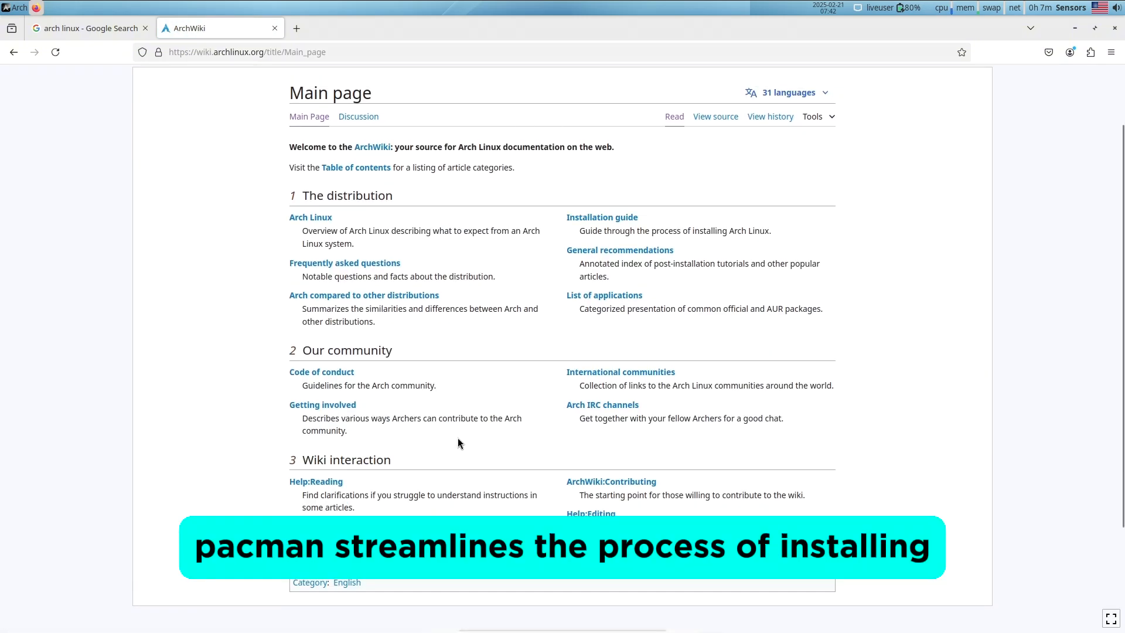
scroll(up, 3)
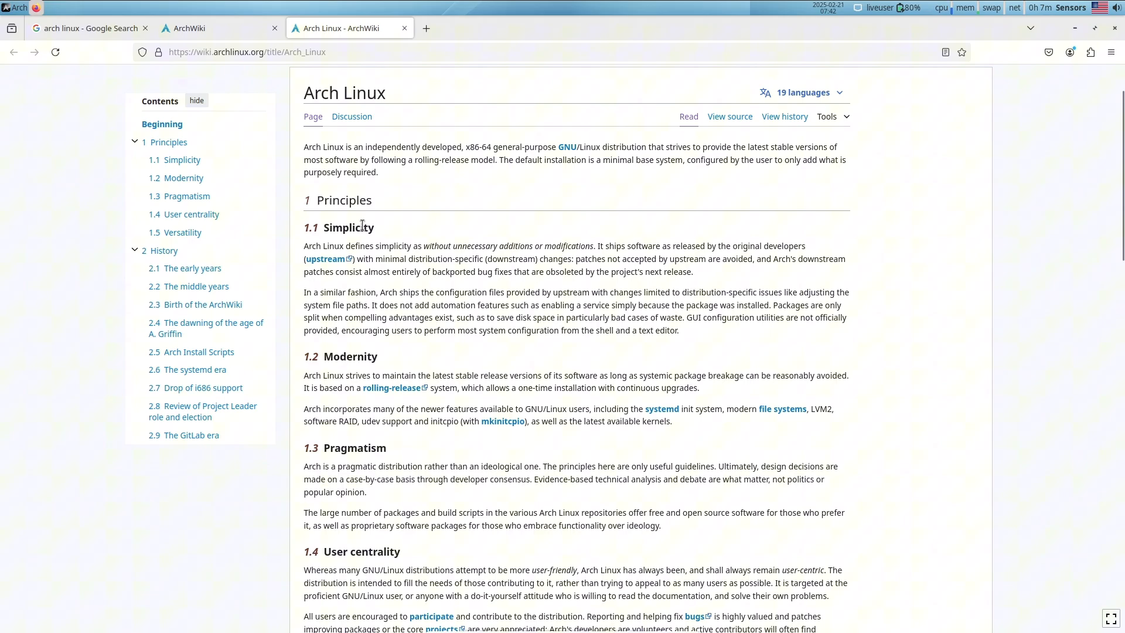
scroll(down, 3)
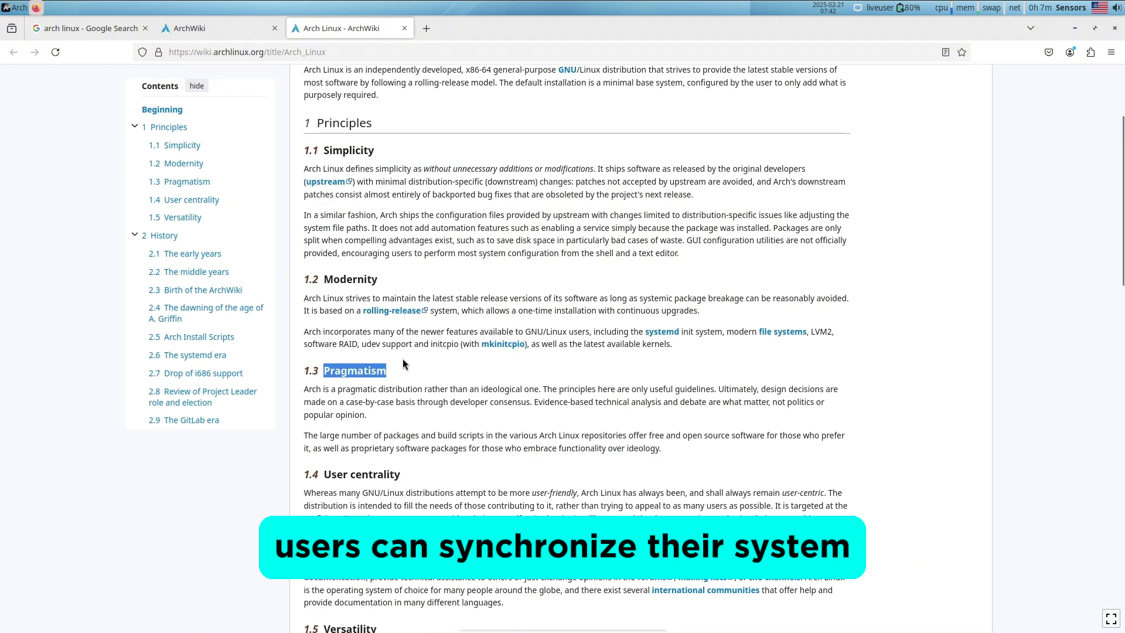
scroll(down, 3)
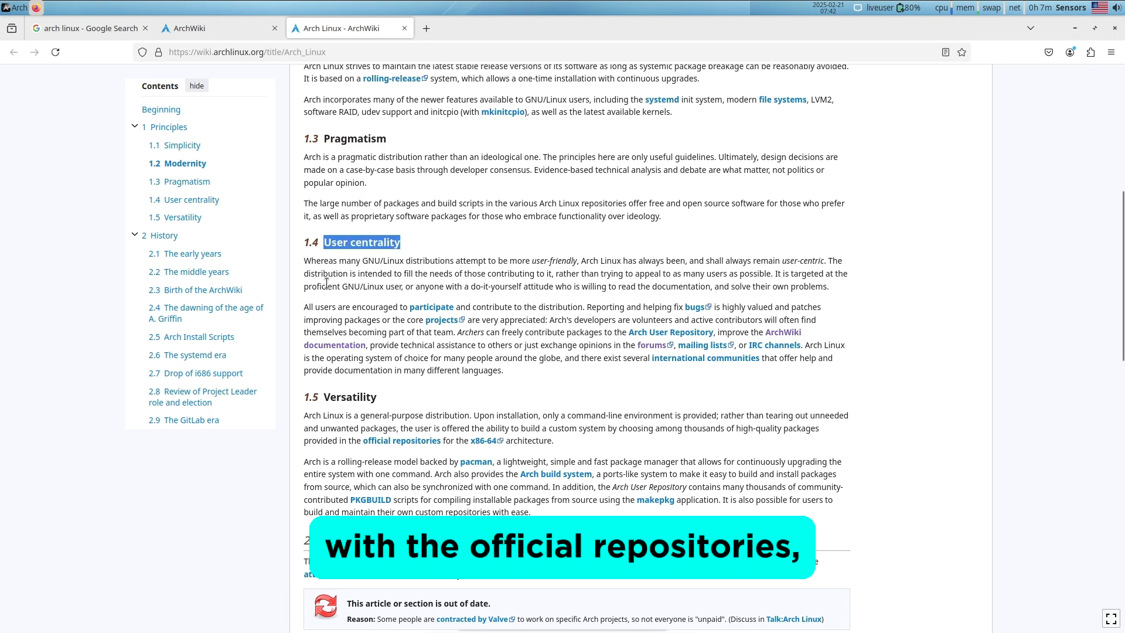
scroll(down, 3)
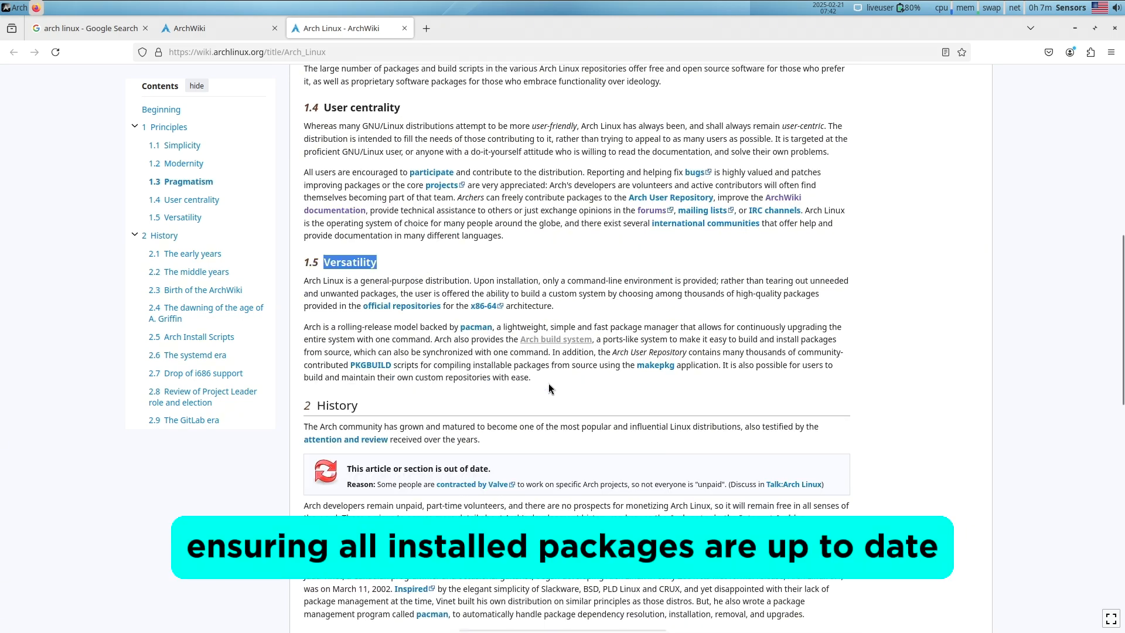
scroll(down, 3)
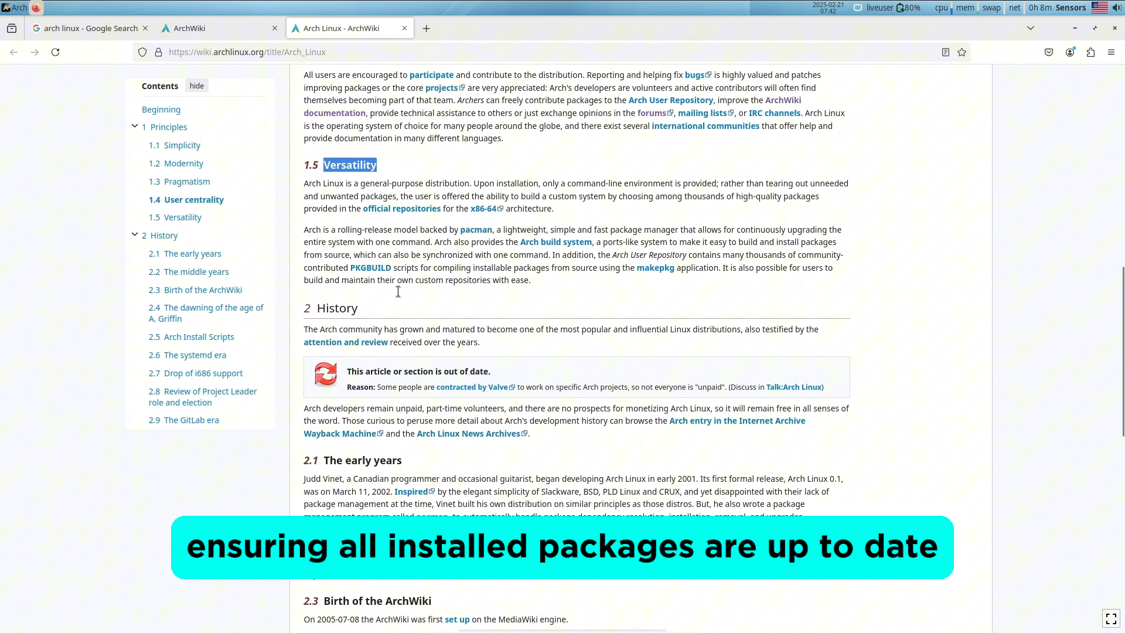
scroll(down, 3)
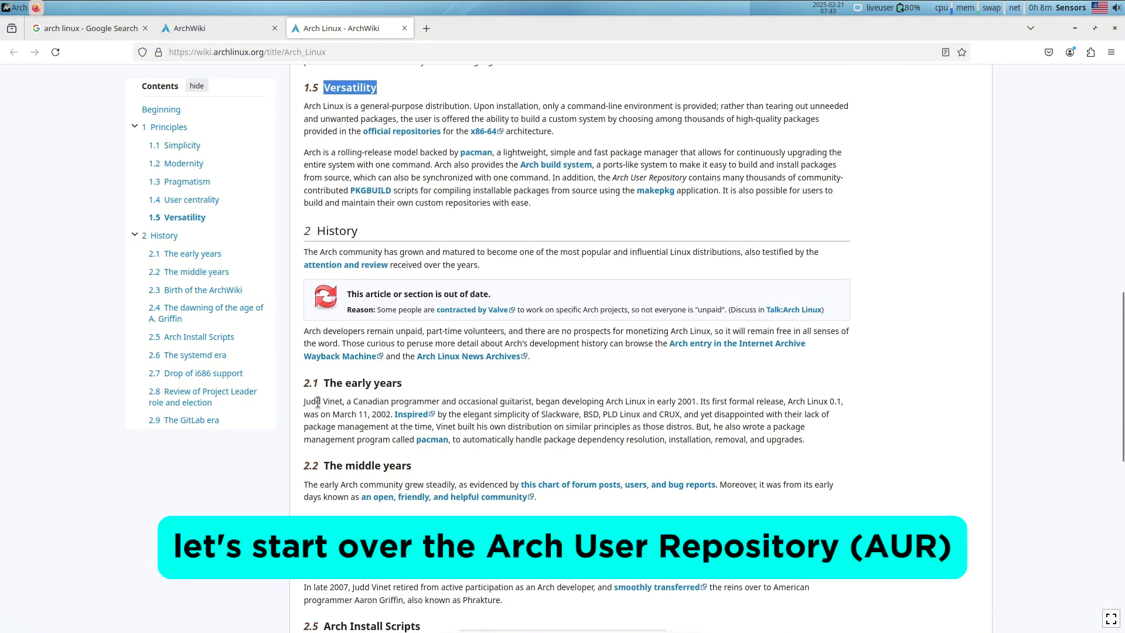
double_click(314, 401)
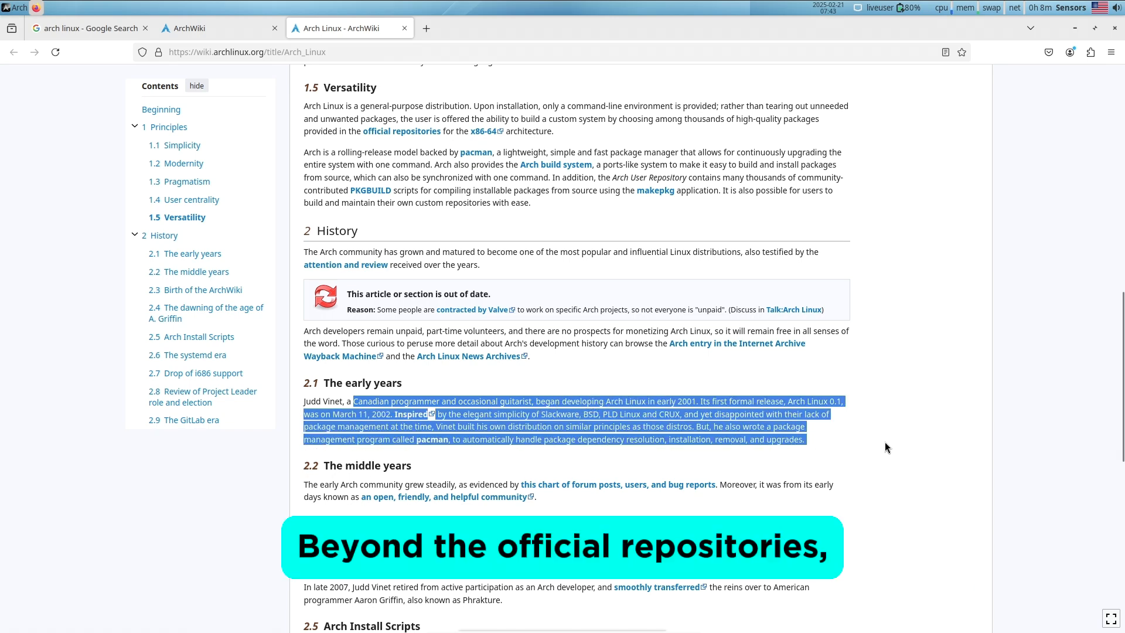
scroll(down, 3)
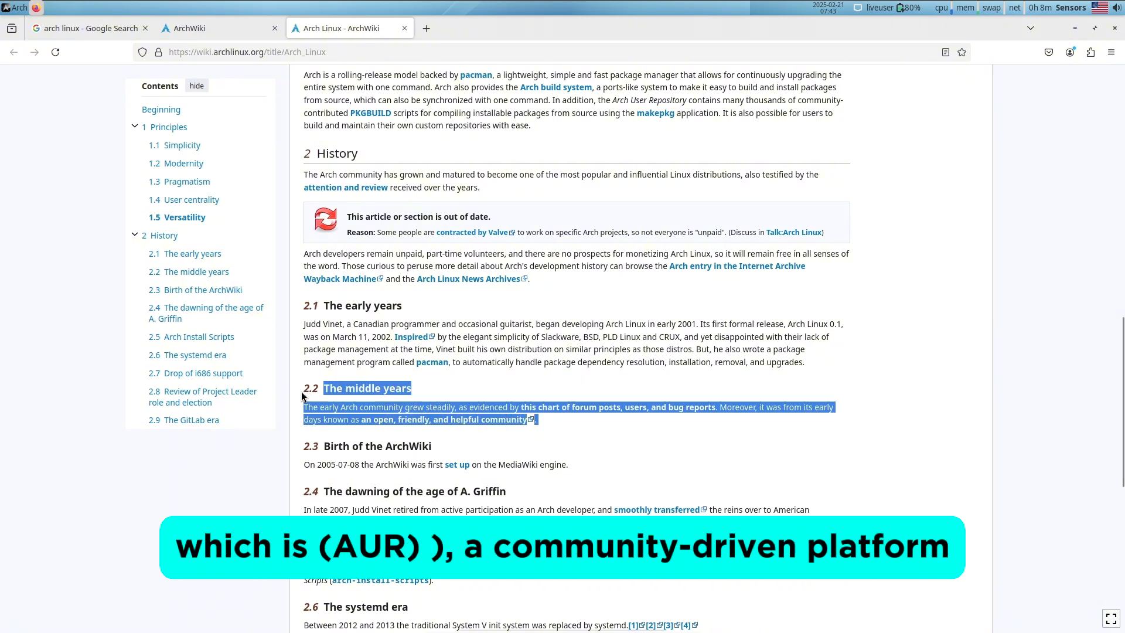
scroll(down, 3)
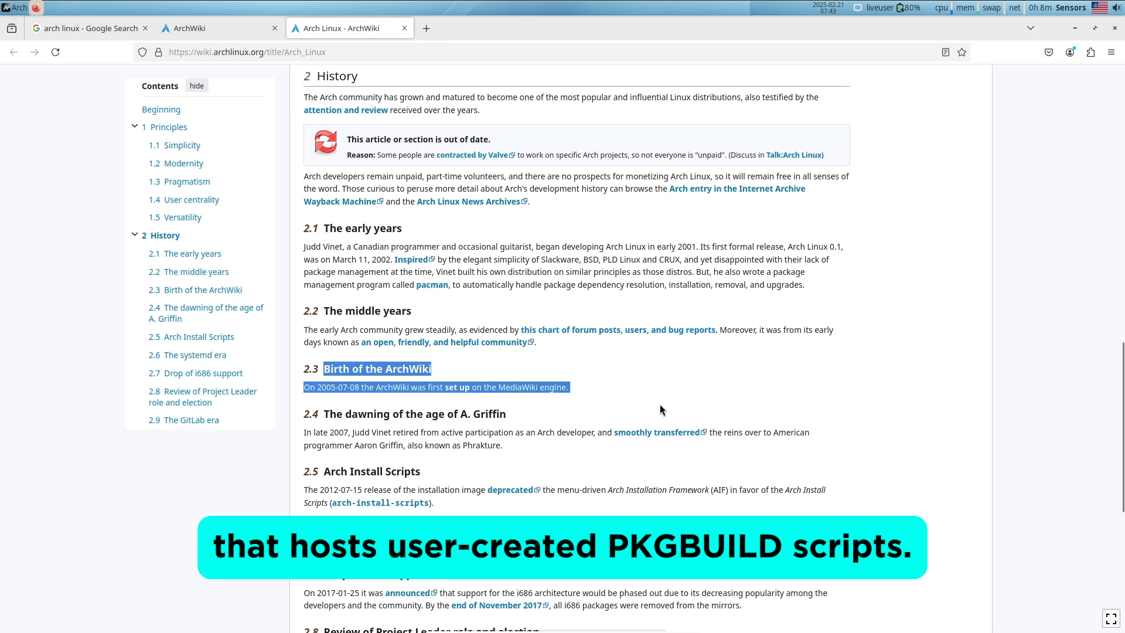
scroll(down, 3)
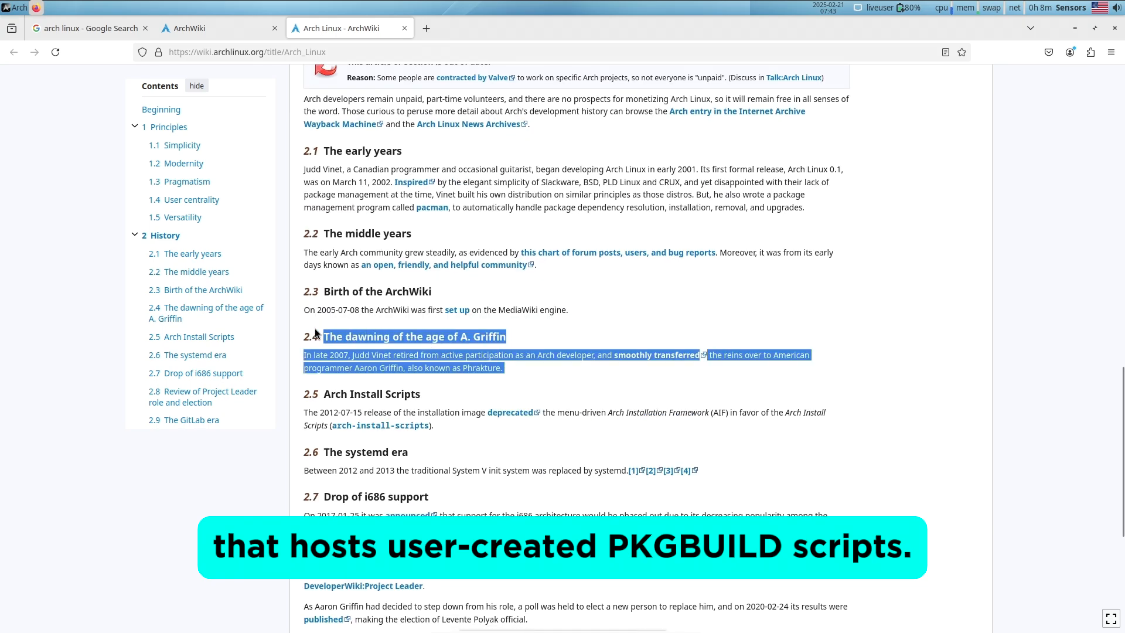
click(380, 367)
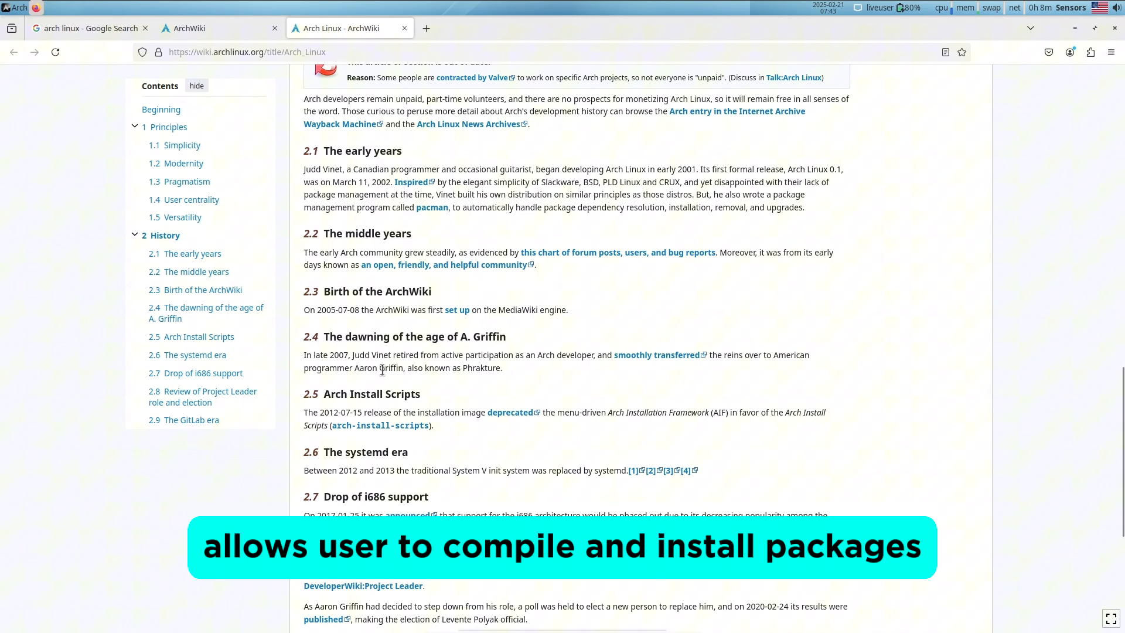
double_click(378, 366)
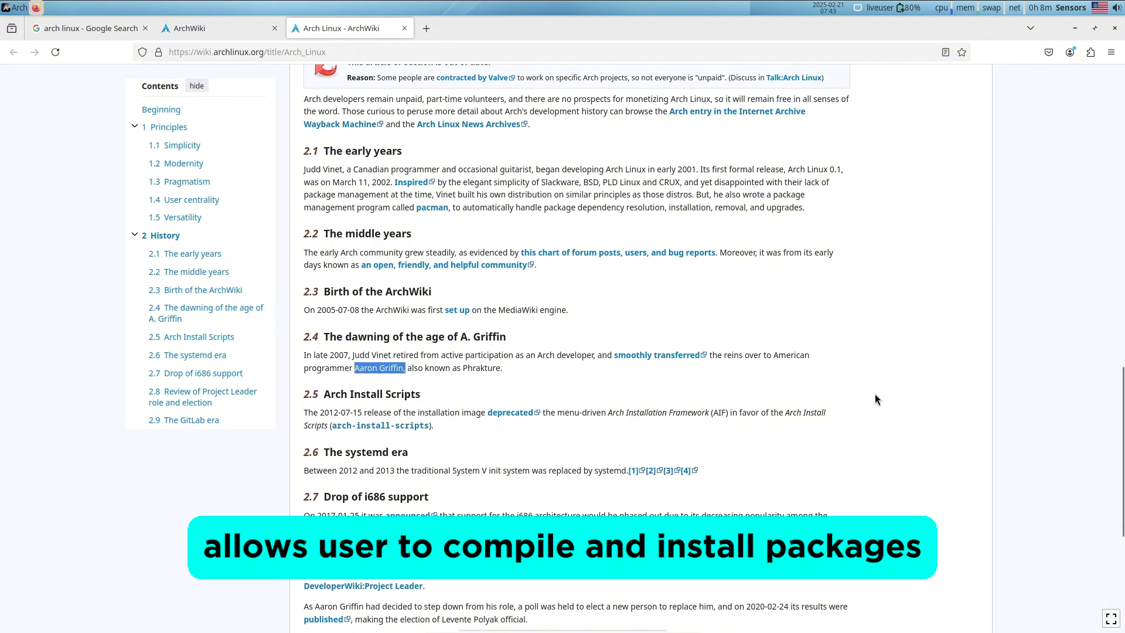
scroll(down, 3)
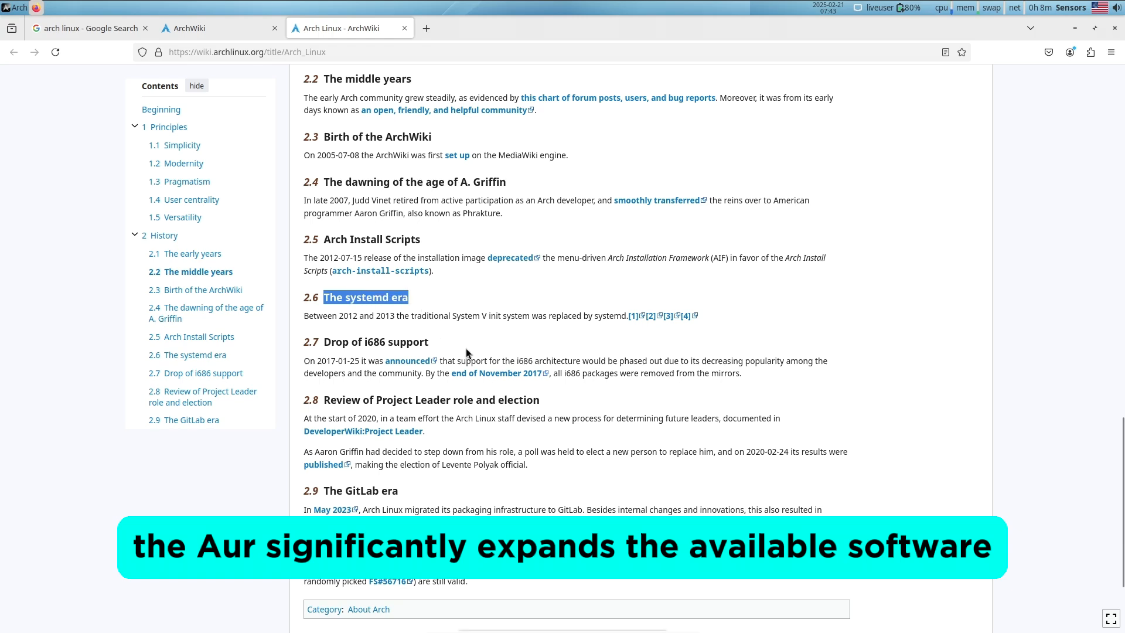
scroll(down, 3)
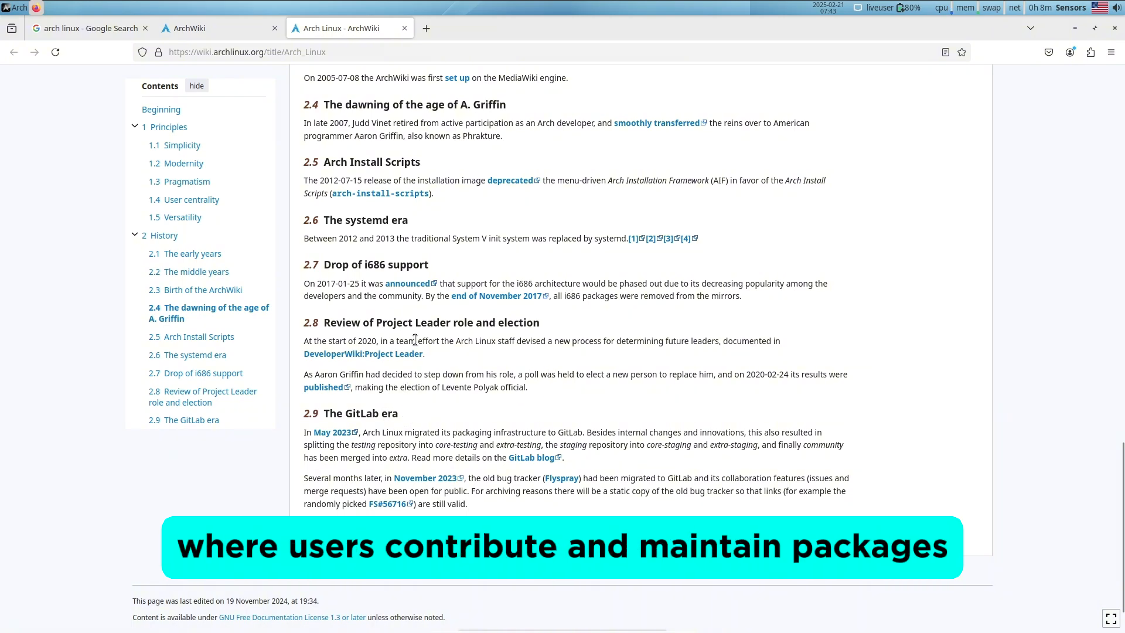
mouse_move(401, 403)
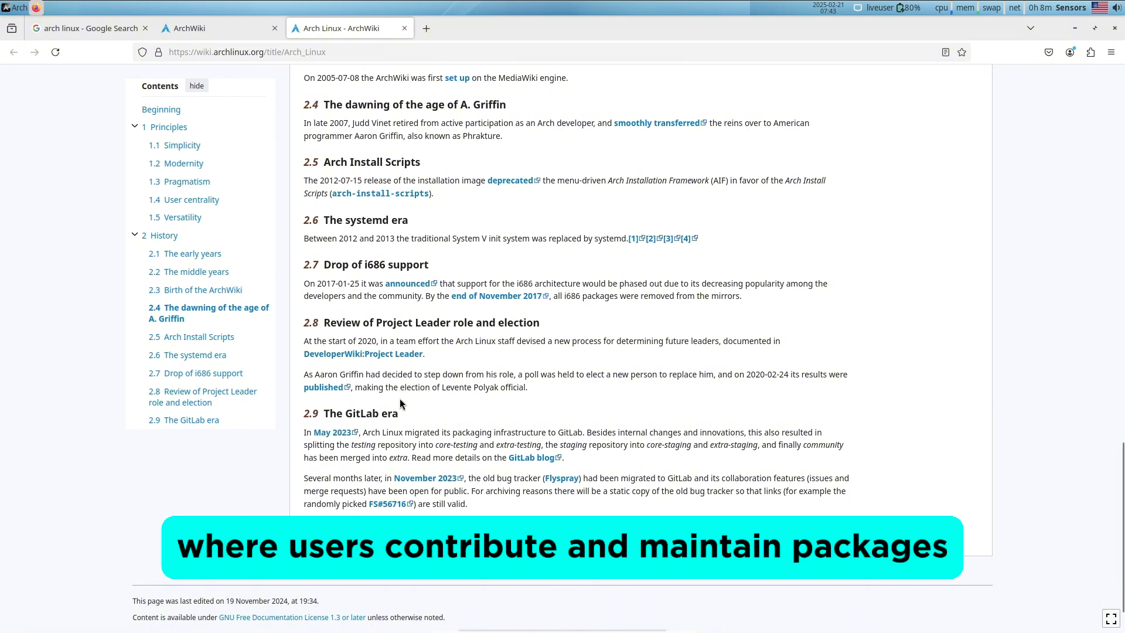
scroll(up, 3)
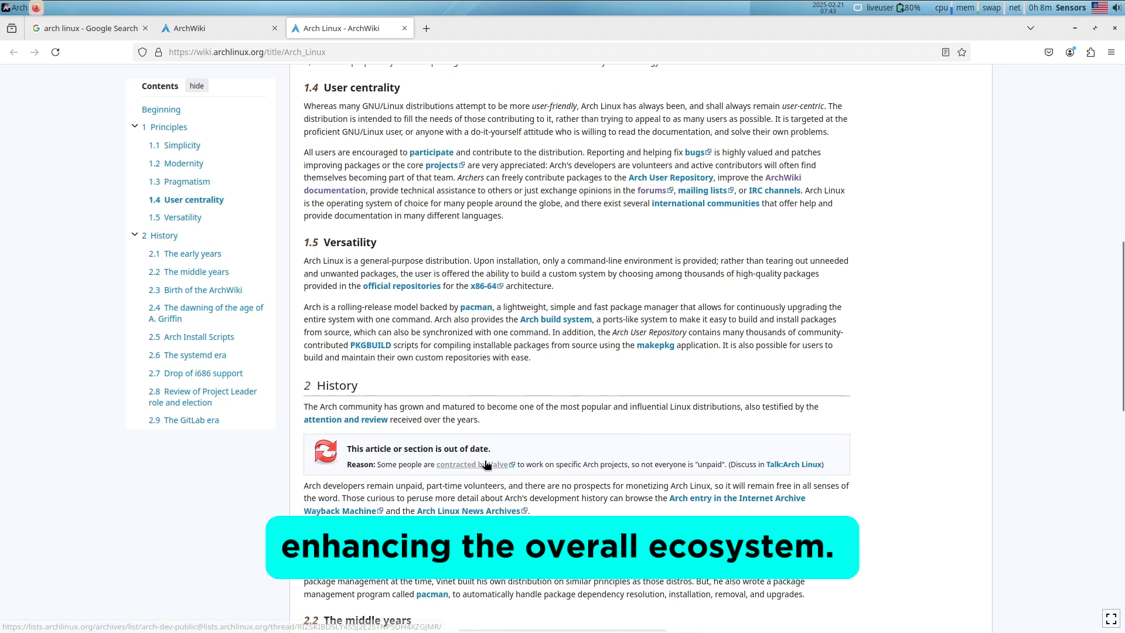
click(403, 28)
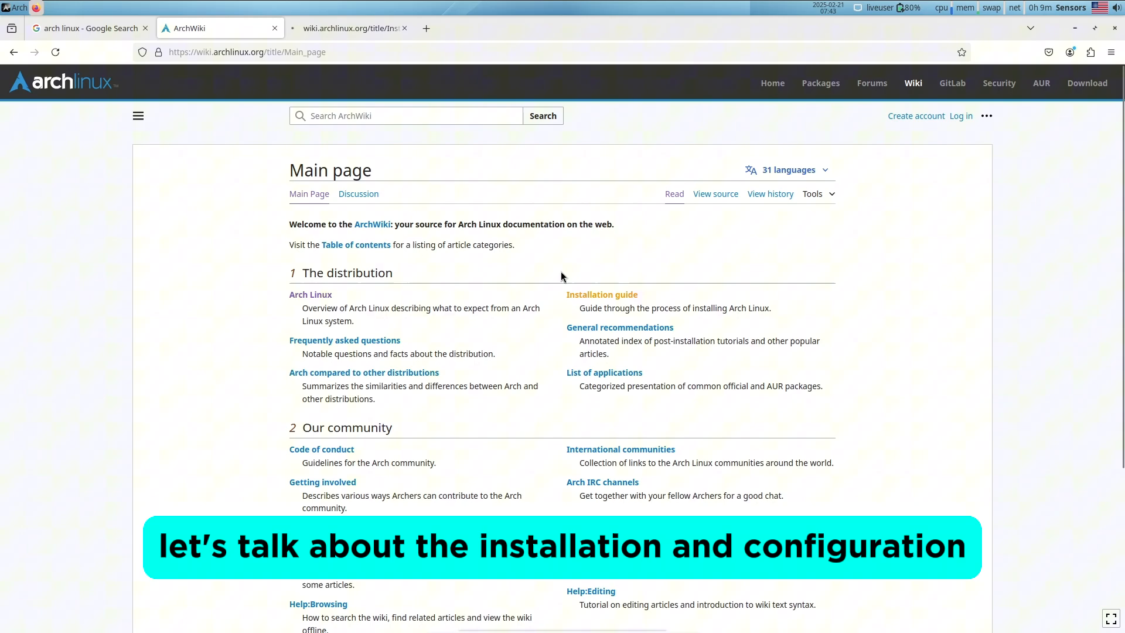
Read the Installation guide article down to the Reboot section, then close its tab.
click(349, 29)
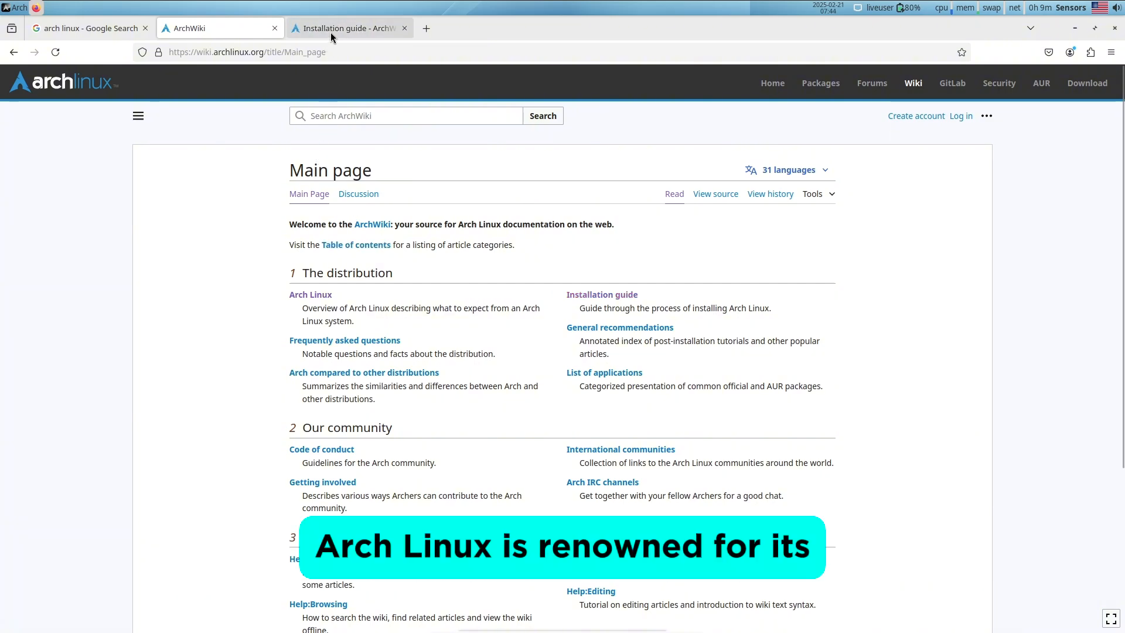
click(348, 29)
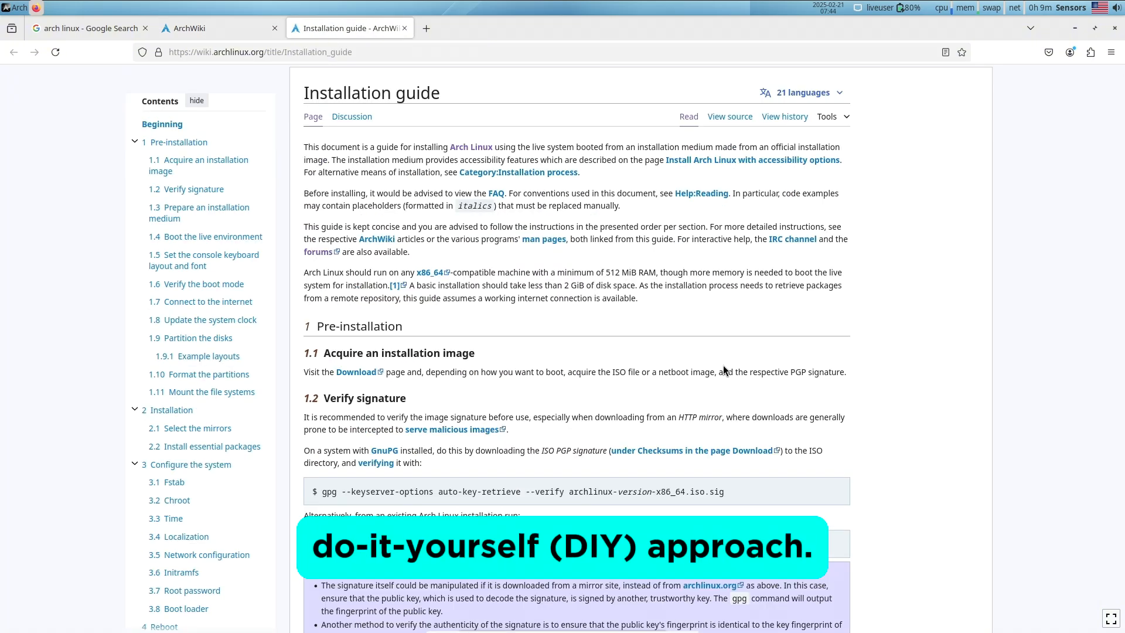
scroll(down, 3)
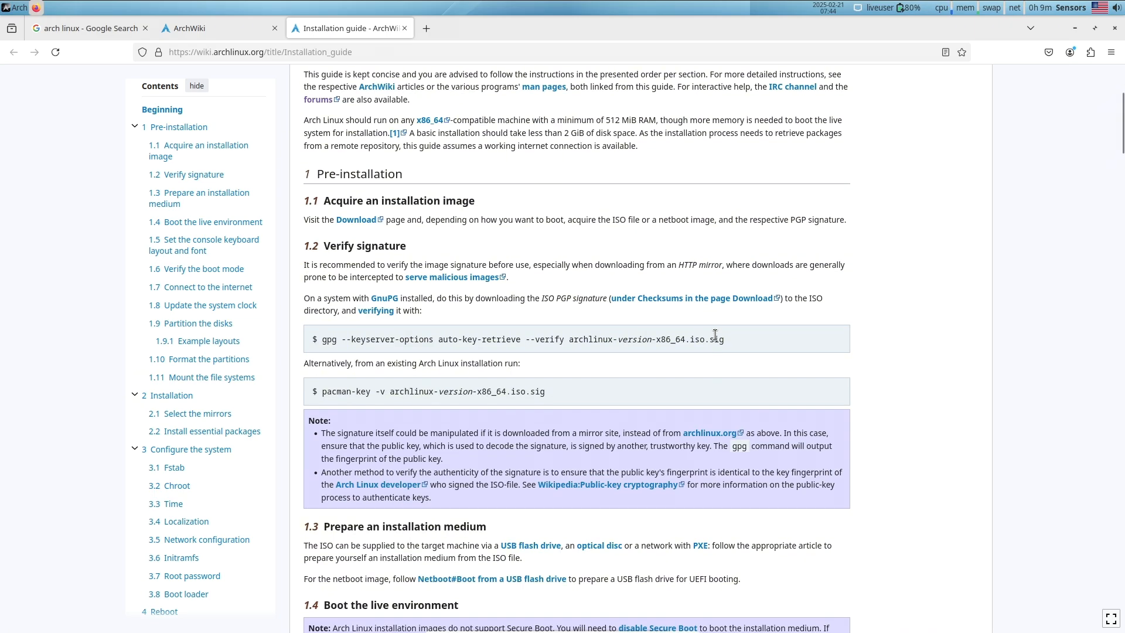
scroll(down, 3)
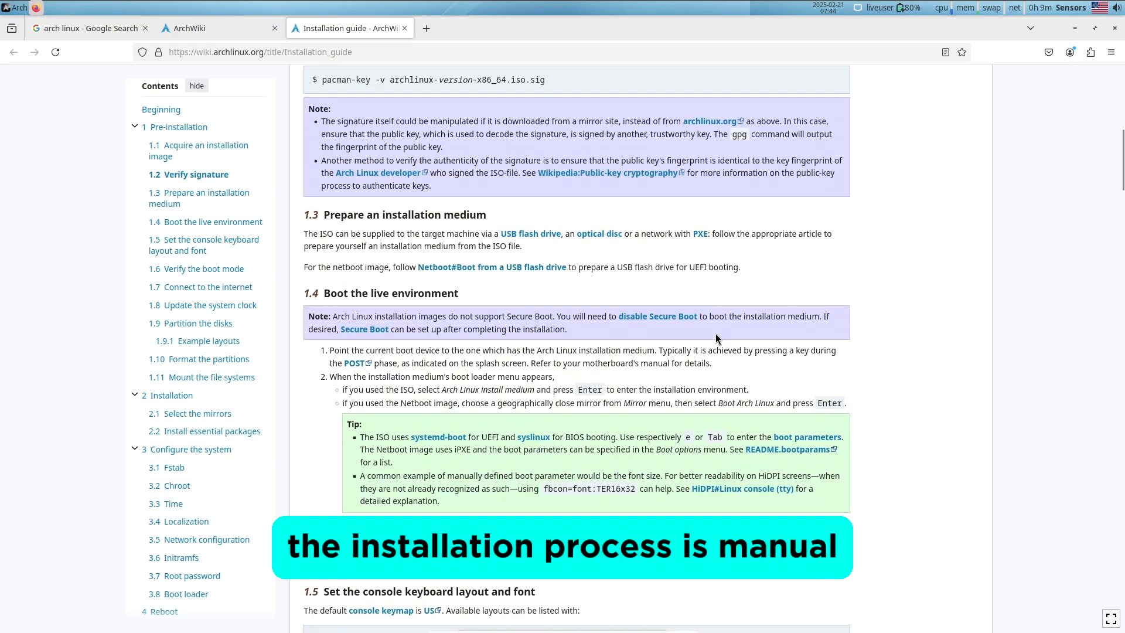
scroll(down, 3)
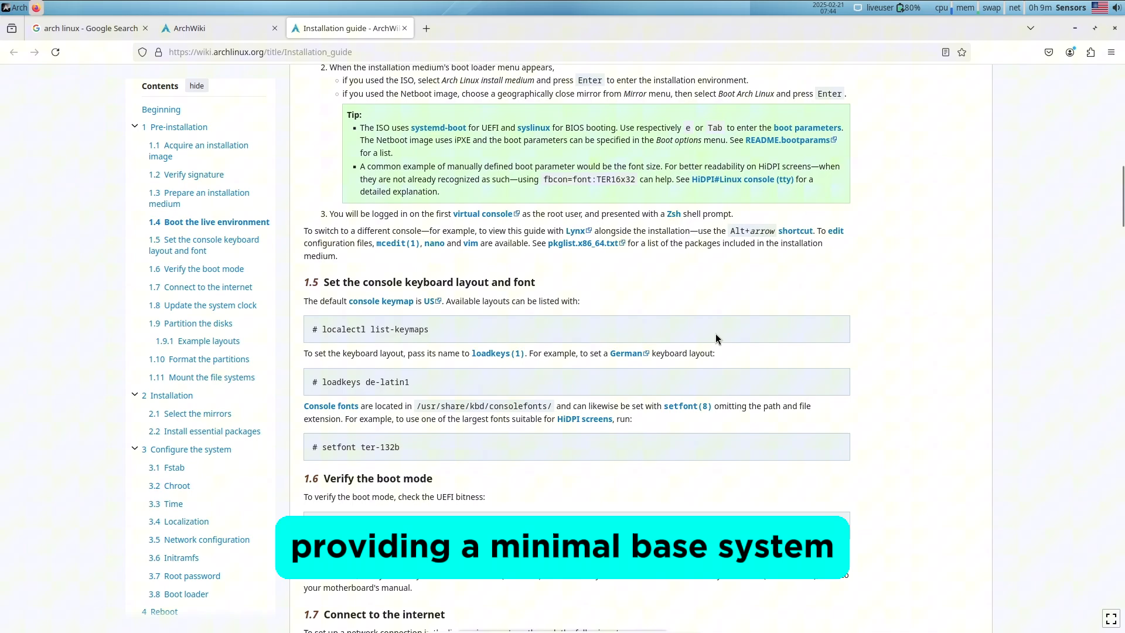
scroll(down, 3)
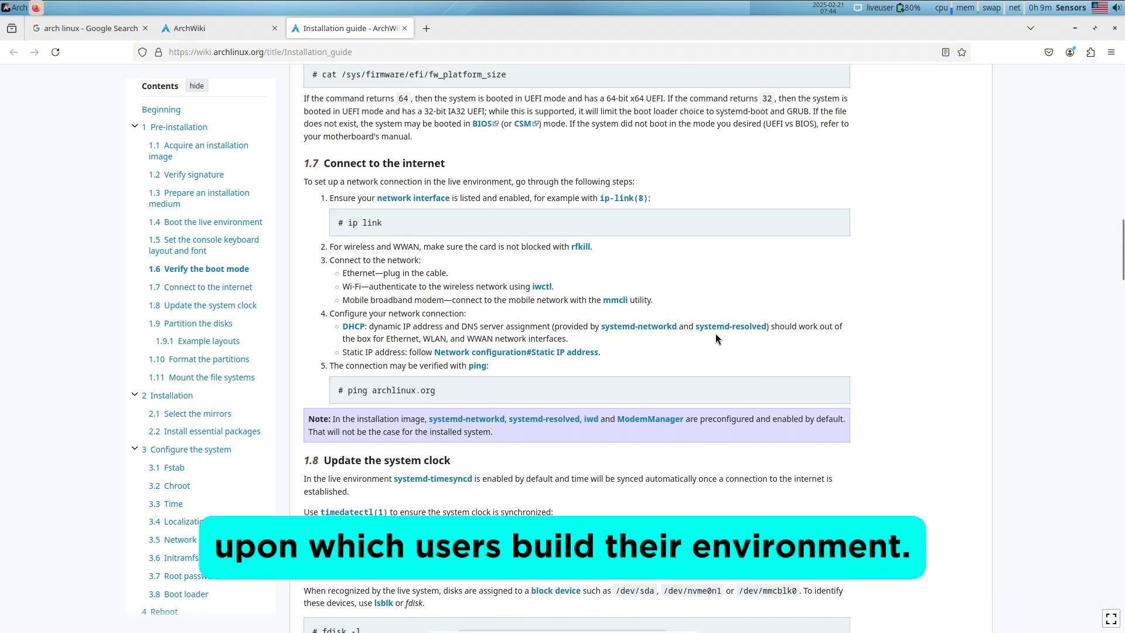
scroll(down, 3)
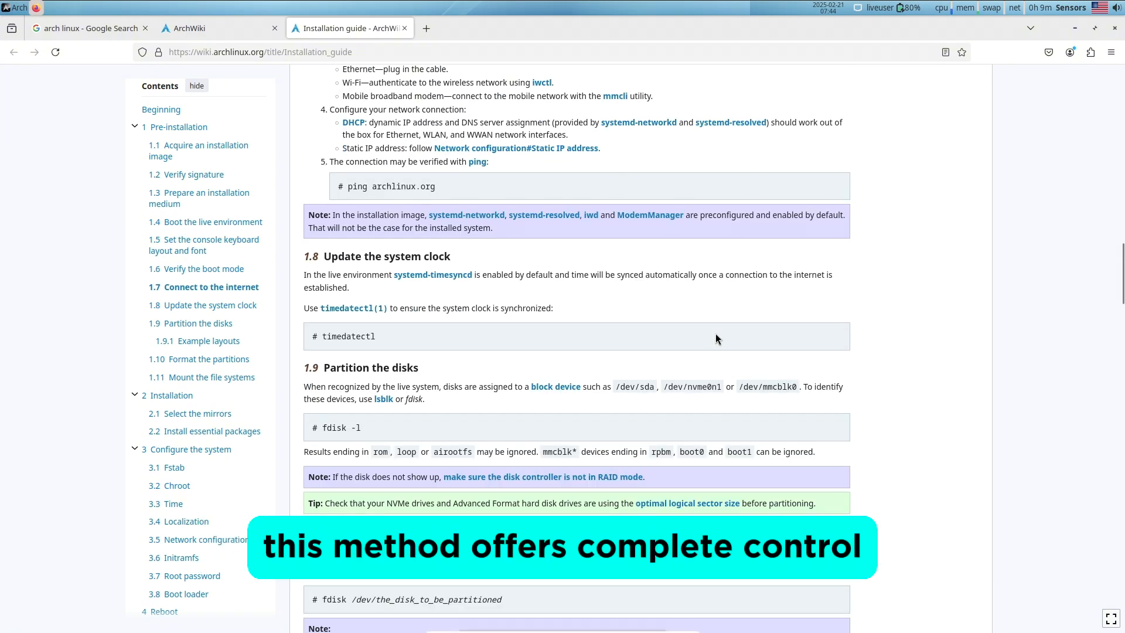
scroll(down, 3)
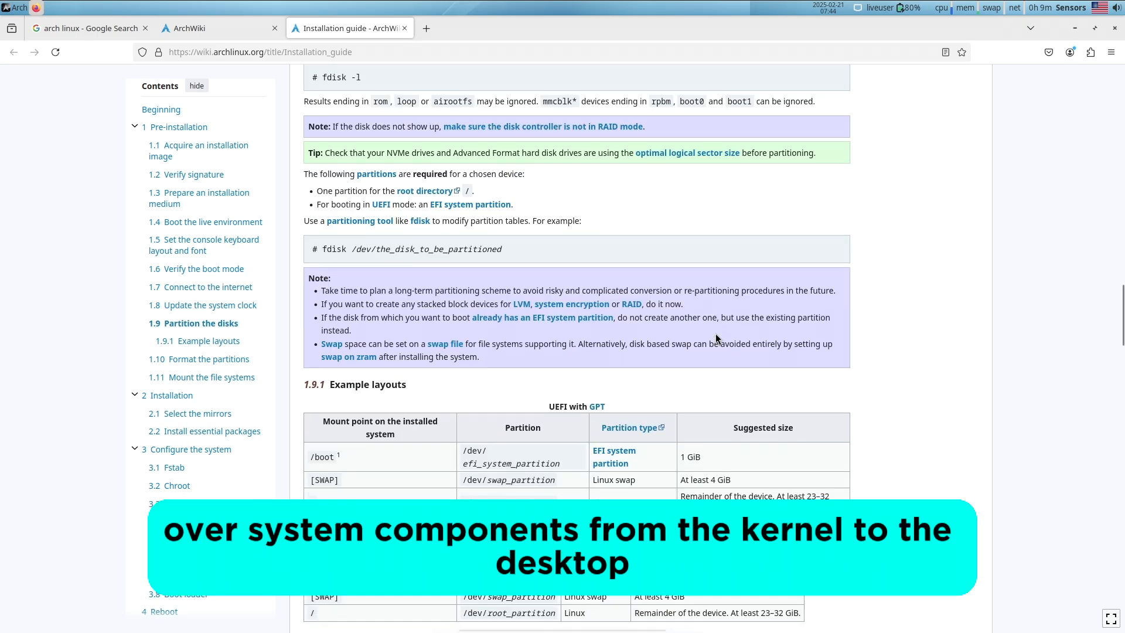
scroll(down, 3)
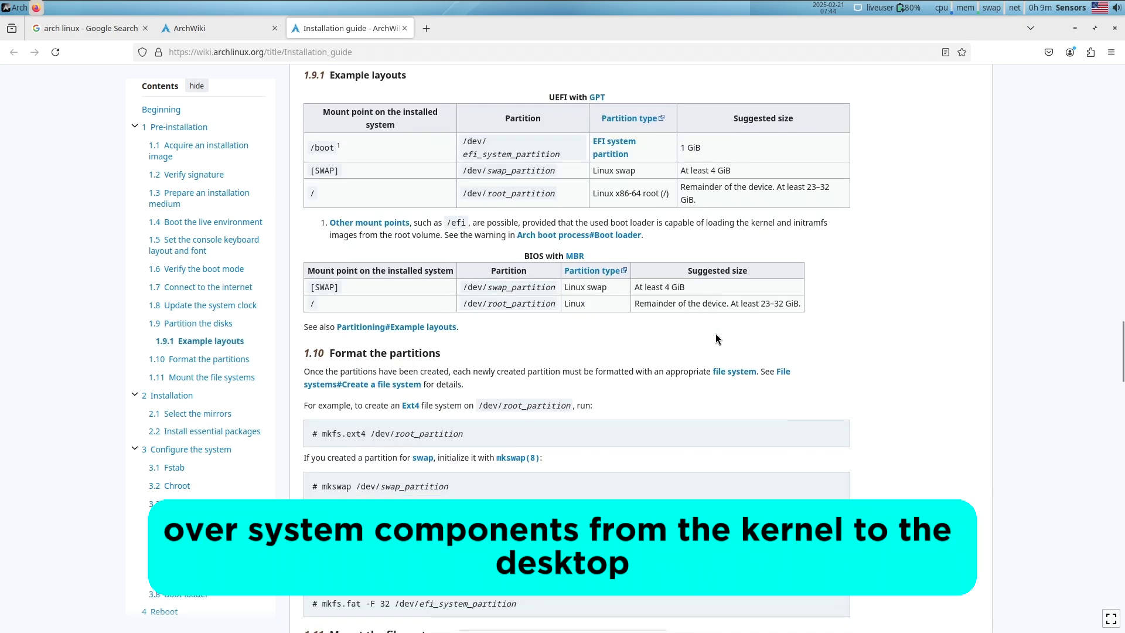
scroll(down, 3)
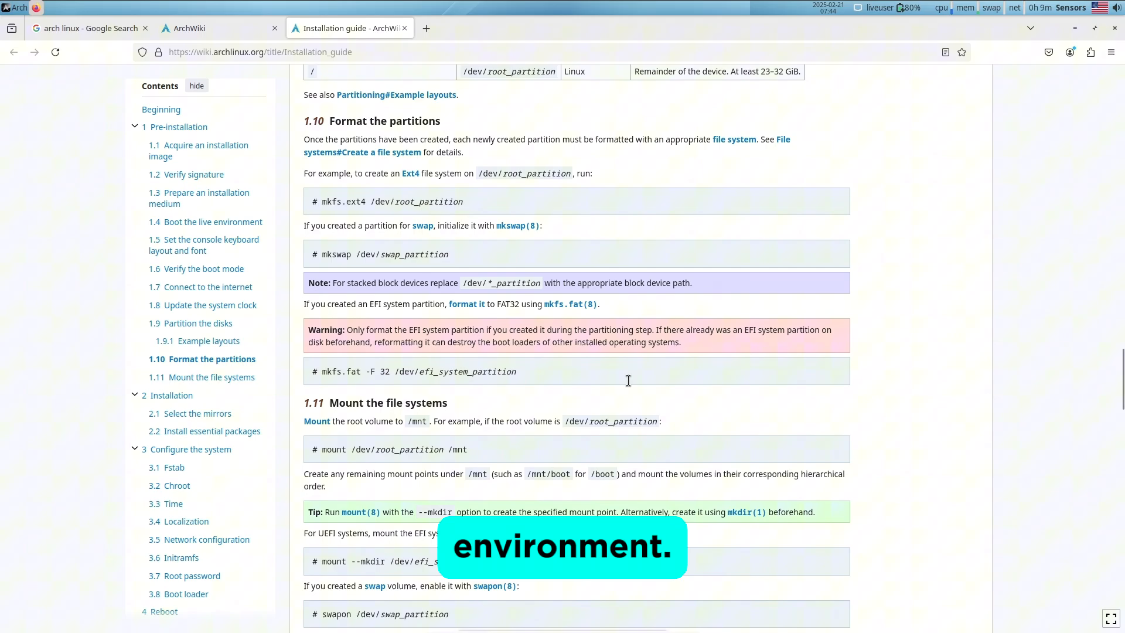
scroll(down, 3)
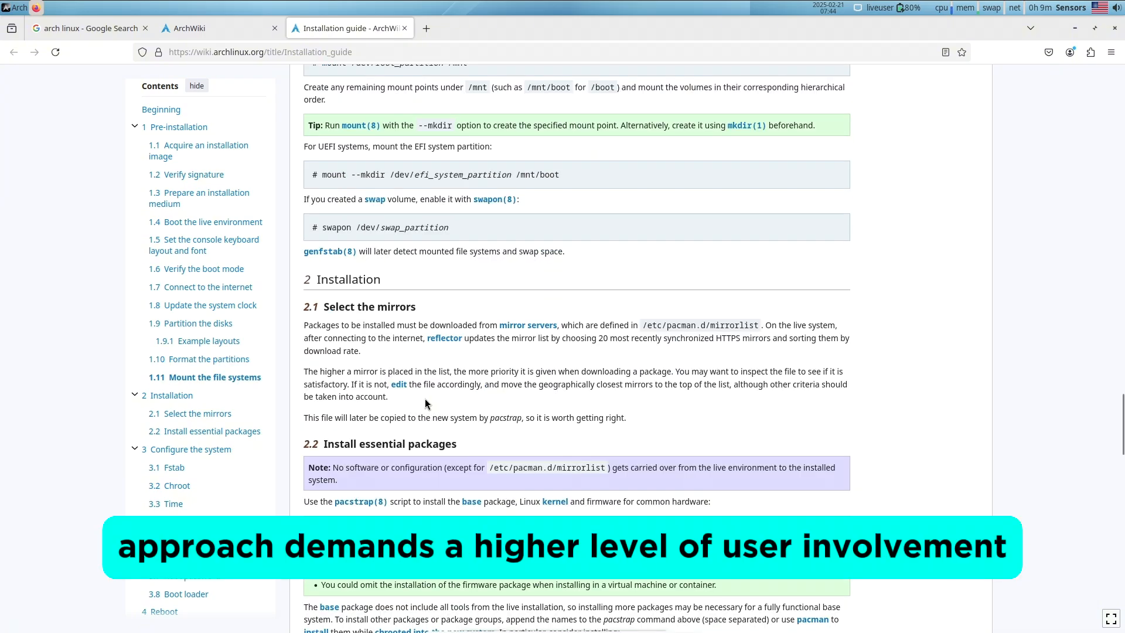
scroll(down, 3)
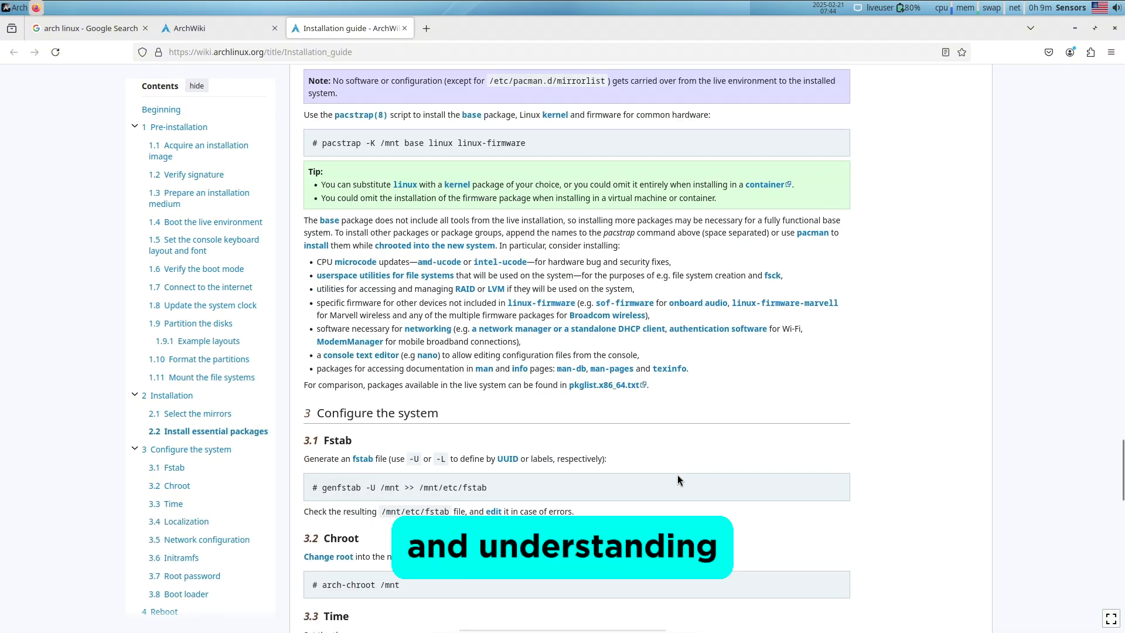
scroll(down, 3)
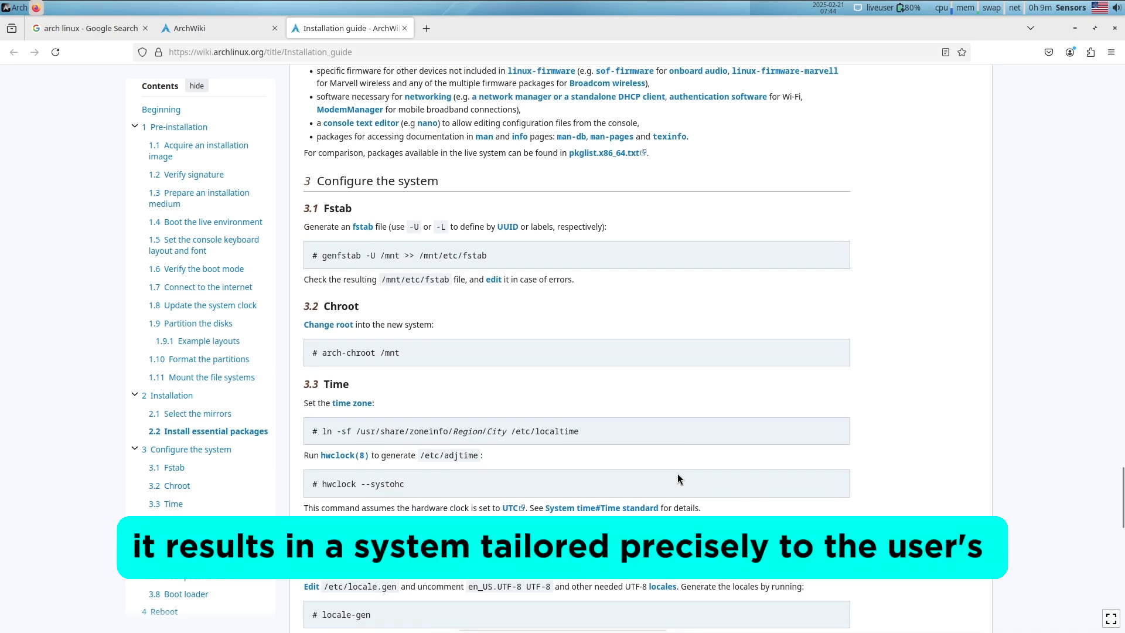
scroll(down, 3)
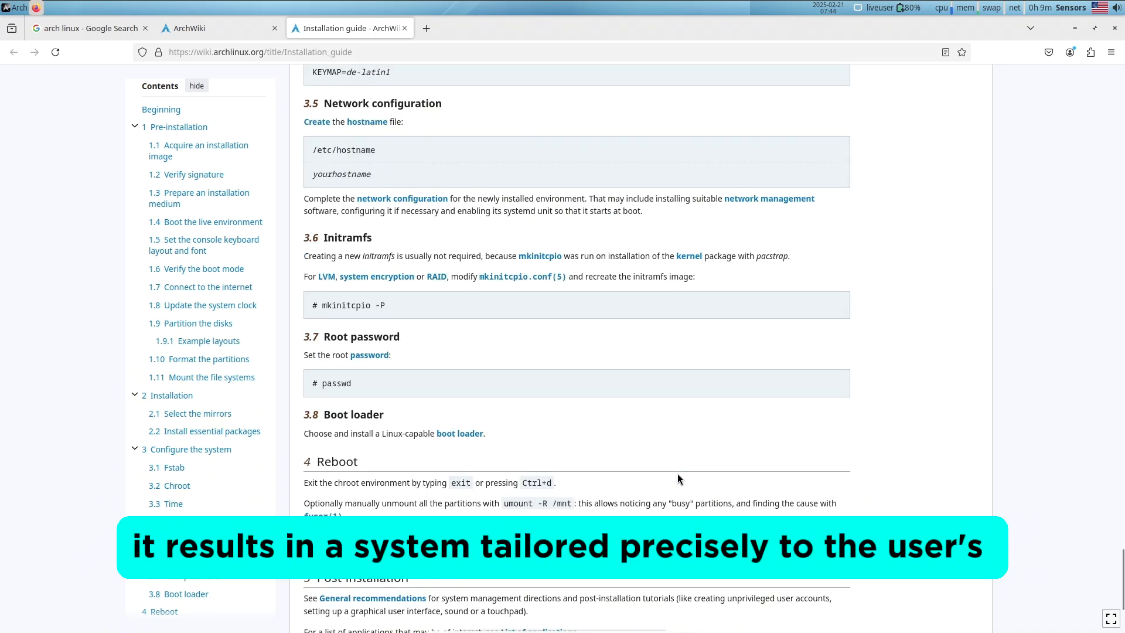
click(405, 28)
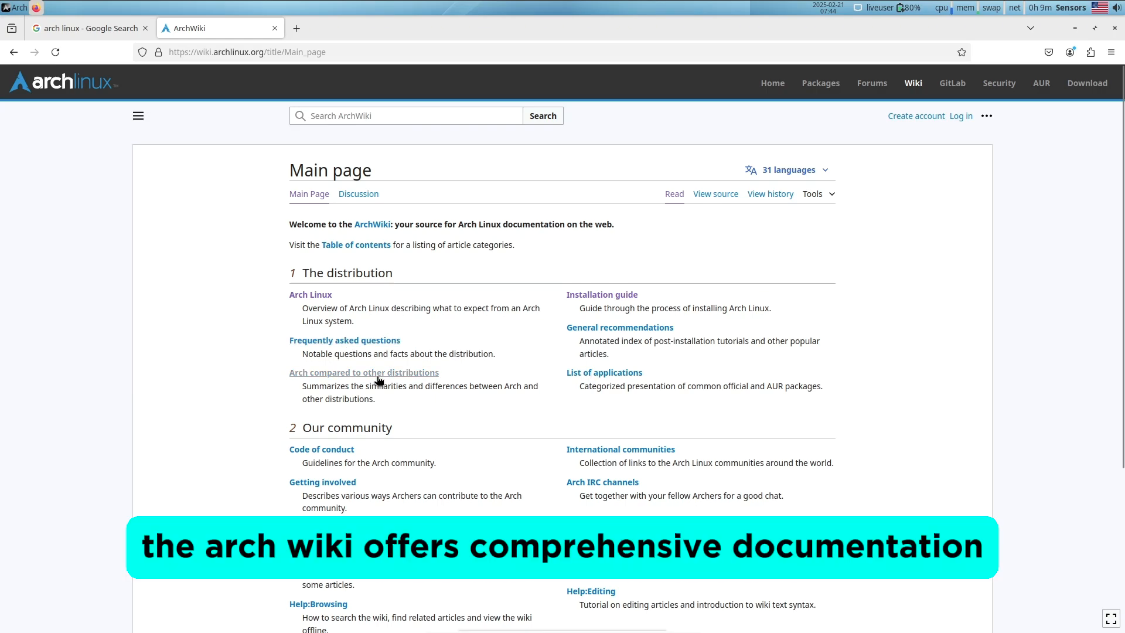
middle_click(363, 372)
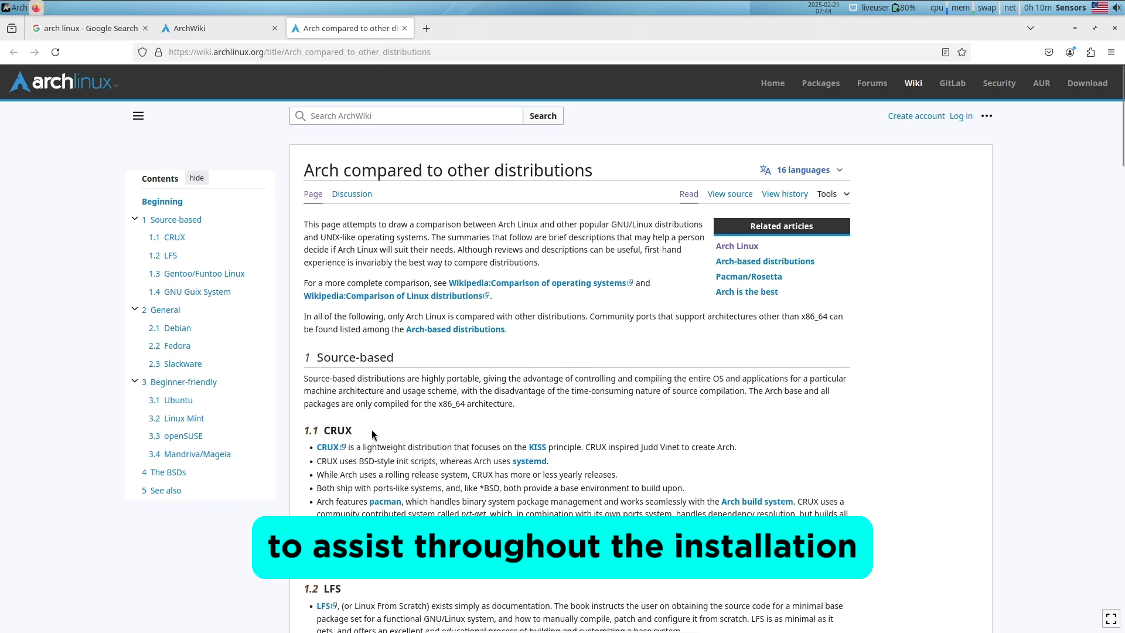
double_click(330, 430)
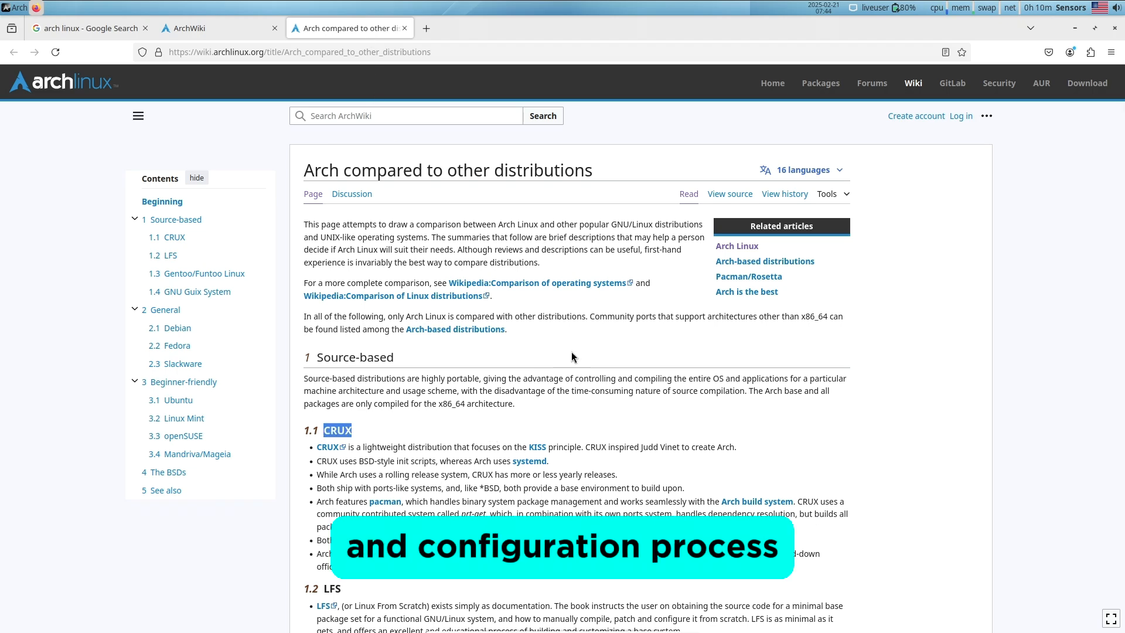
scroll(down, 3)
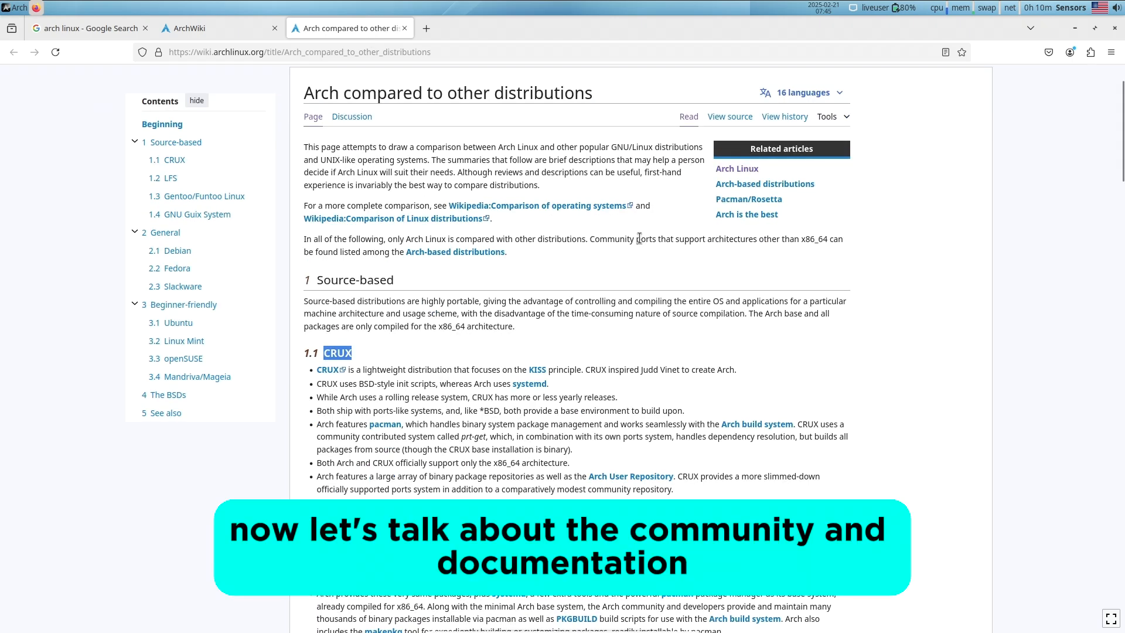
scroll(down, 3)
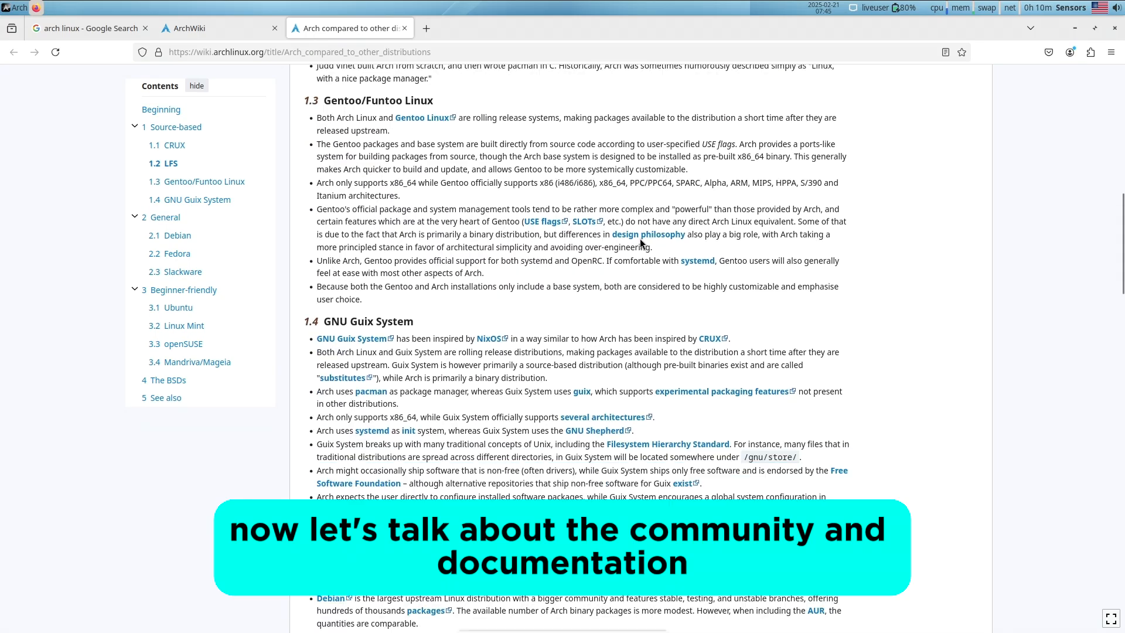
scroll(down, 3)
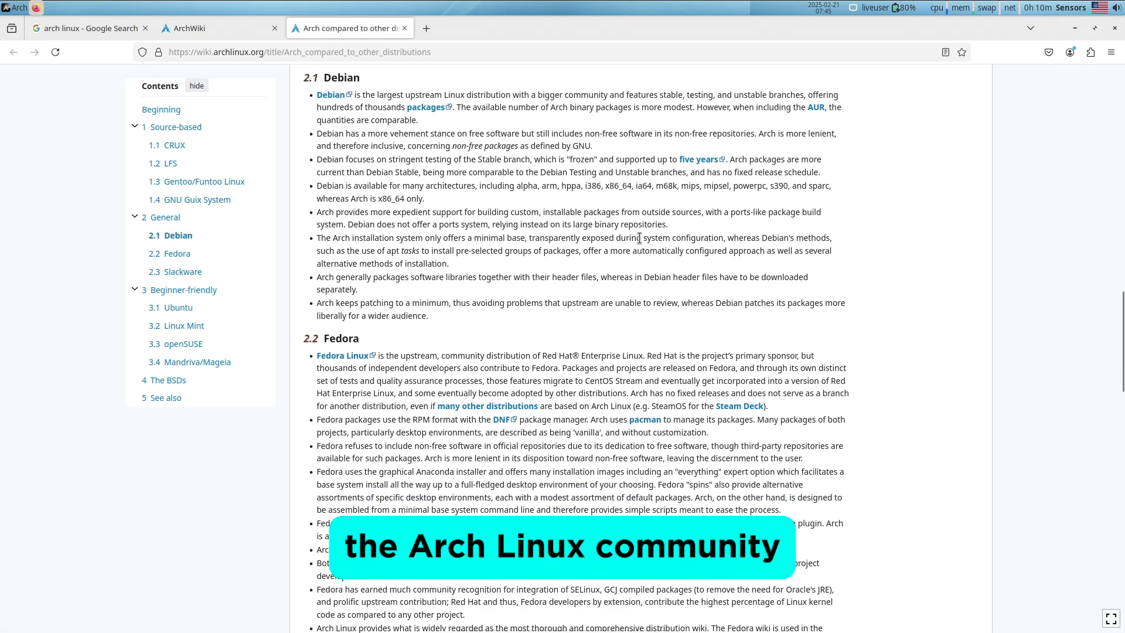
scroll(down, 3)
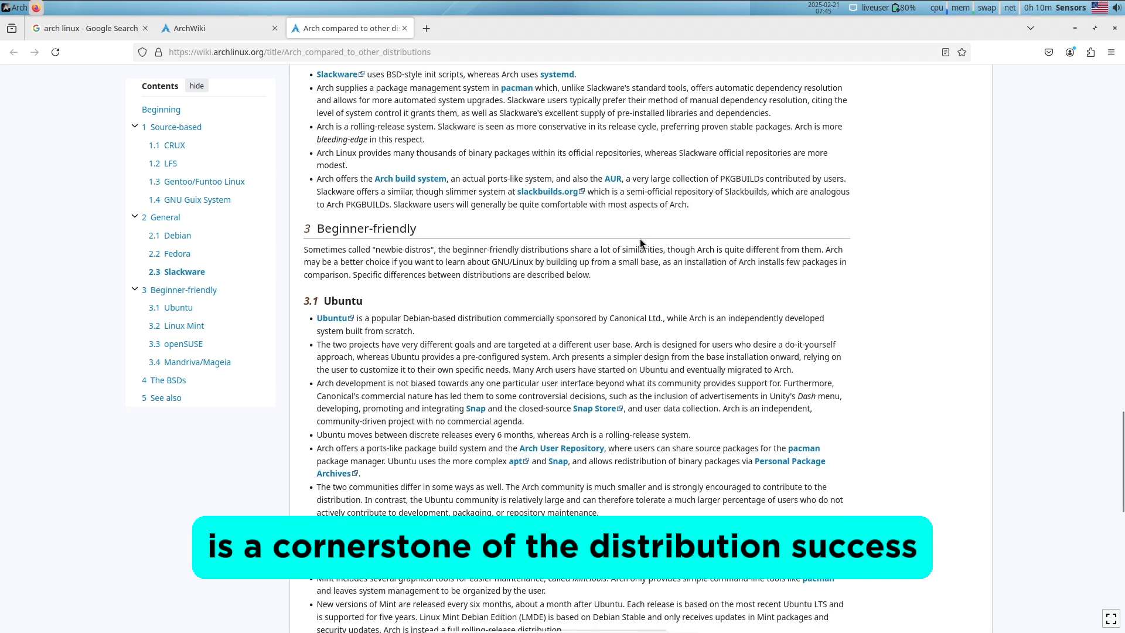
scroll(down, 3)
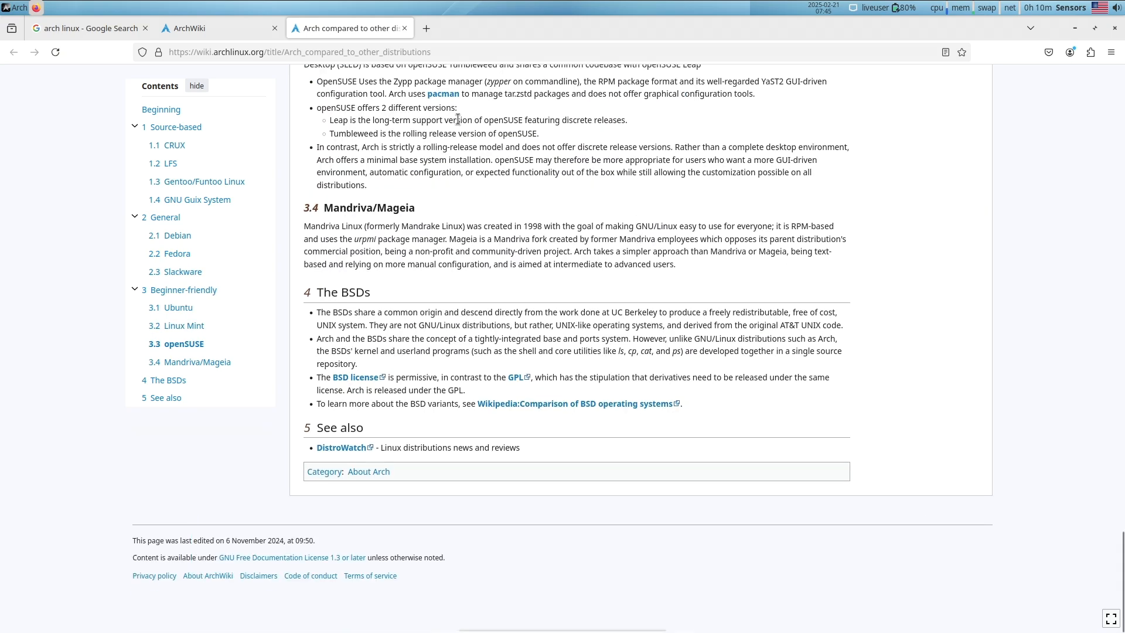
click(407, 28)
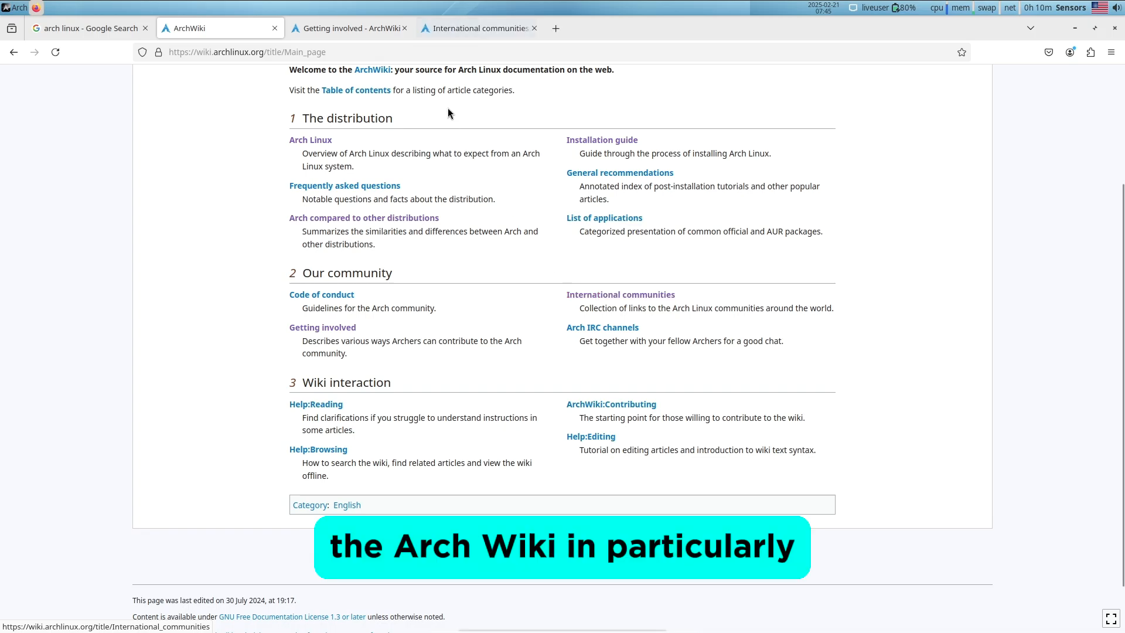
Read through the Getting involved article and close its tab.
click(350, 28)
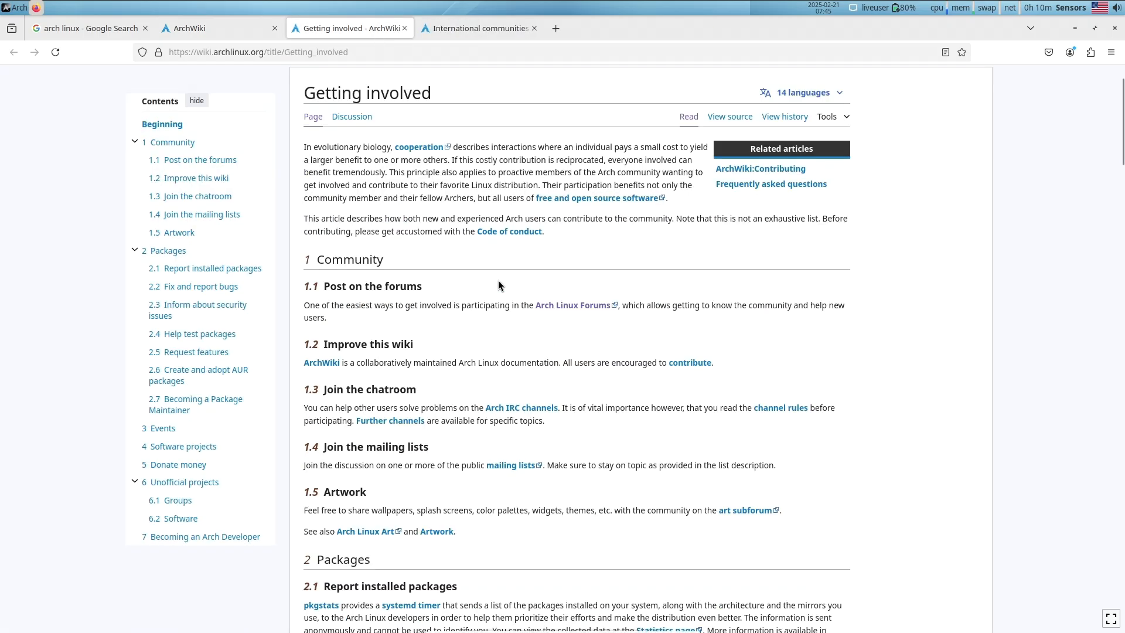
scroll(down, 3)
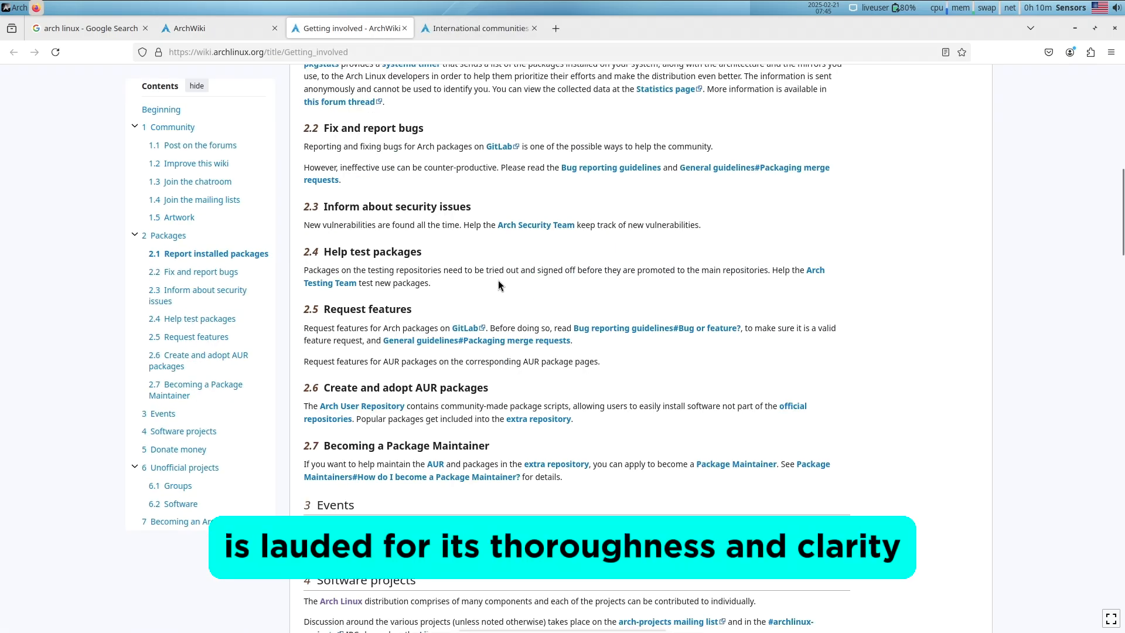
scroll(down, 3)
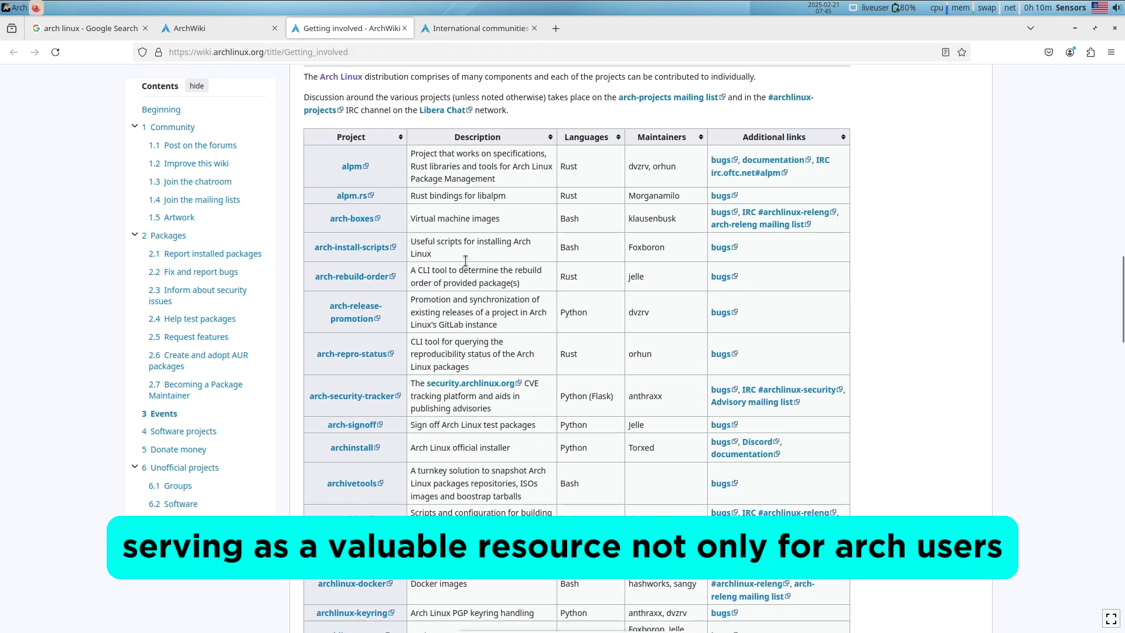
click(478, 28)
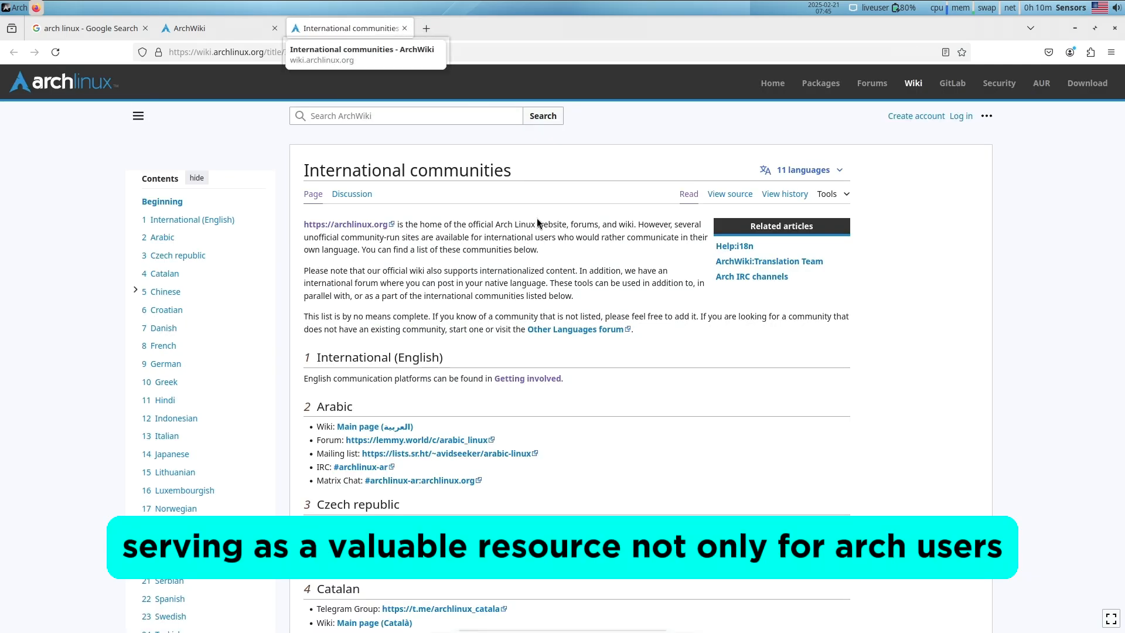
Read through the International communities article and close its tab.
scroll(down, 3)
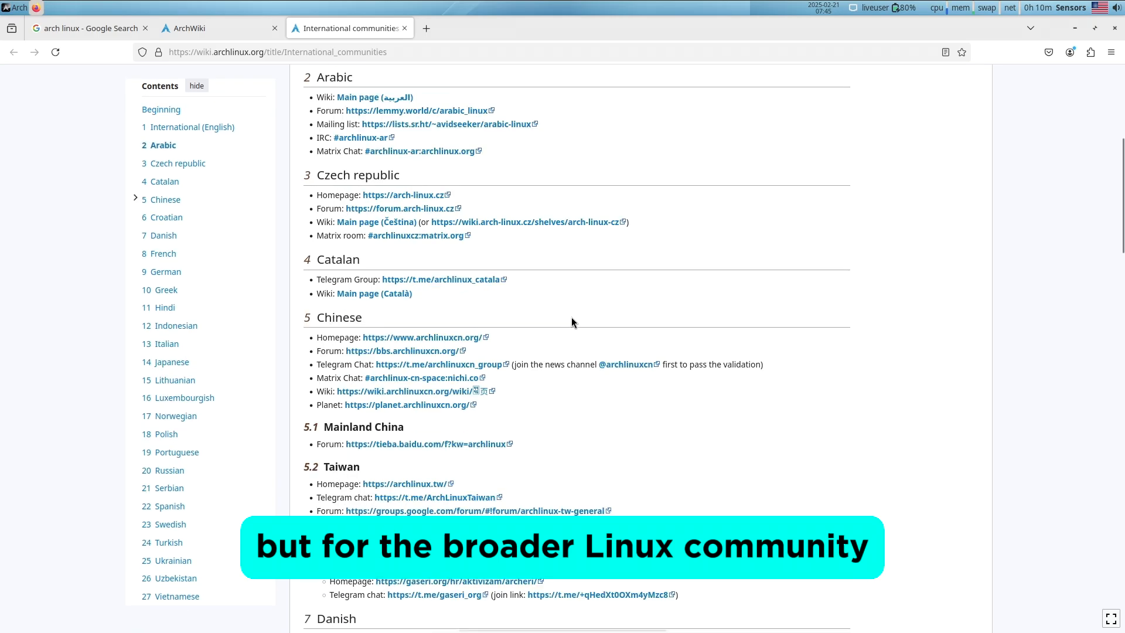
scroll(down, 3)
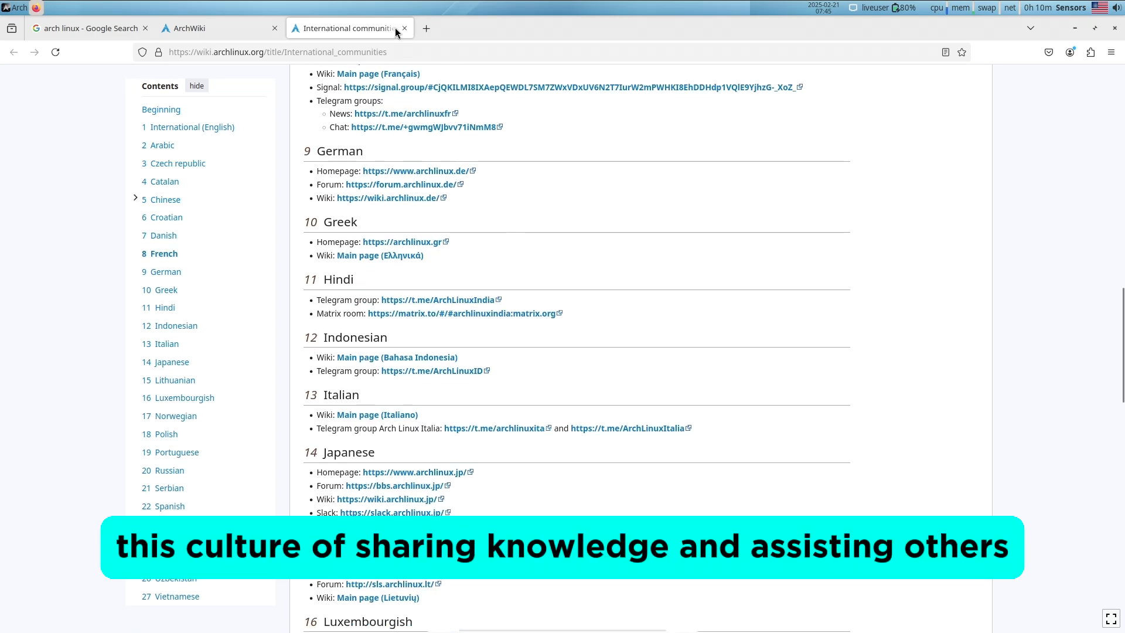
click(405, 28)
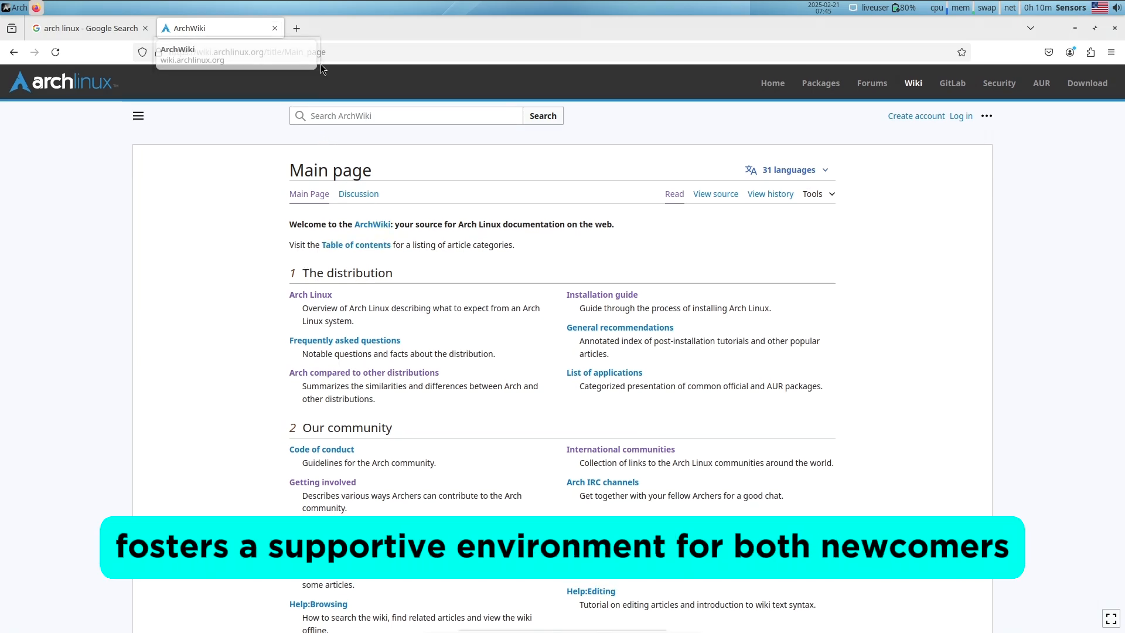
Visit manjaro.org, then search garuda linux and load the Garuda Linux home page.
text(manjaro.or)
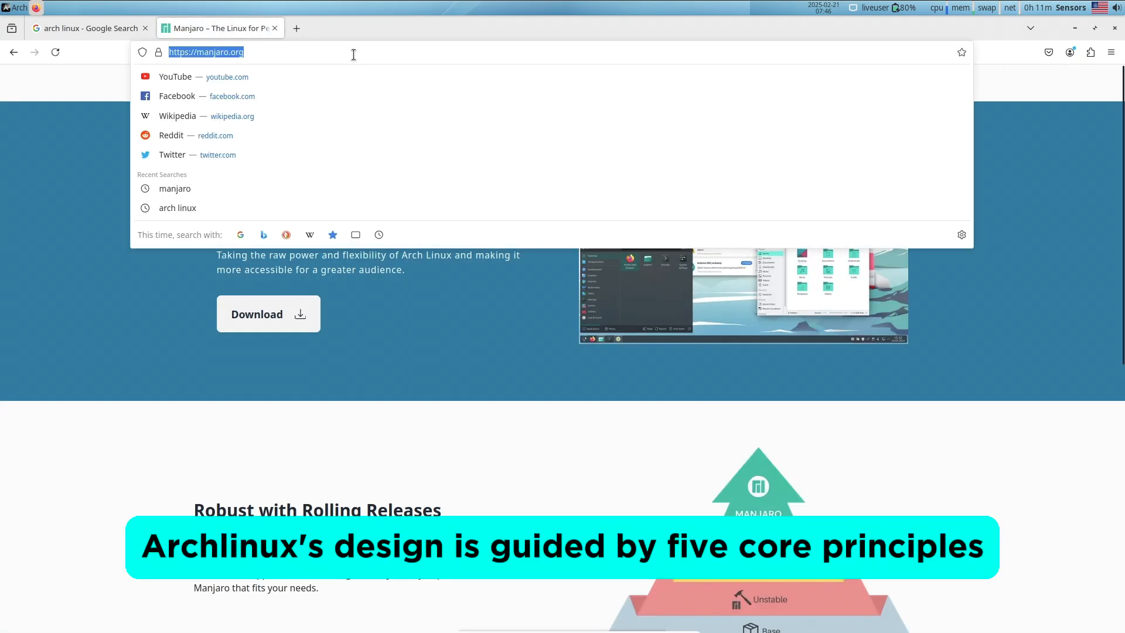
text(garuda)
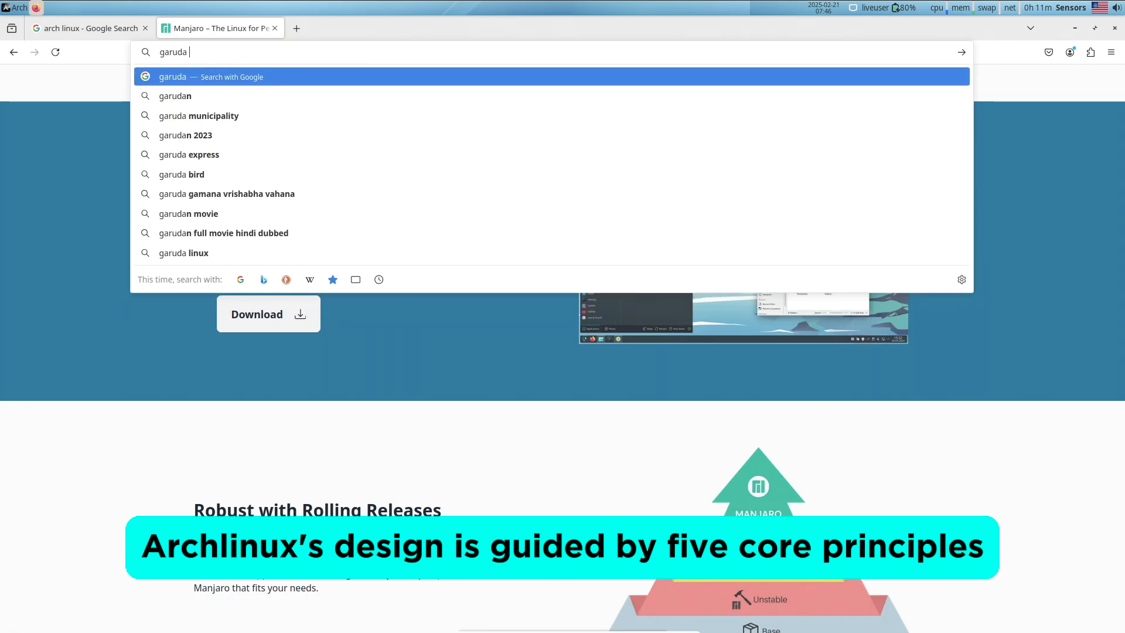
click(184, 253)
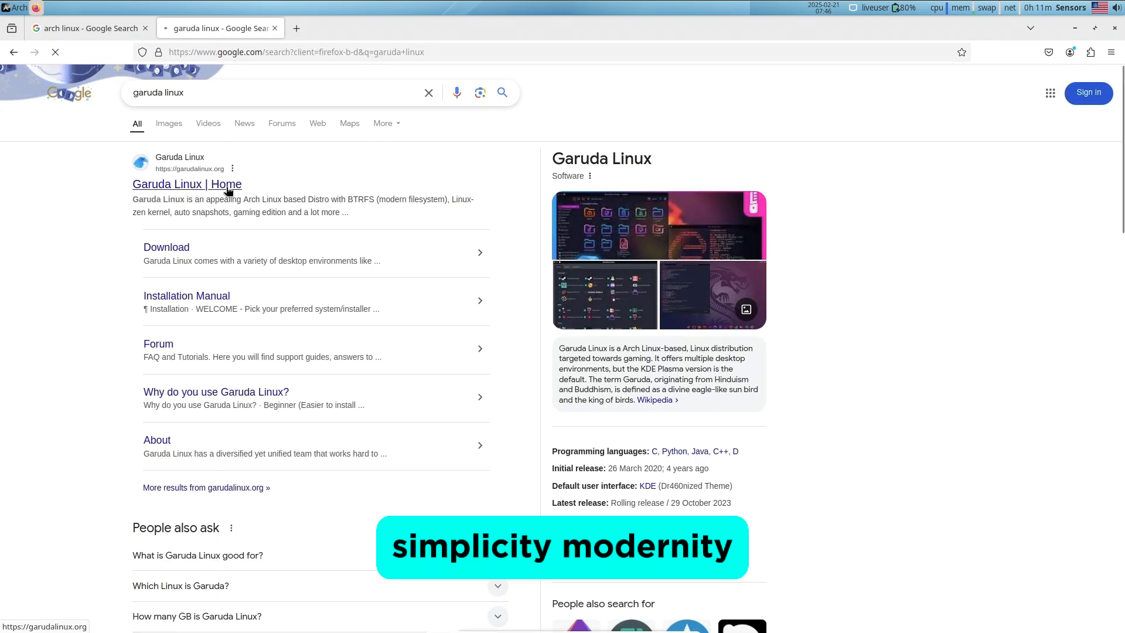
click(186, 184)
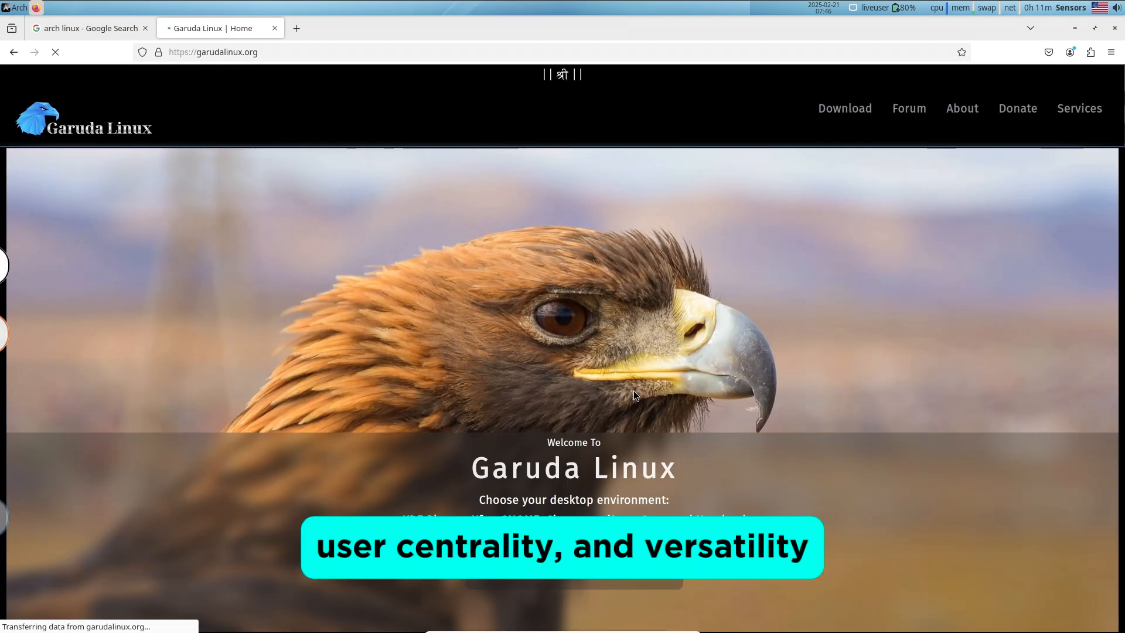
mouse_move(273, 28)
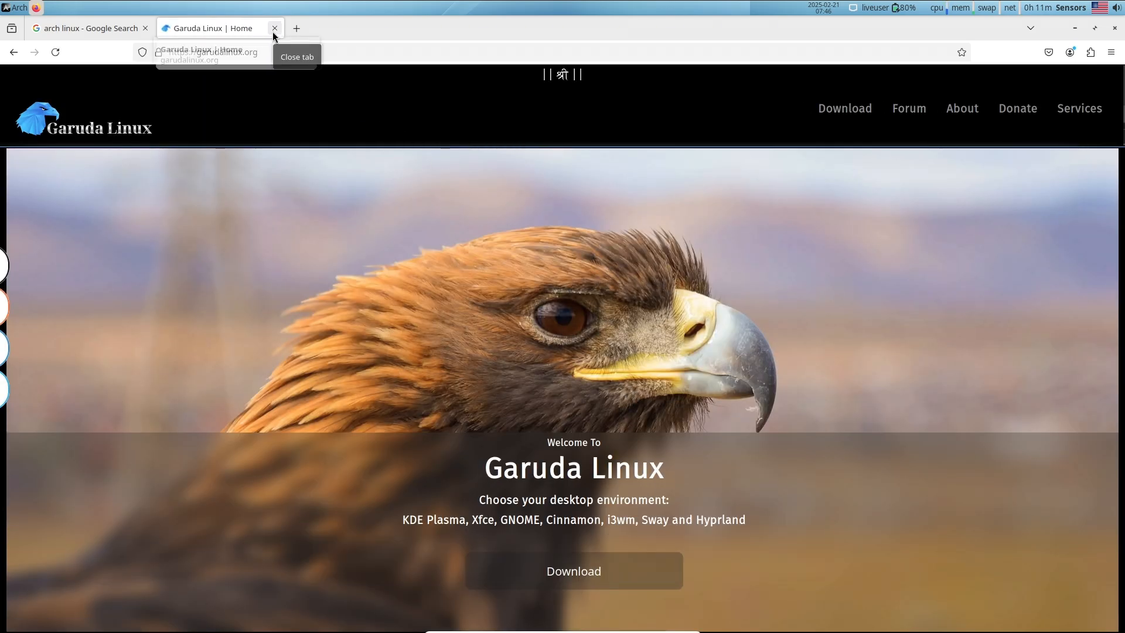
Close the Garuda page, view the AUR home and Arch security tracker, then close it.
click(274, 29)
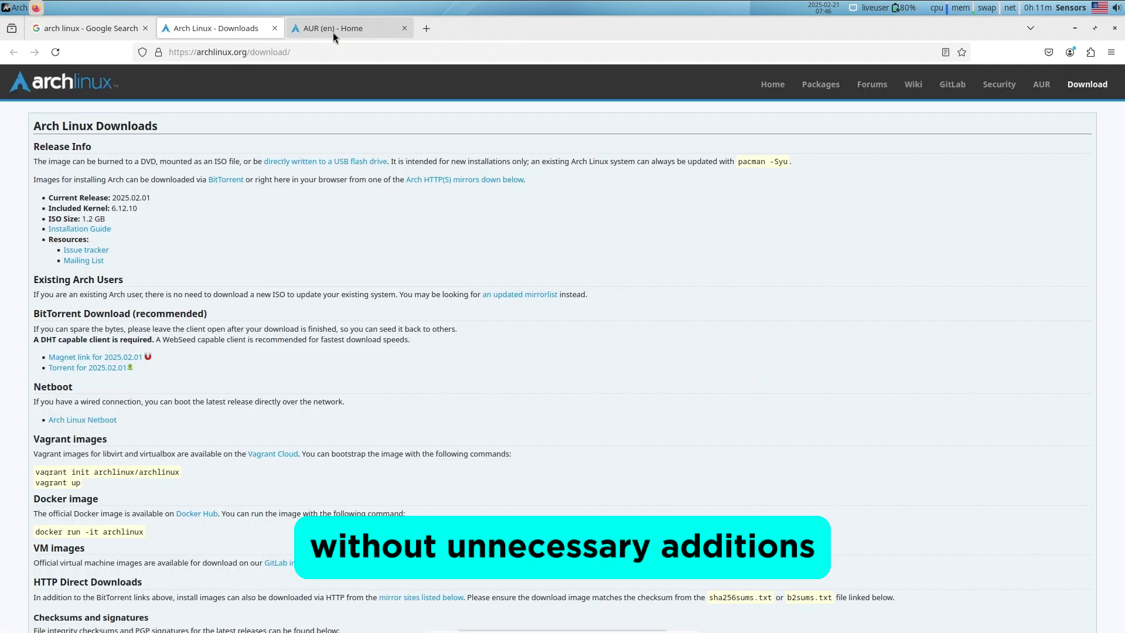
click(349, 29)
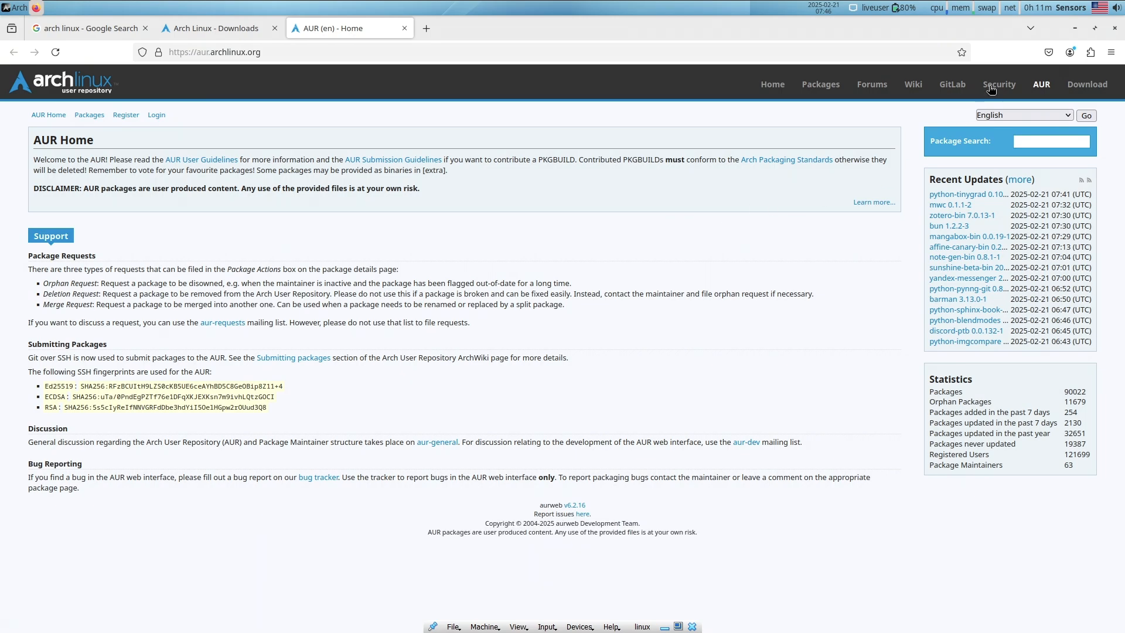
click(998, 84)
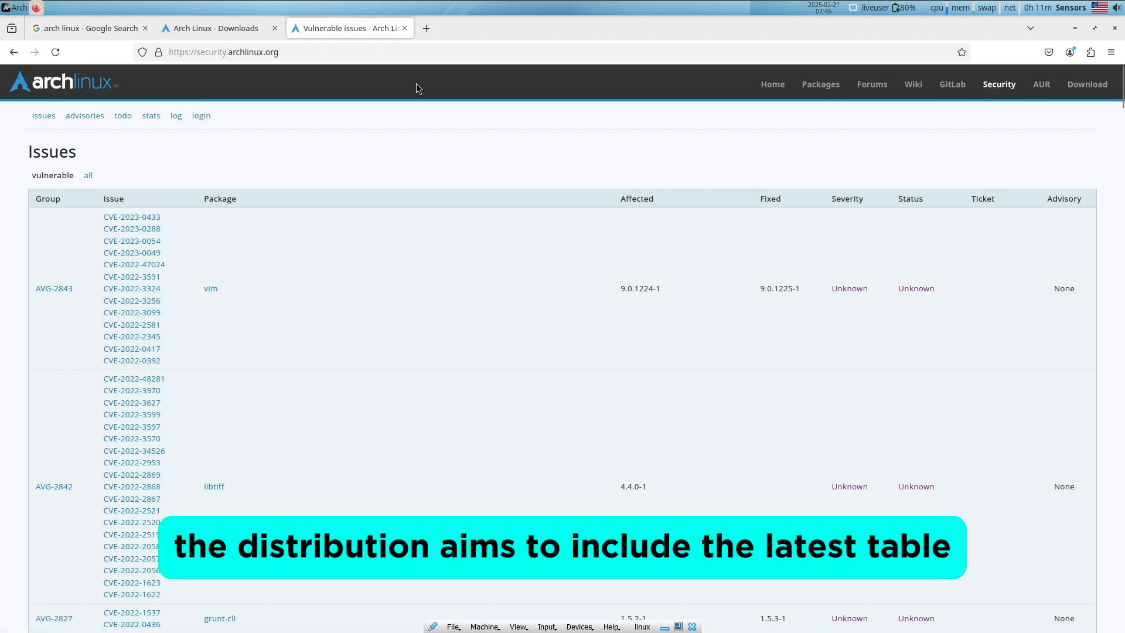
click(405, 28)
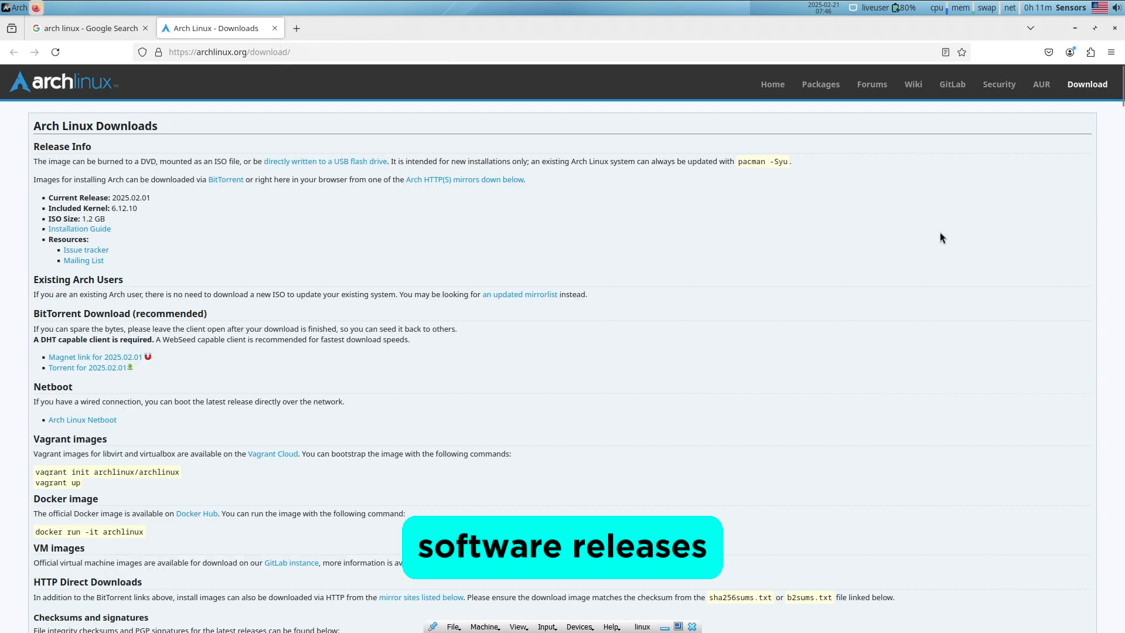
Highlight the kernel version on the Downloads page and browse the mirror list.
double_click(114, 197)
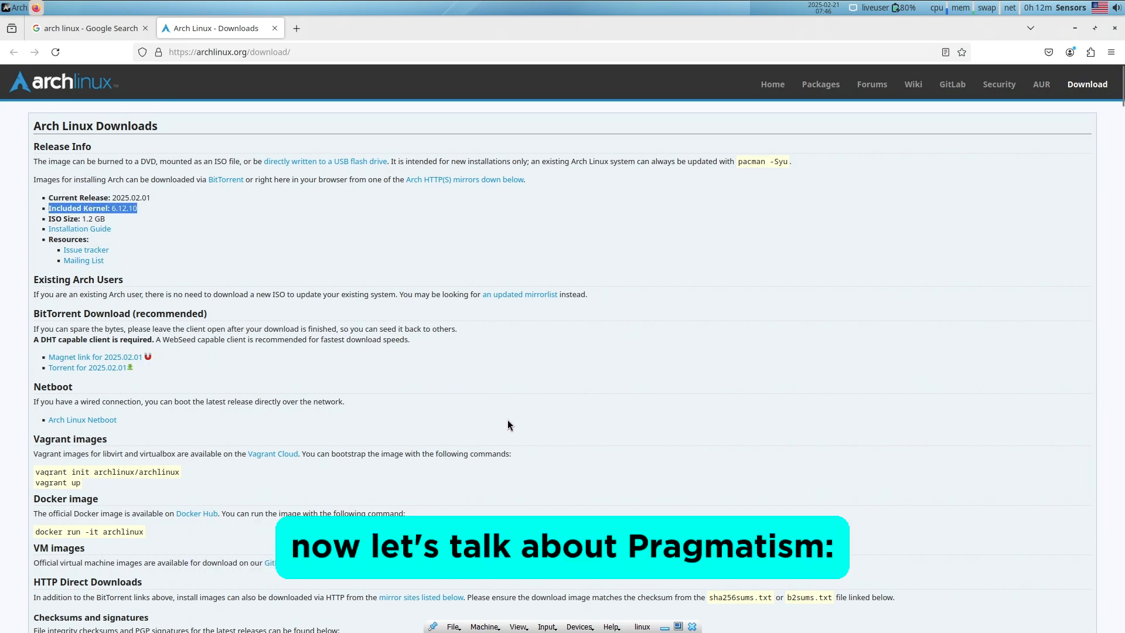
scroll(down, 3)
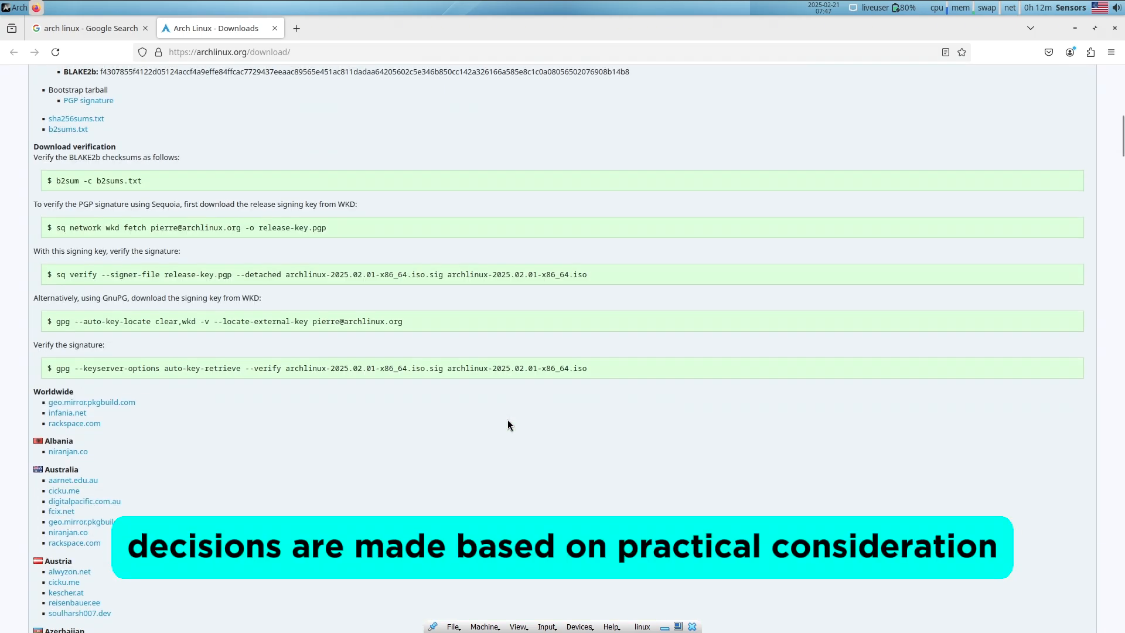
scroll(down, 3)
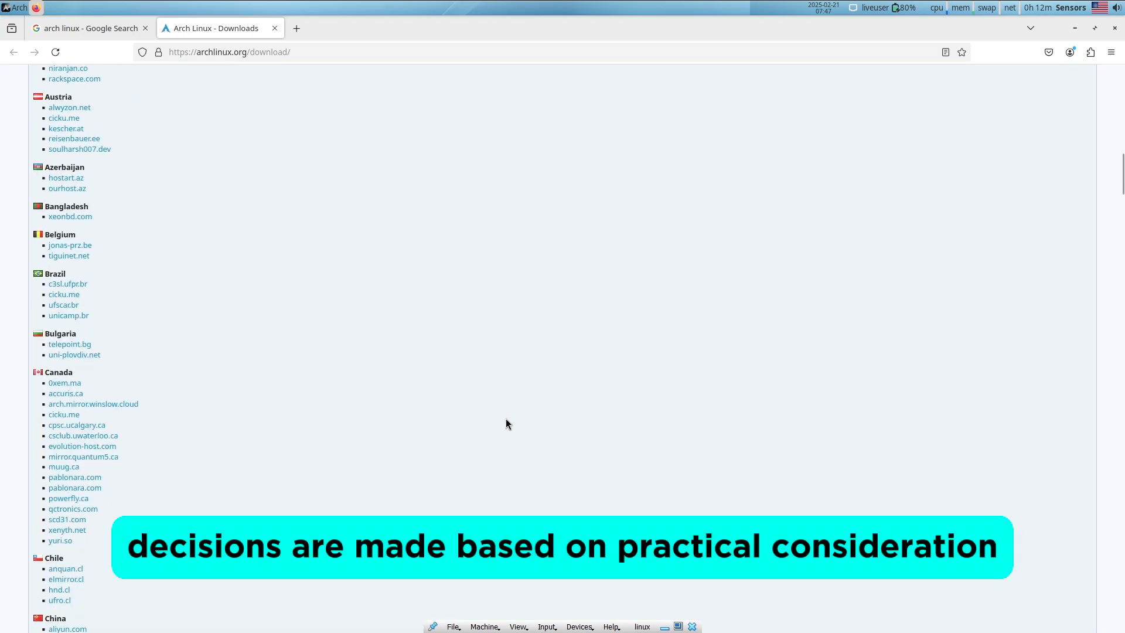
scroll(down, 3)
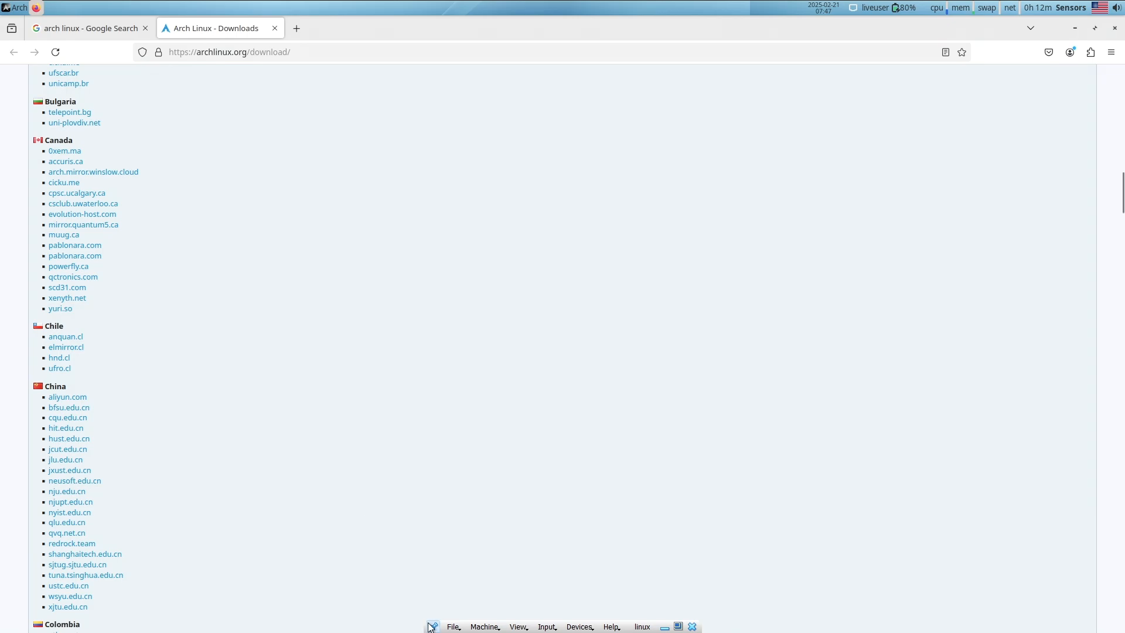
scroll(down, 3)
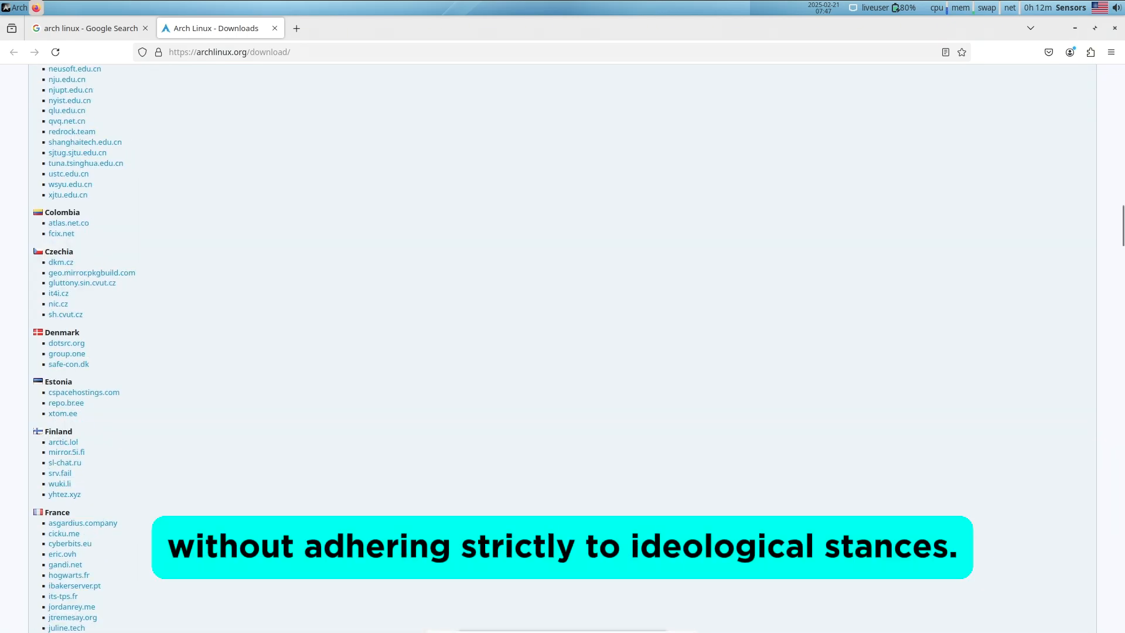
scroll(up, 3)
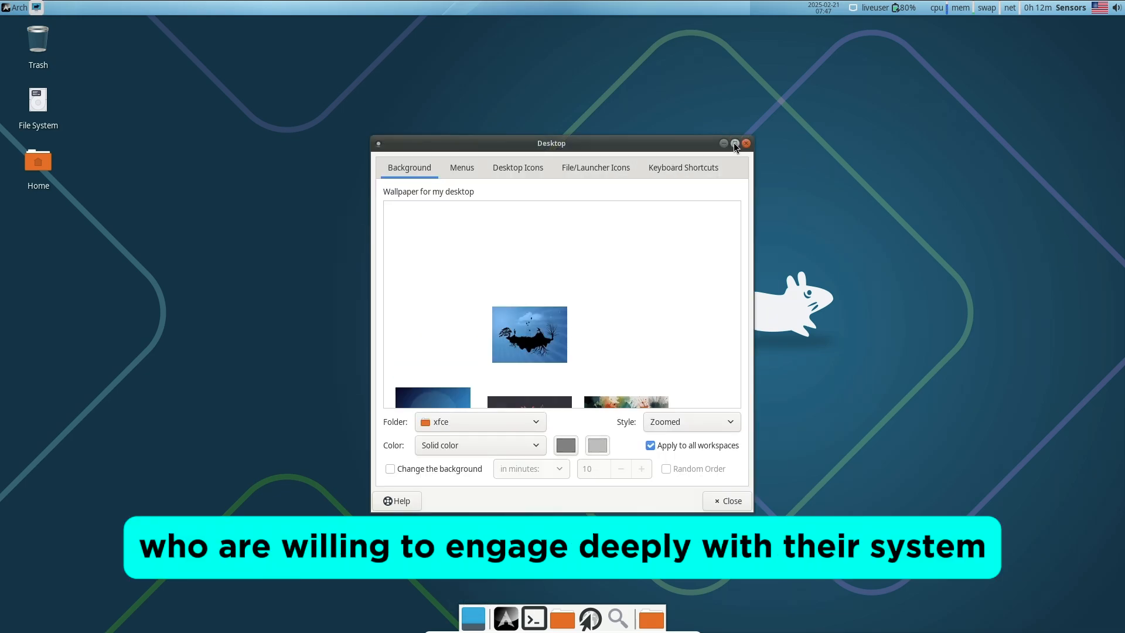
Maximize Desktop Settings and browse its Menus, Icons and Keyboard Shortcuts tabs, returning to Background.
click(723, 143)
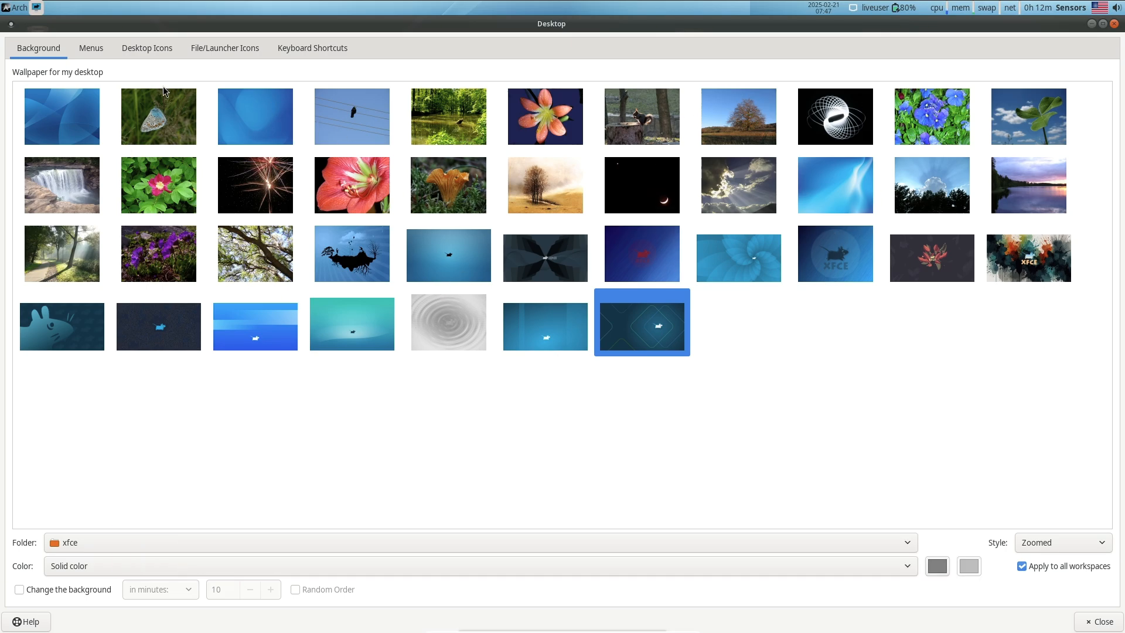
click(90, 47)
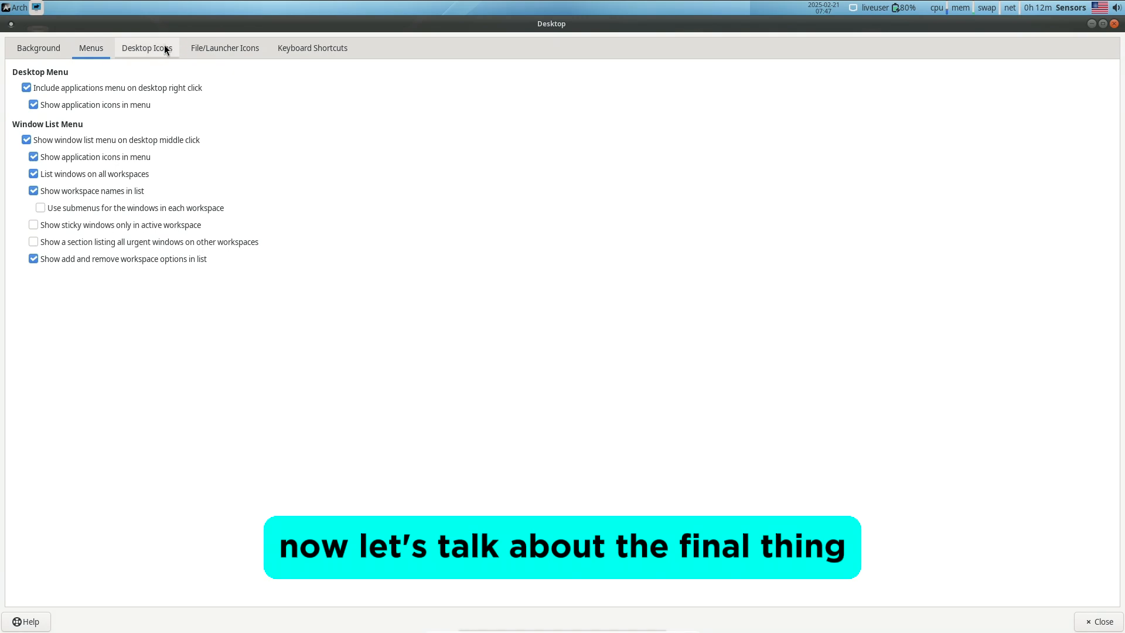
click(224, 47)
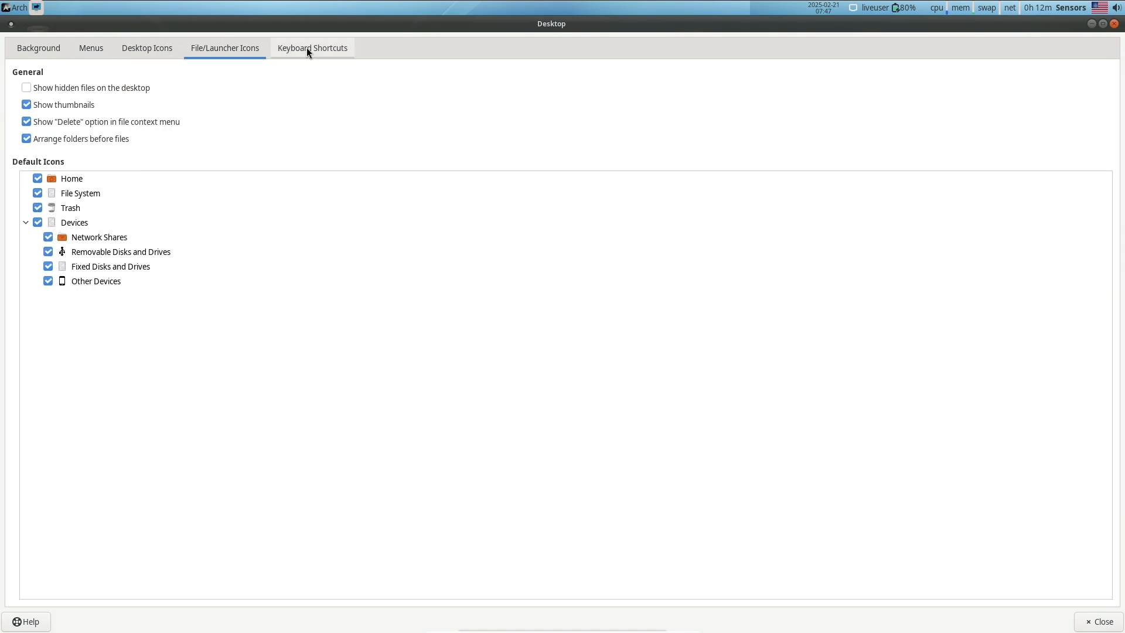
click(311, 48)
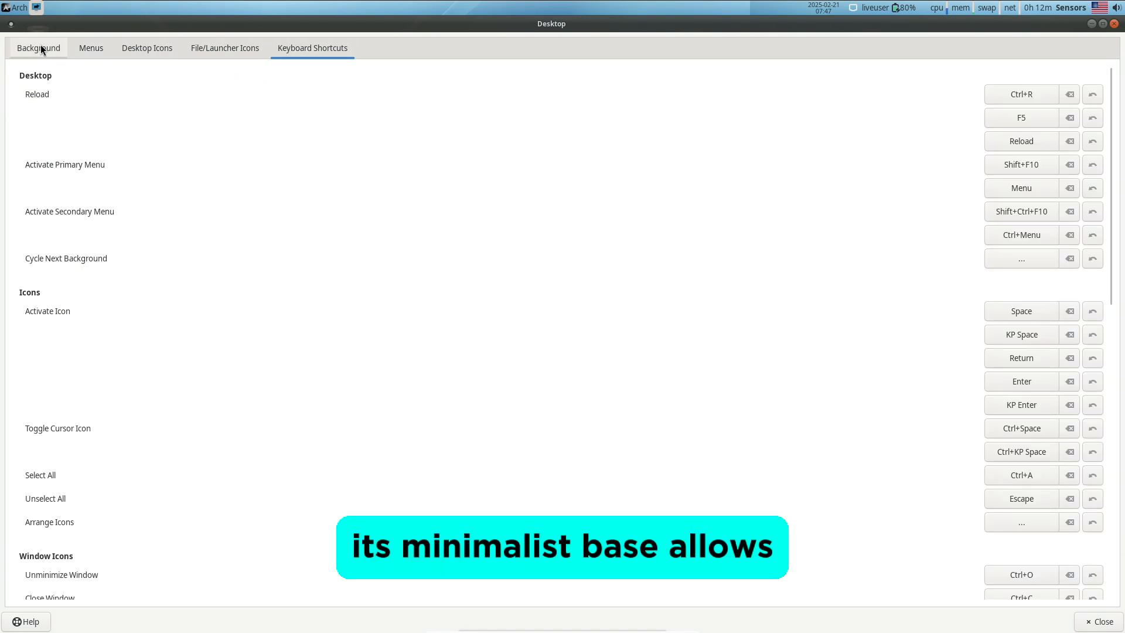
click(1097, 621)
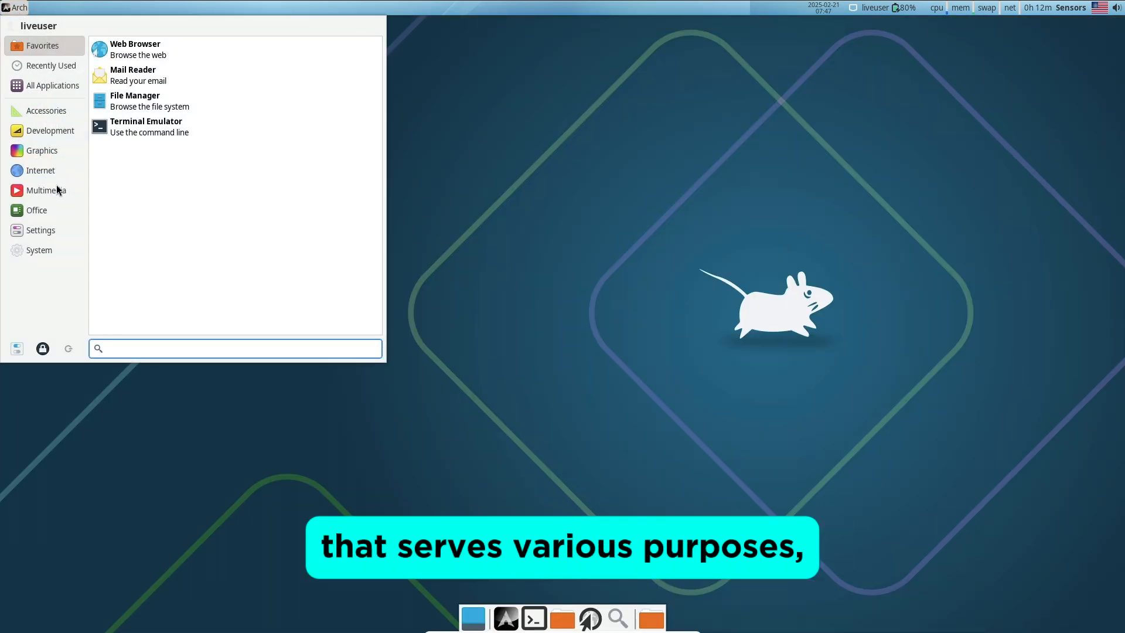
Dismiss the applications menu and bring up the desktop's right-click menu.
click(474, 305)
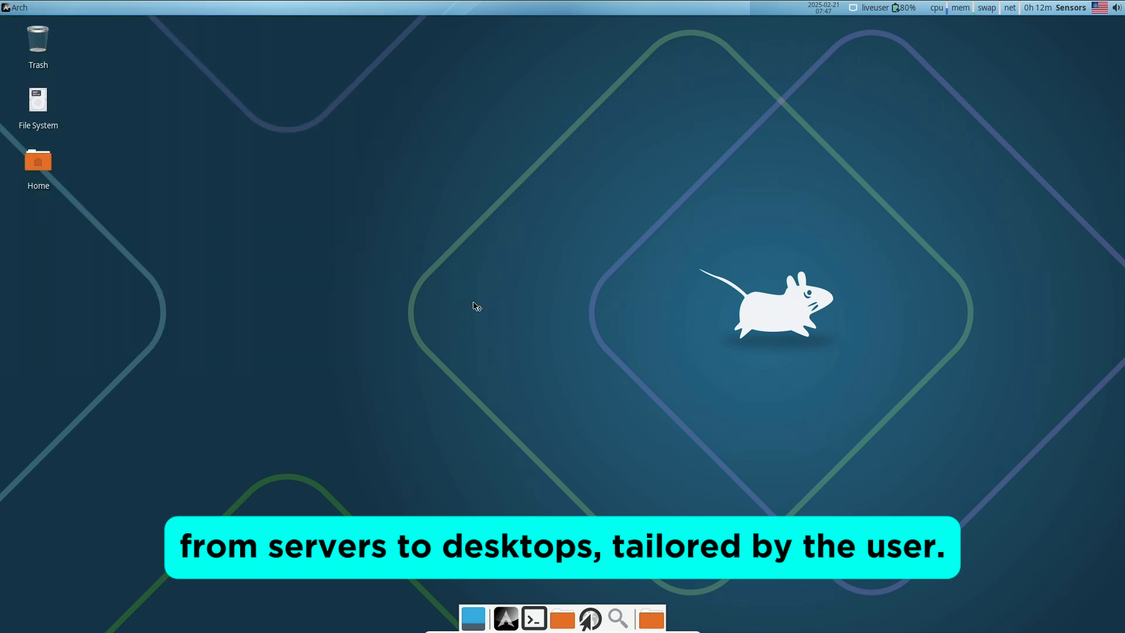
right_click(474, 306)
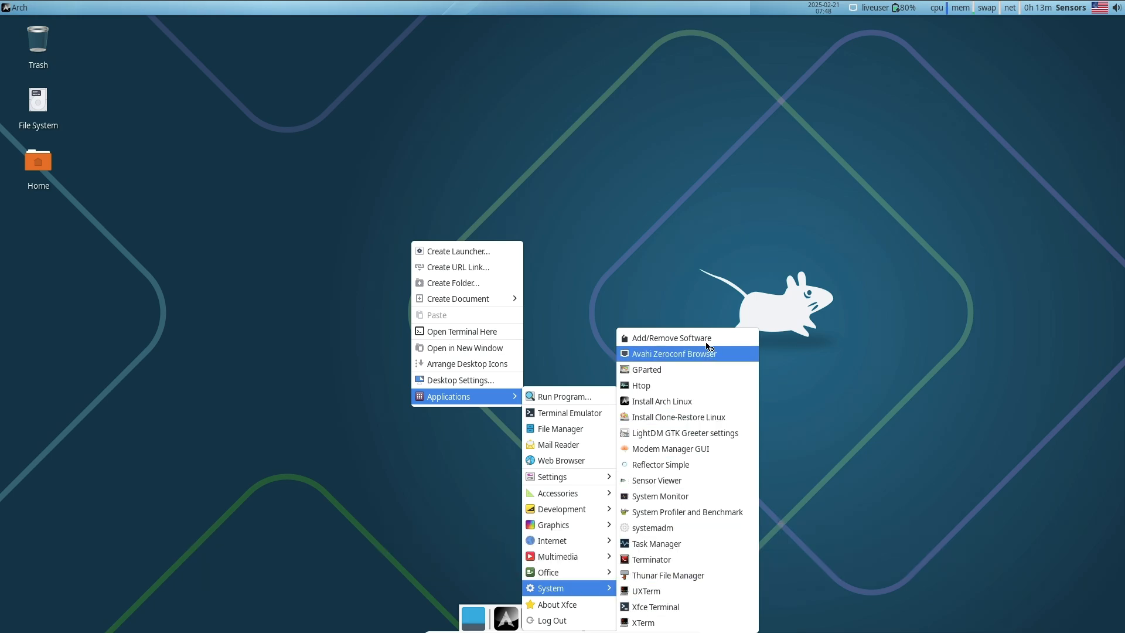
mouse_move(670, 337)
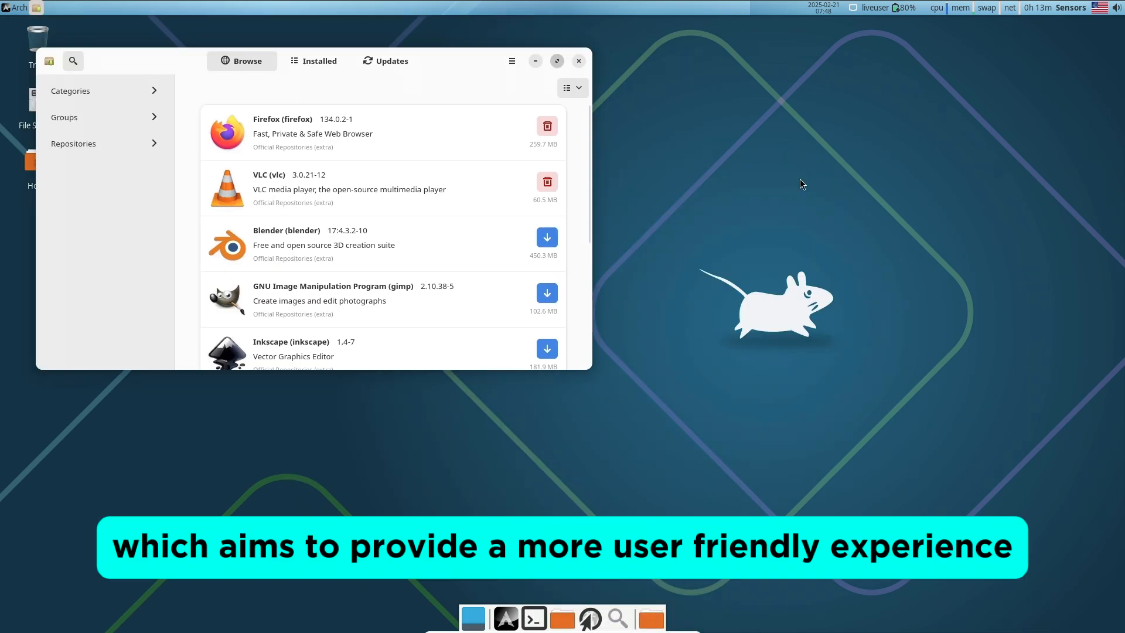
Review Pamac's Installed and Updates views and its About dialog, then close the software manager.
click(557, 60)
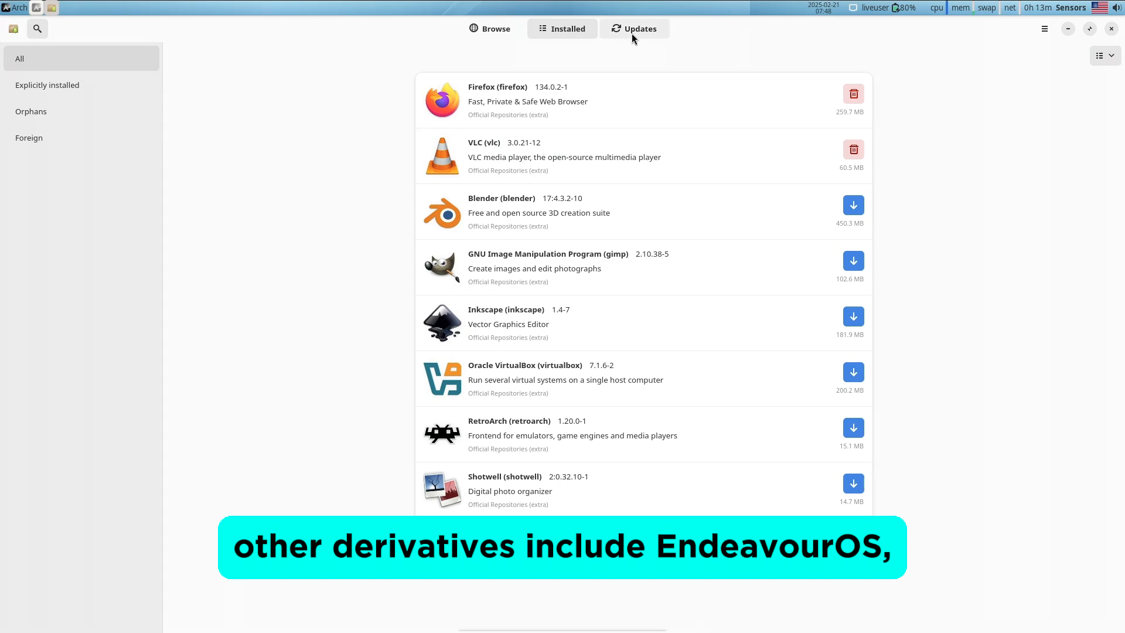
click(633, 28)
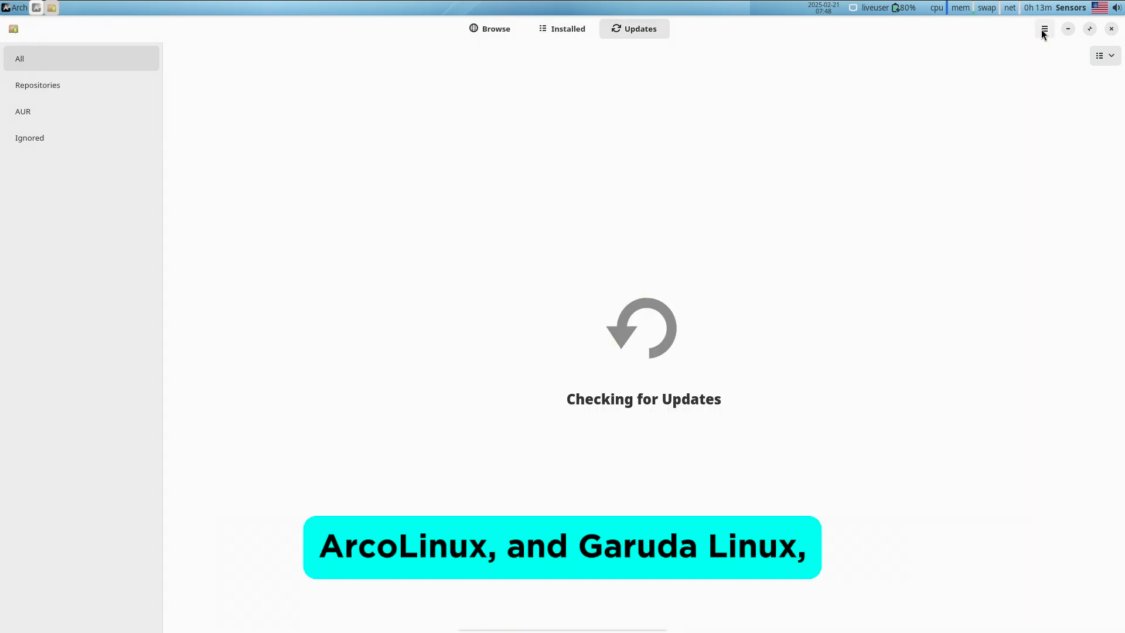
click(1044, 28)
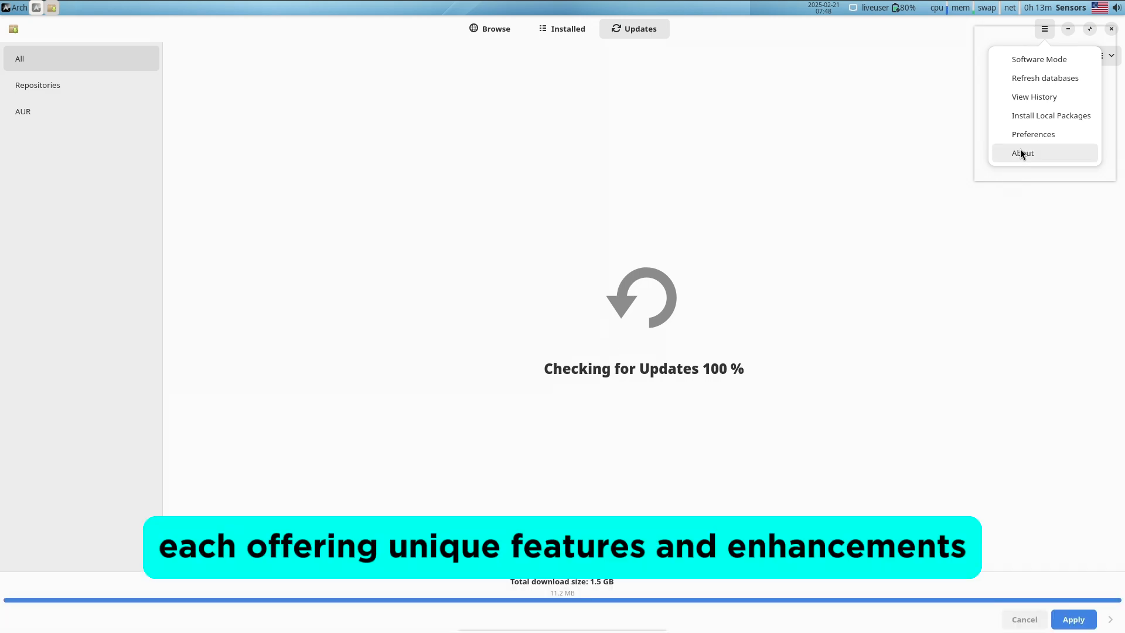
click(1022, 152)
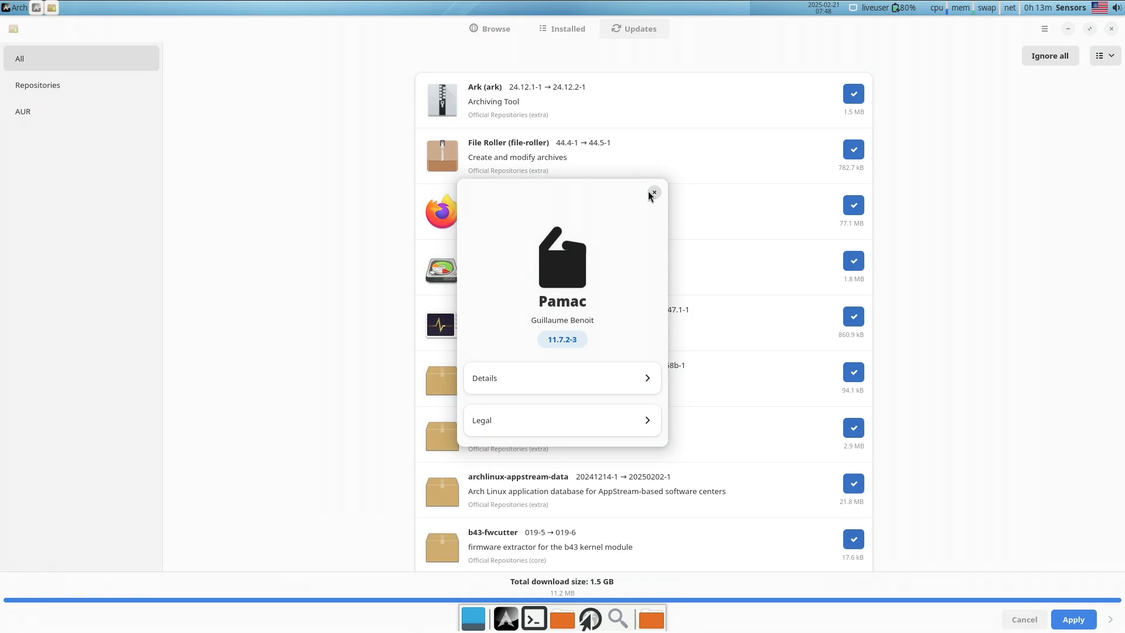
click(1044, 28)
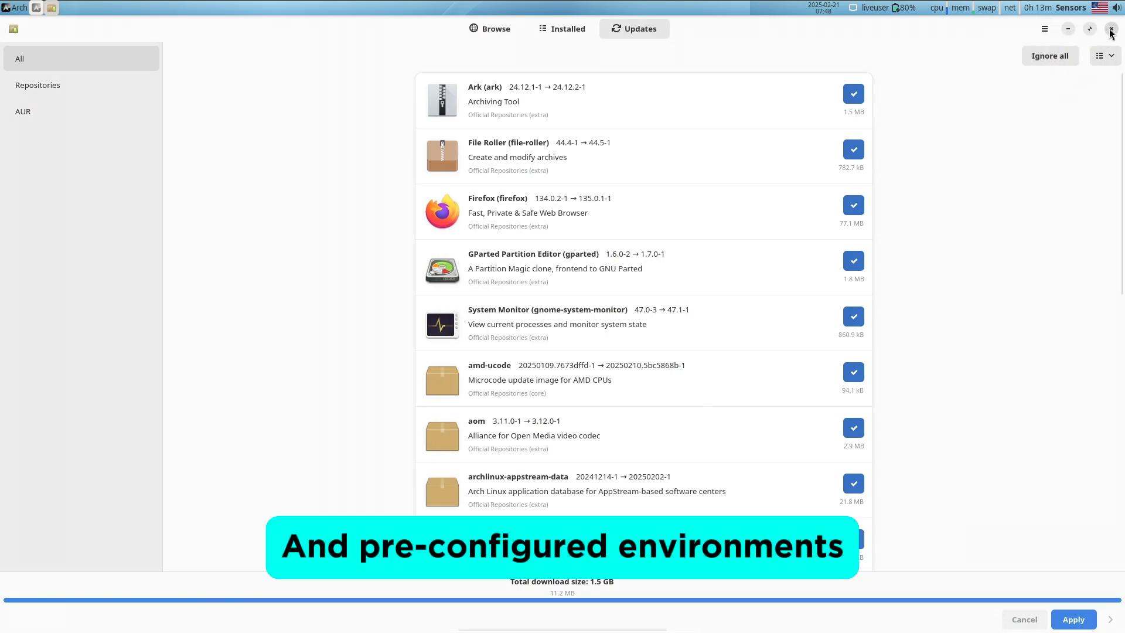
click(1111, 28)
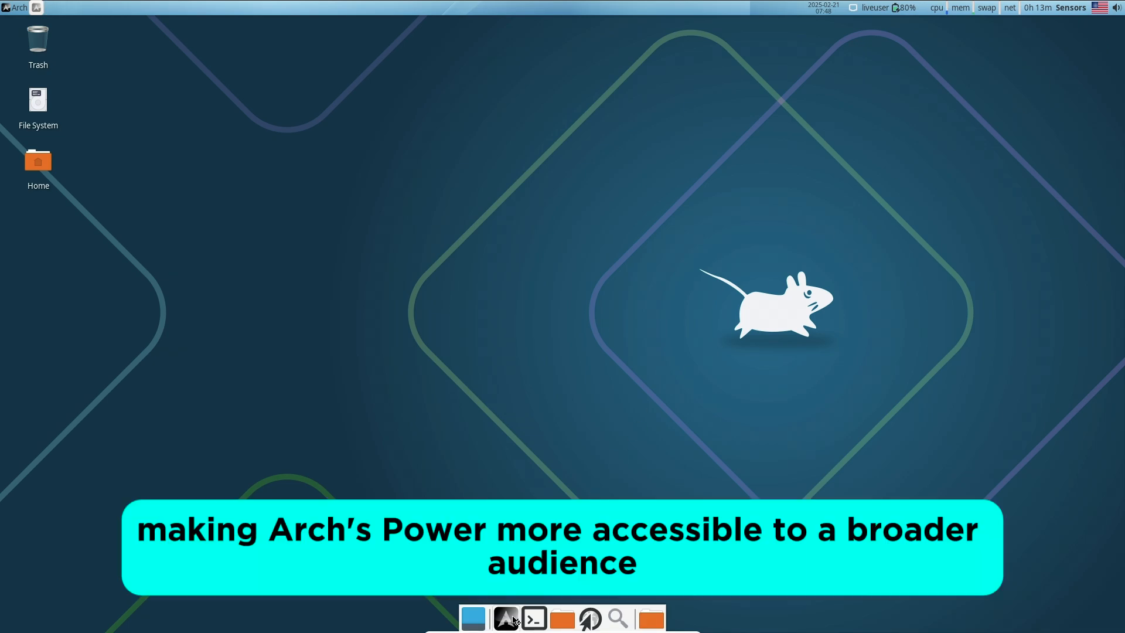
mouse_move(365, 309)
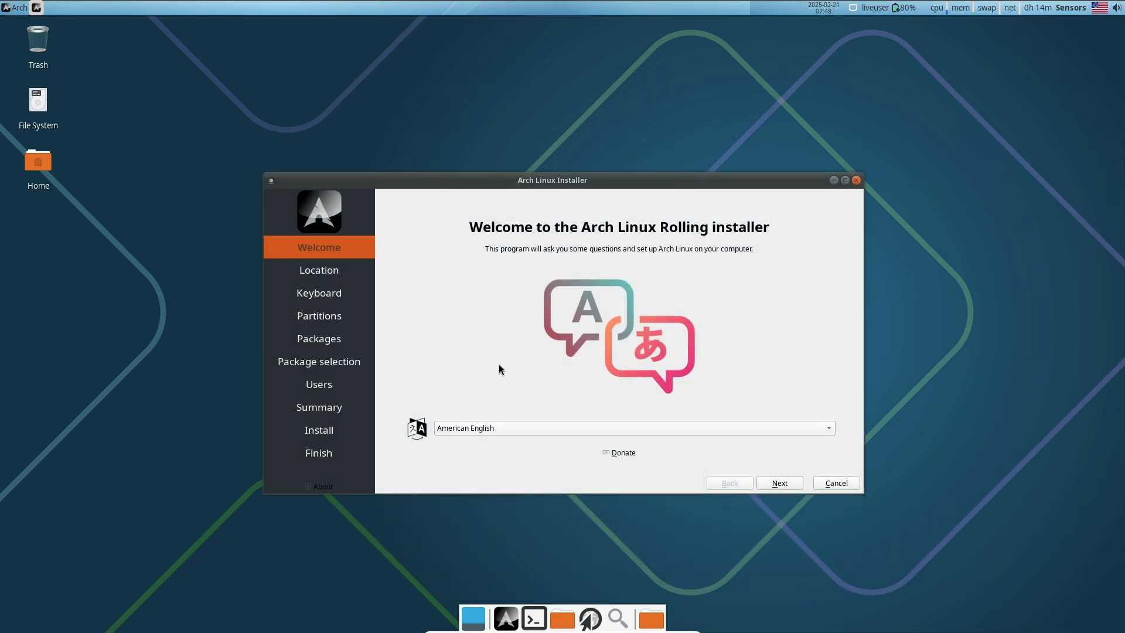
View the installer's About box and advance past the keyboard and partitioning pages.
click(318, 485)
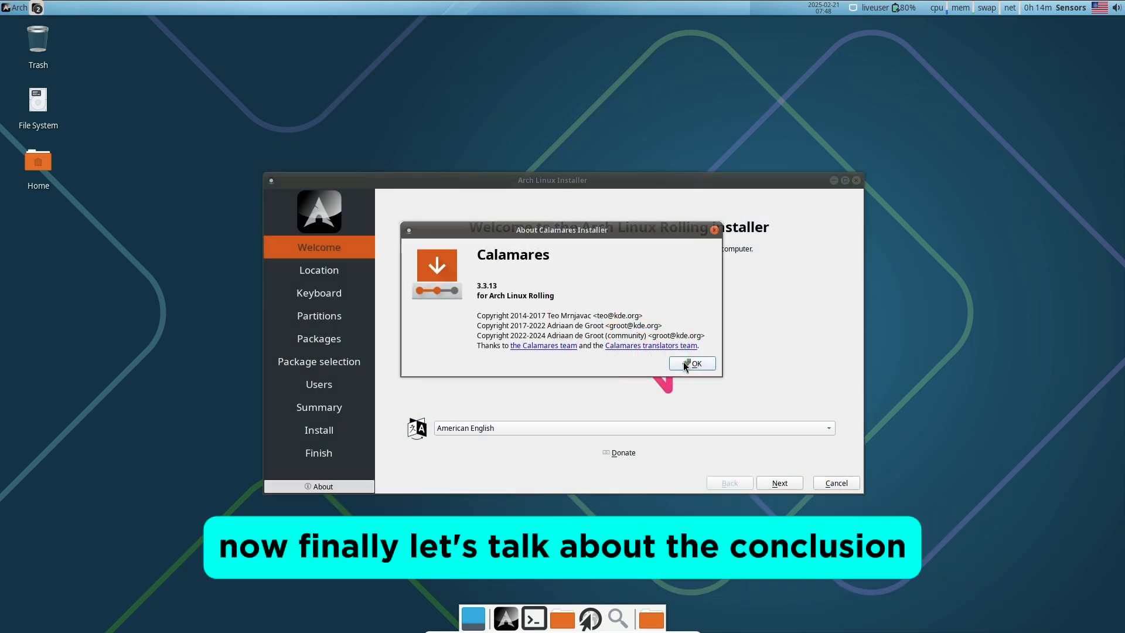
click(692, 363)
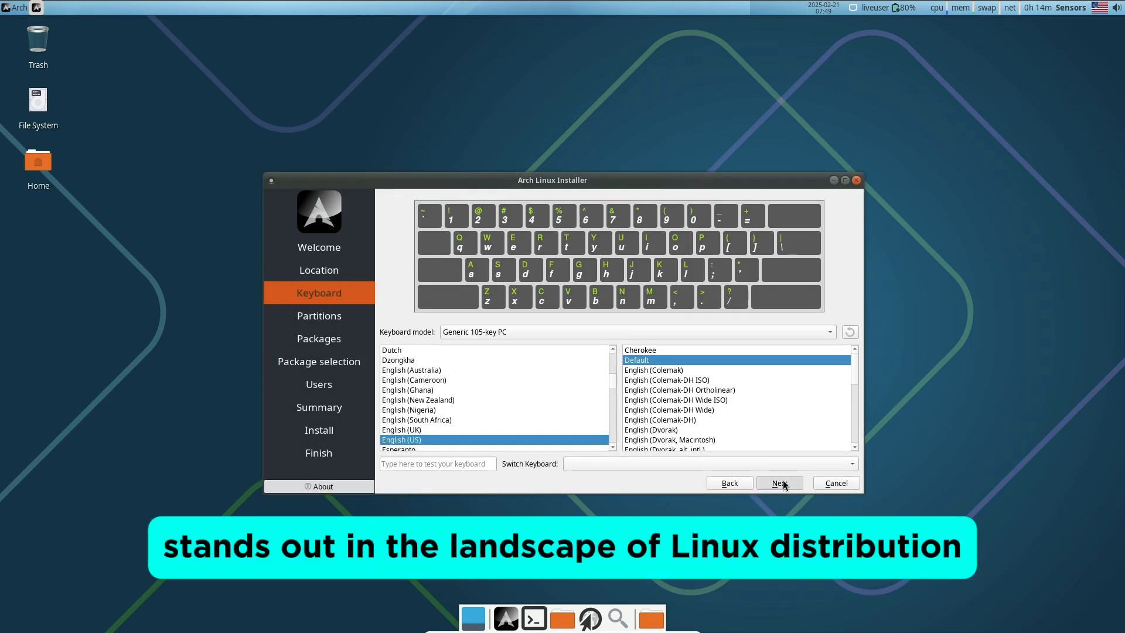
click(778, 482)
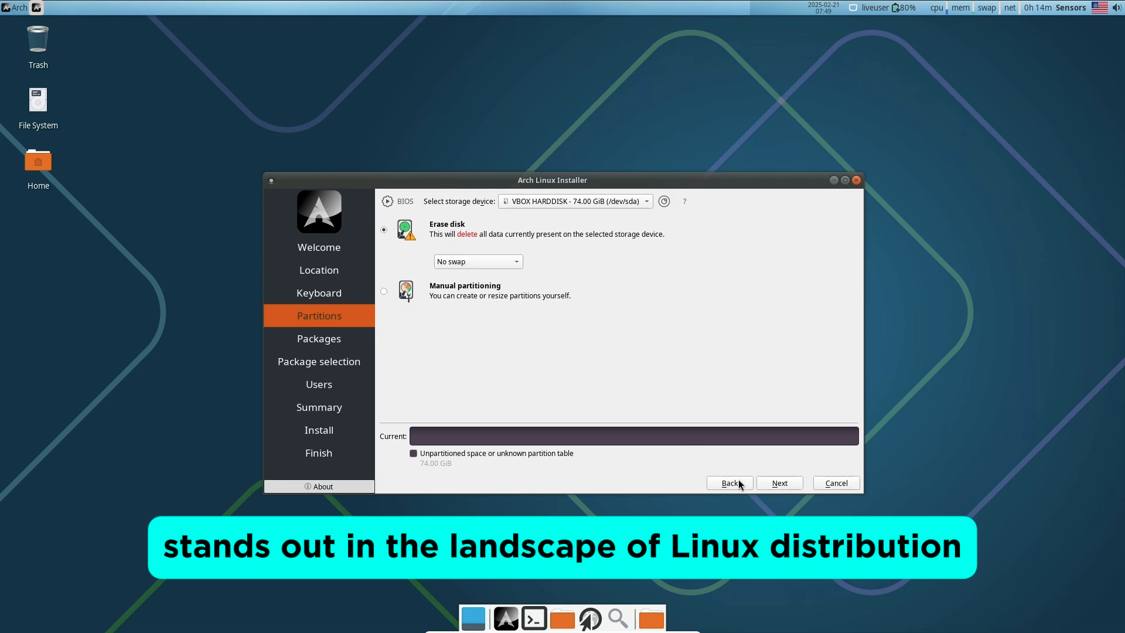
click(778, 482)
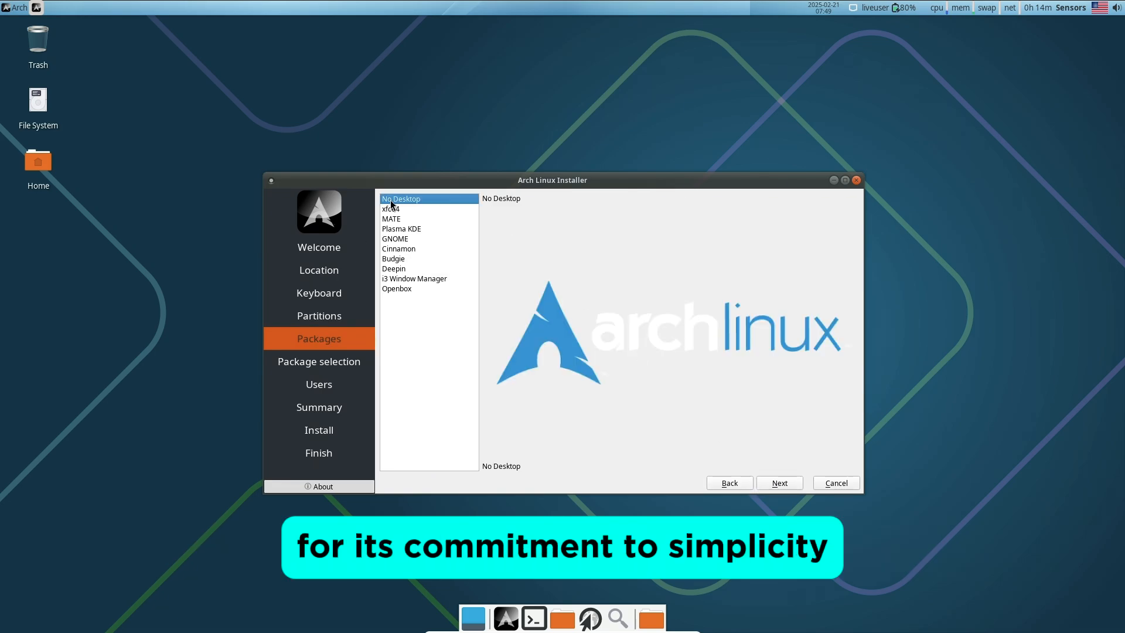
Preview the MATE, Cinnamon, Deepin and Openbox options, choose Cinnamon and continue.
click(391, 218)
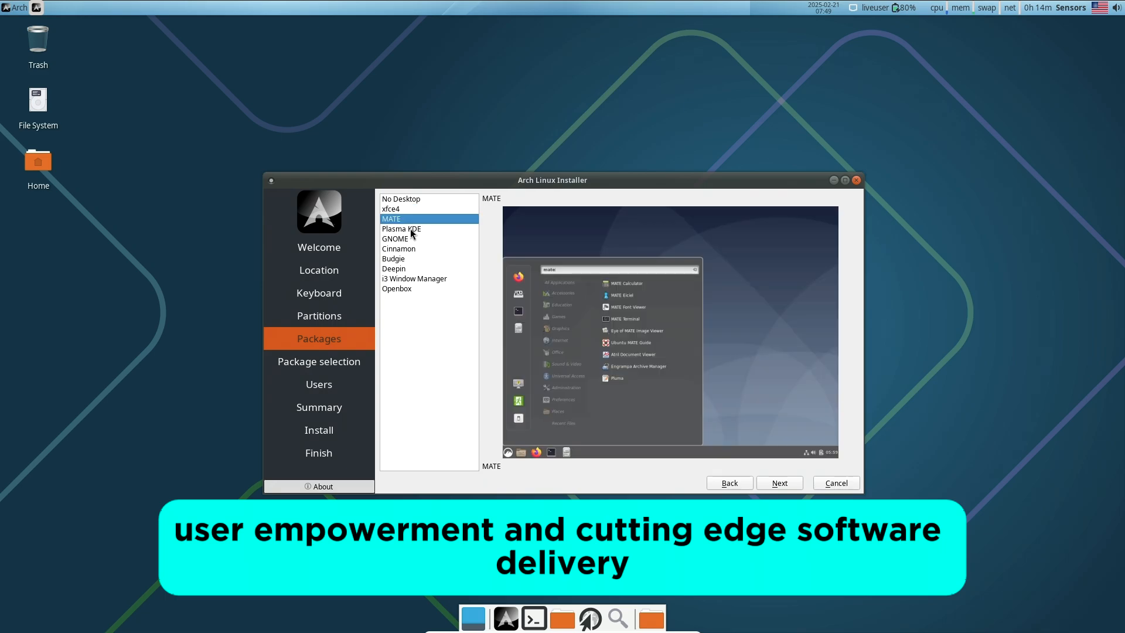
click(399, 249)
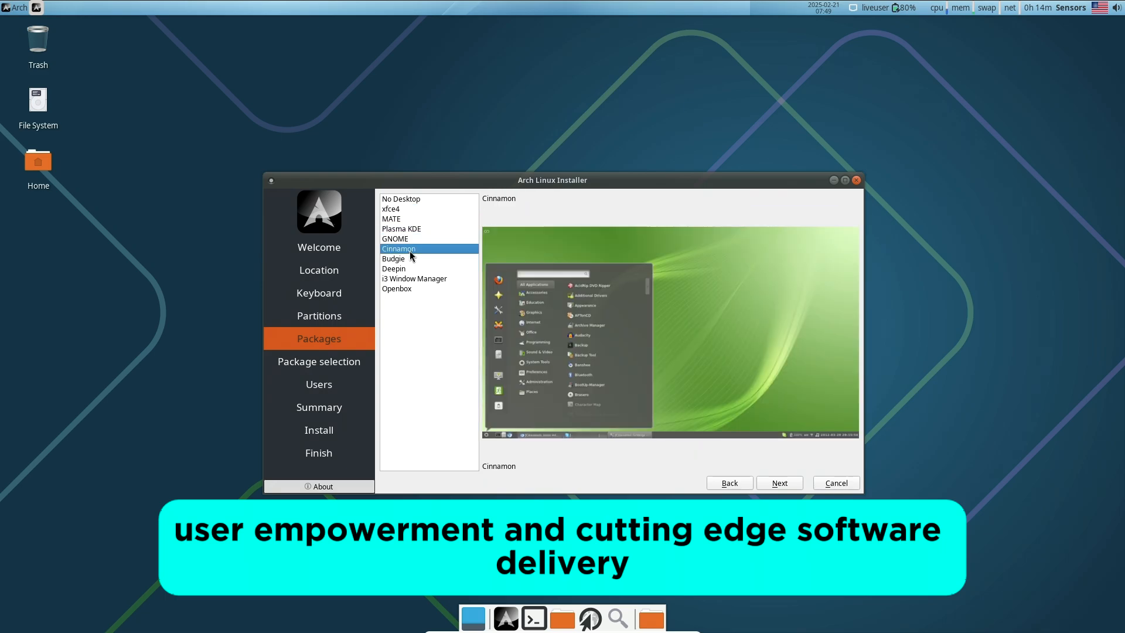
click(394, 269)
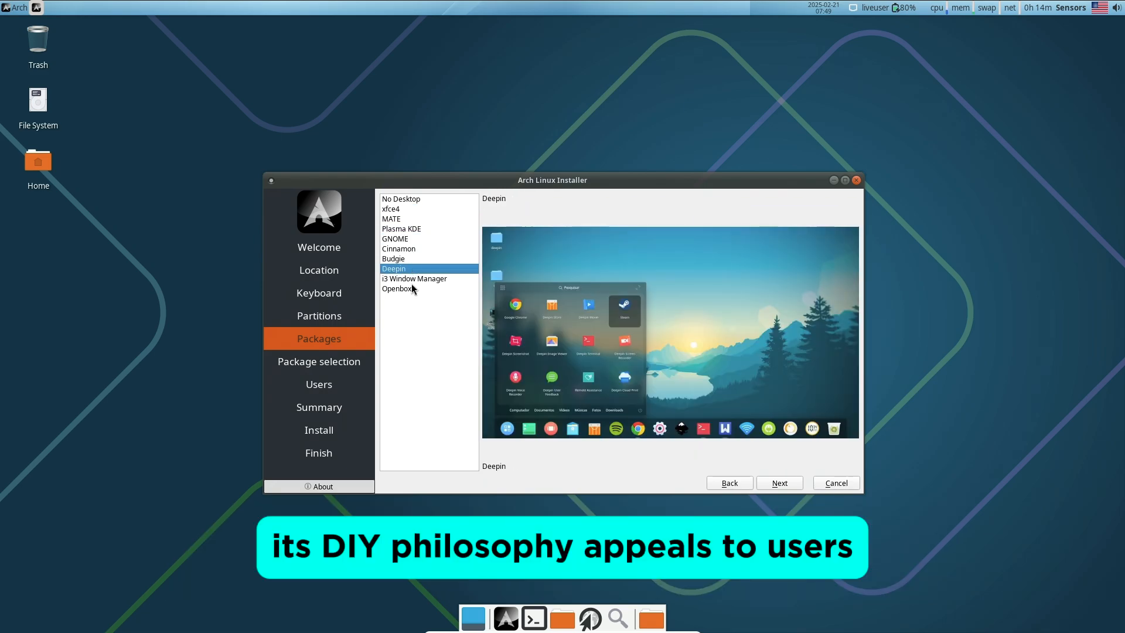
click(397, 289)
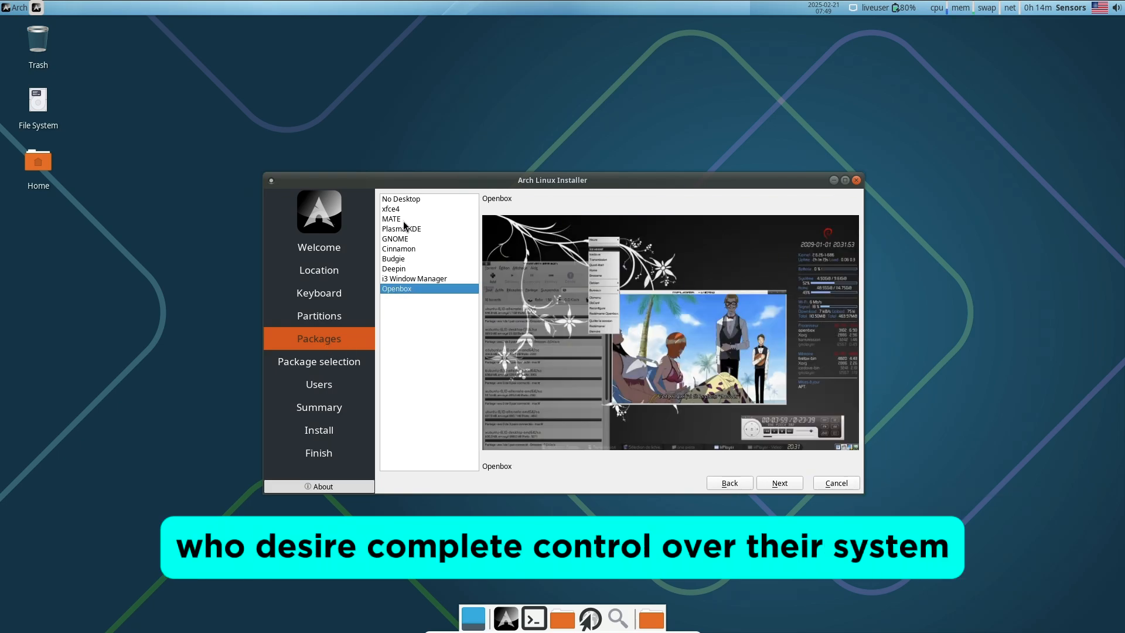
click(398, 249)
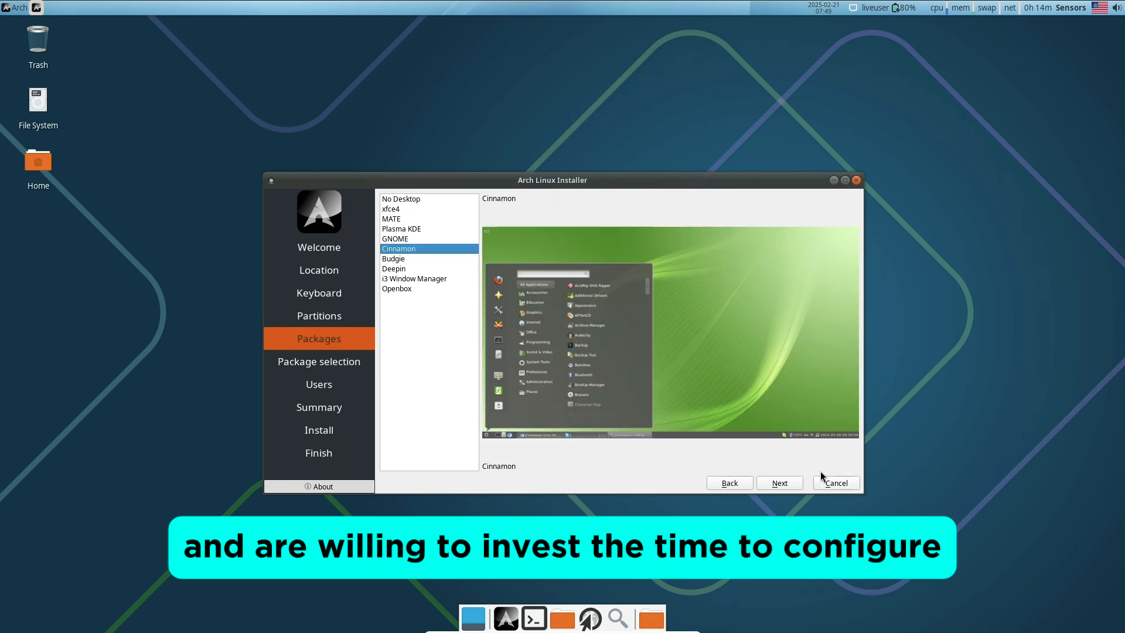
click(778, 482)
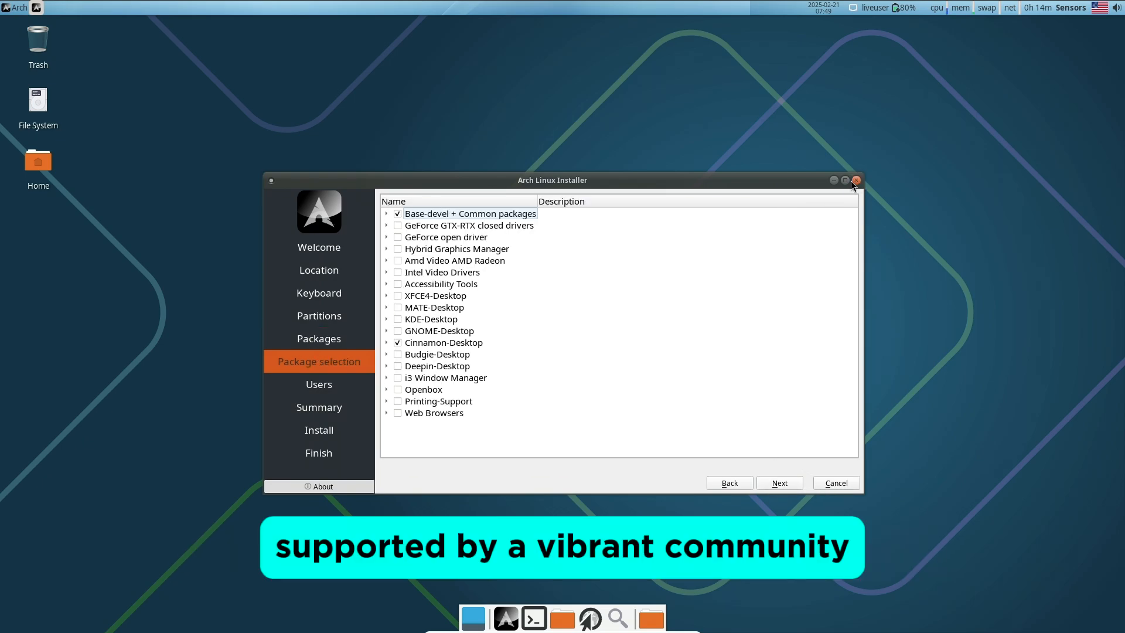
Maximize Calamares, then cancel the installation and confirm quitting.
click(845, 180)
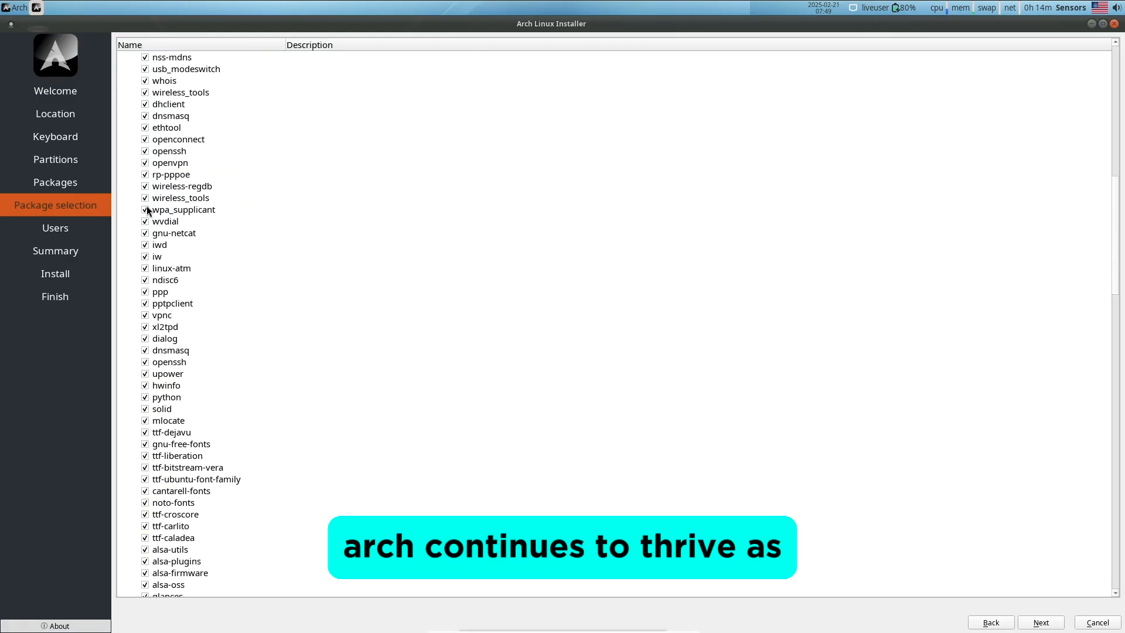
click(1097, 622)
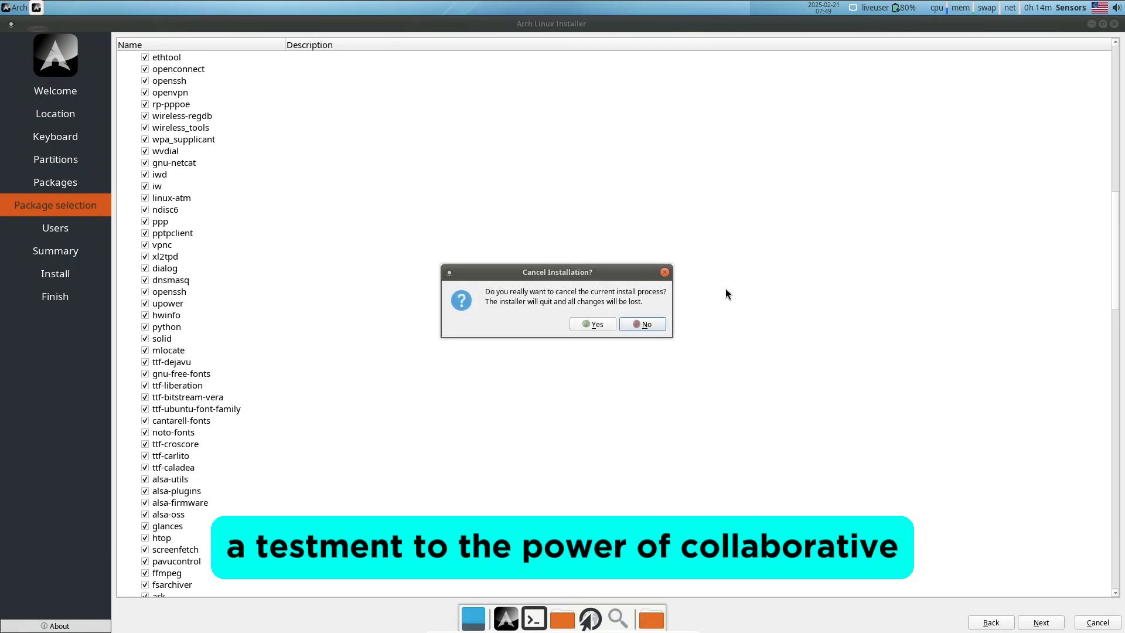
click(591, 323)
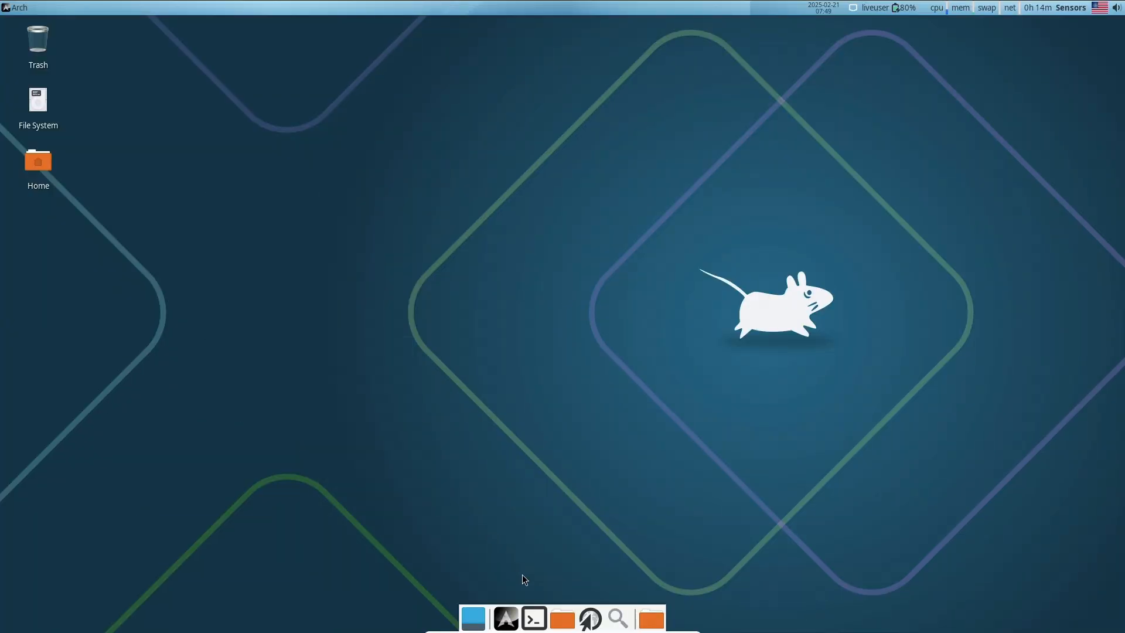
click(534, 618)
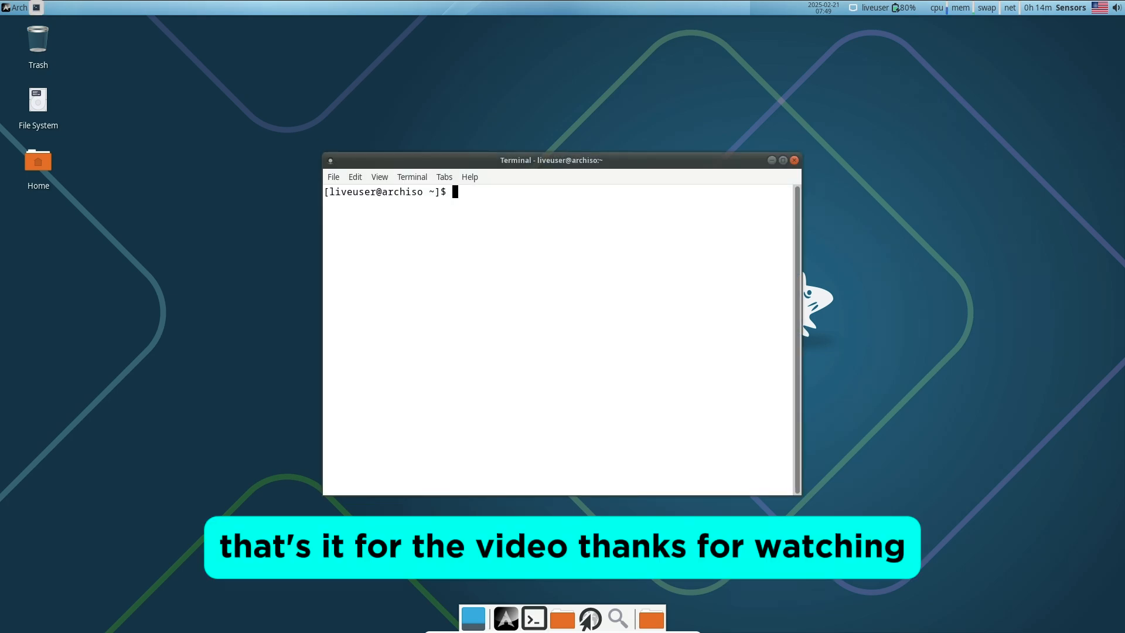
click(793, 160)
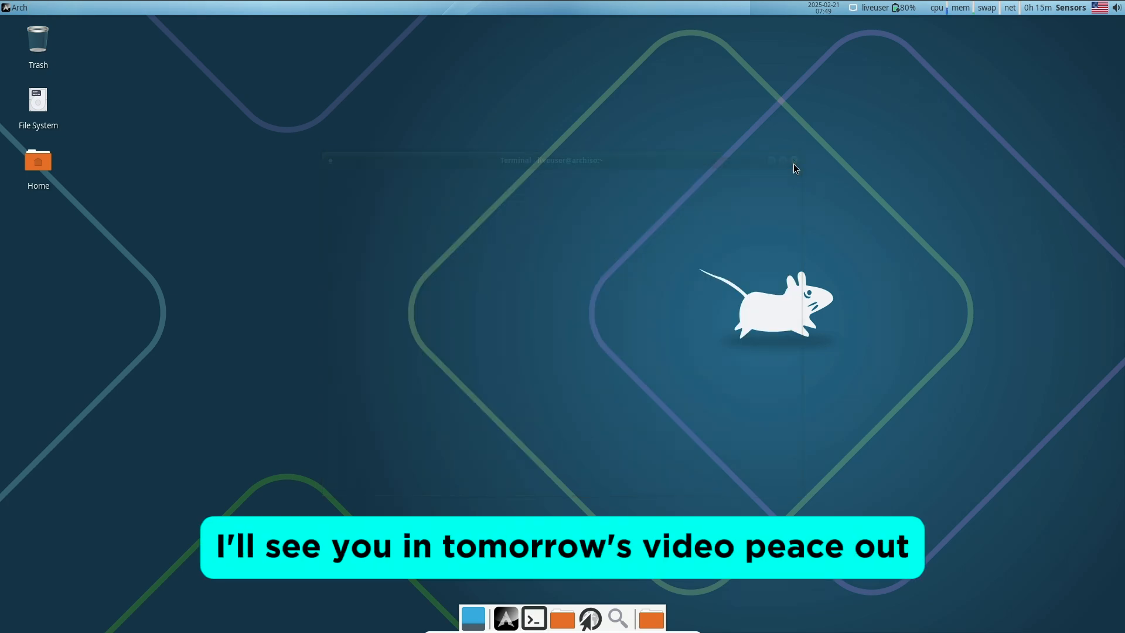